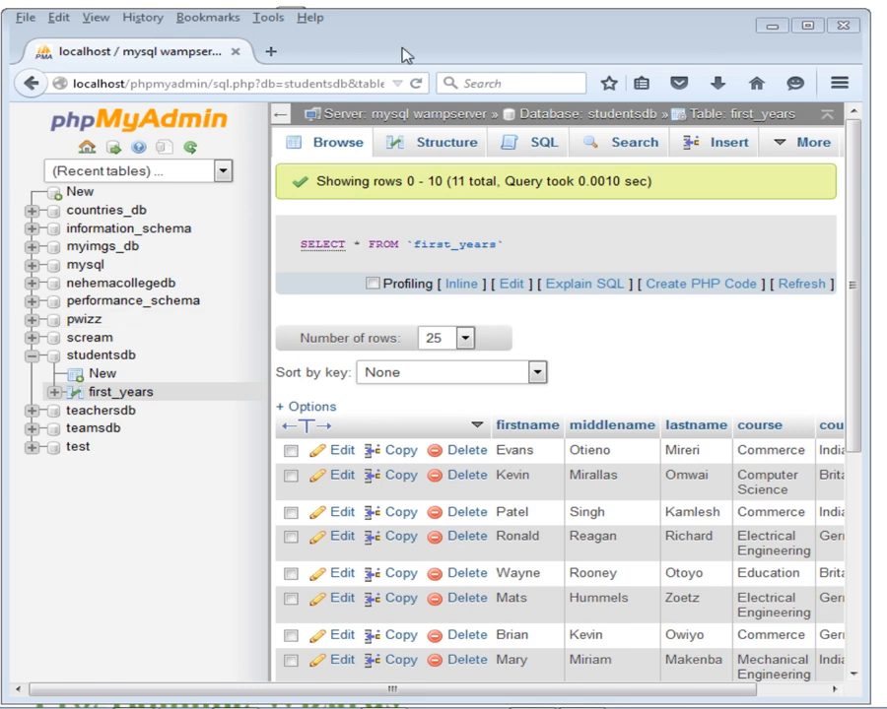
{"action": "mouse_move", "coordinate": [406, 35]}
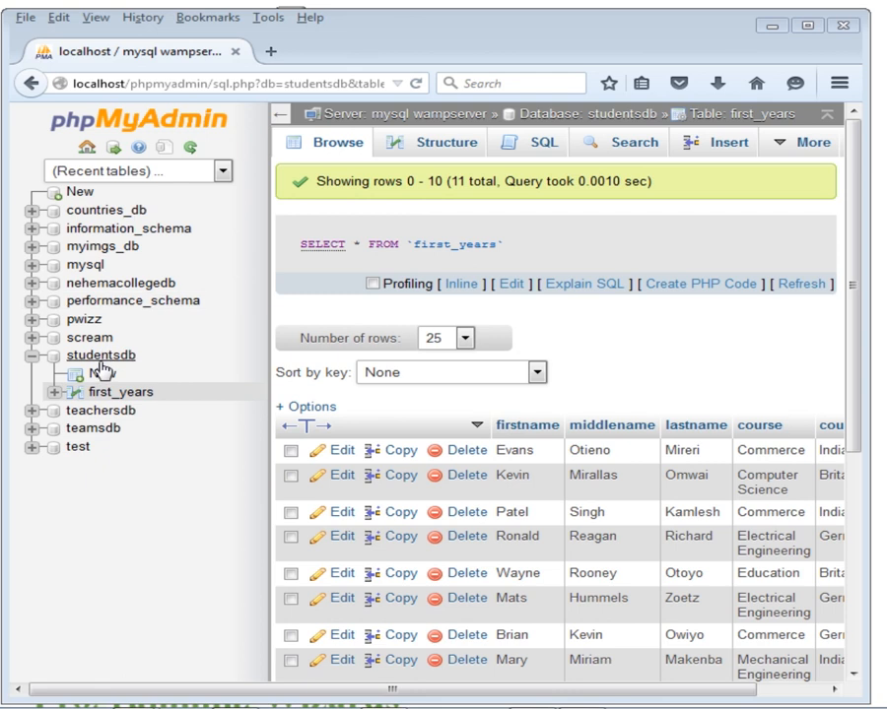
- Open the studentsdb database in phpMyAdmin and view its first_years table
{"action": "left_click", "coordinate": [100, 356]}
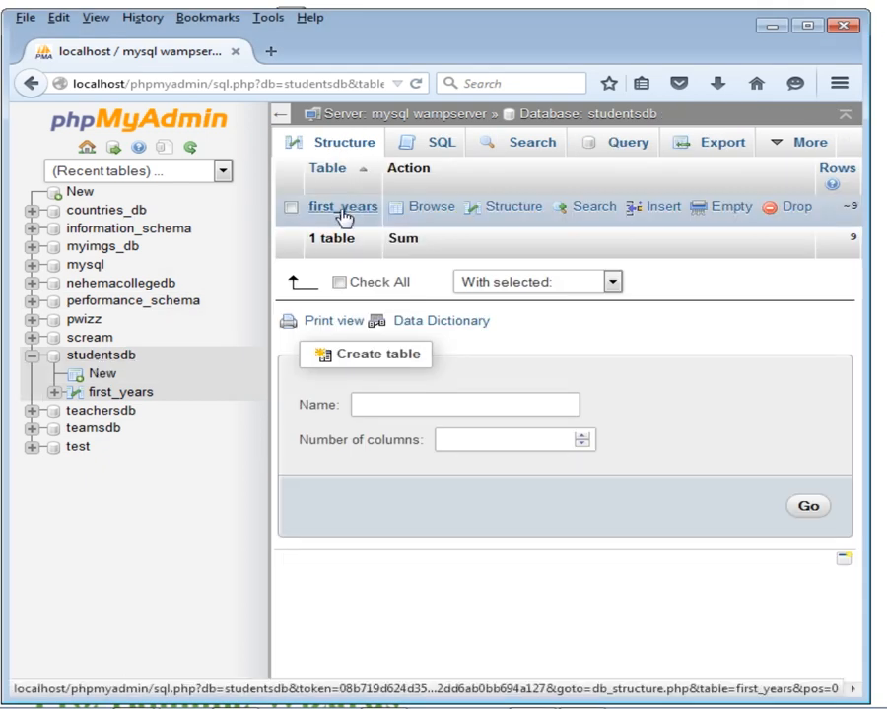
{"action": "left_click", "coordinate": [343, 206]}
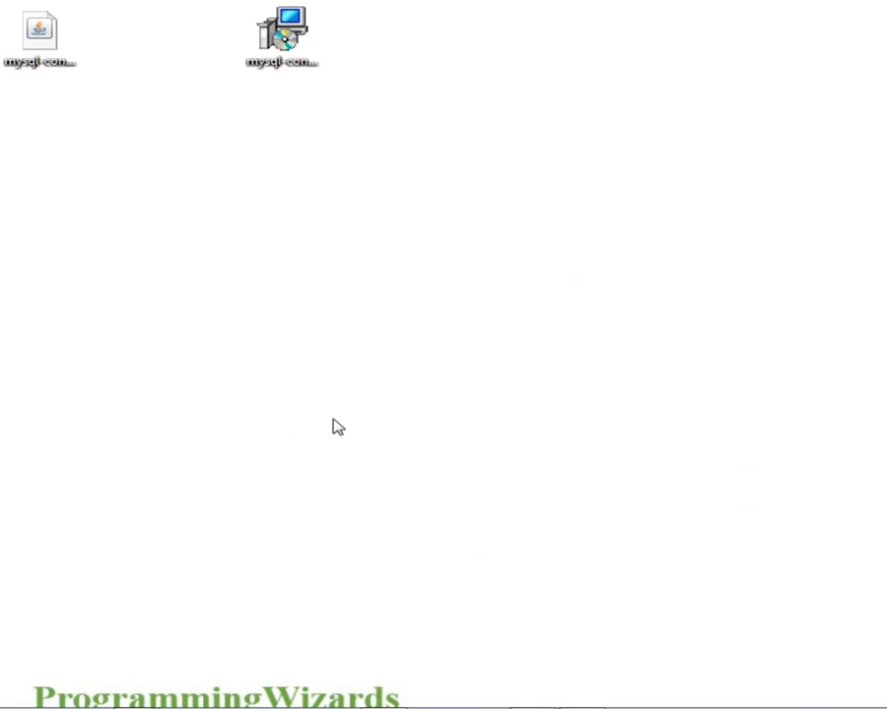
{"action": "left_click", "coordinate": [281, 35]}
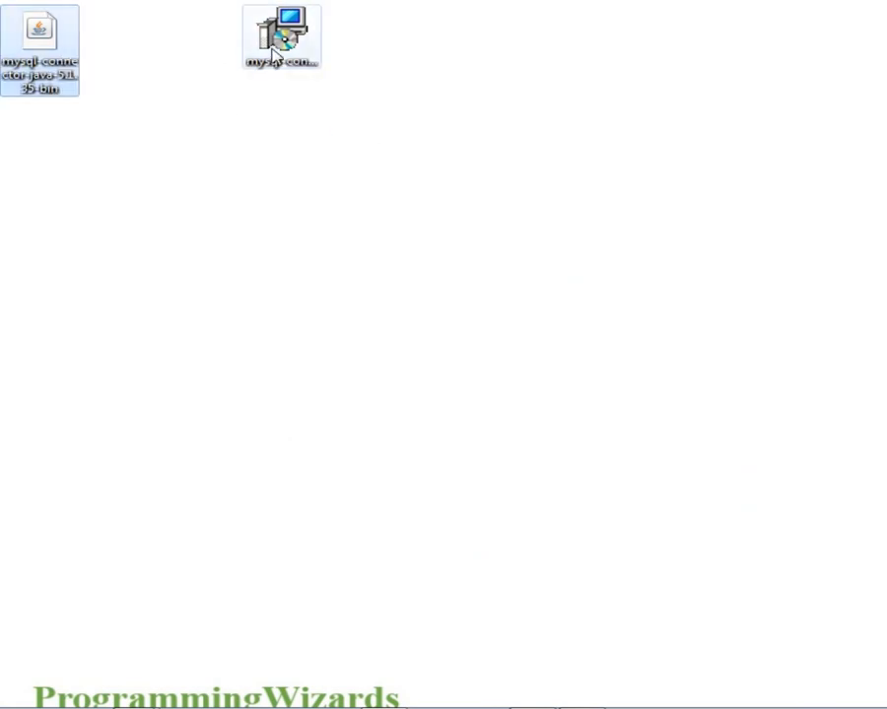
{"action": "left_click", "coordinate": [282, 34]}
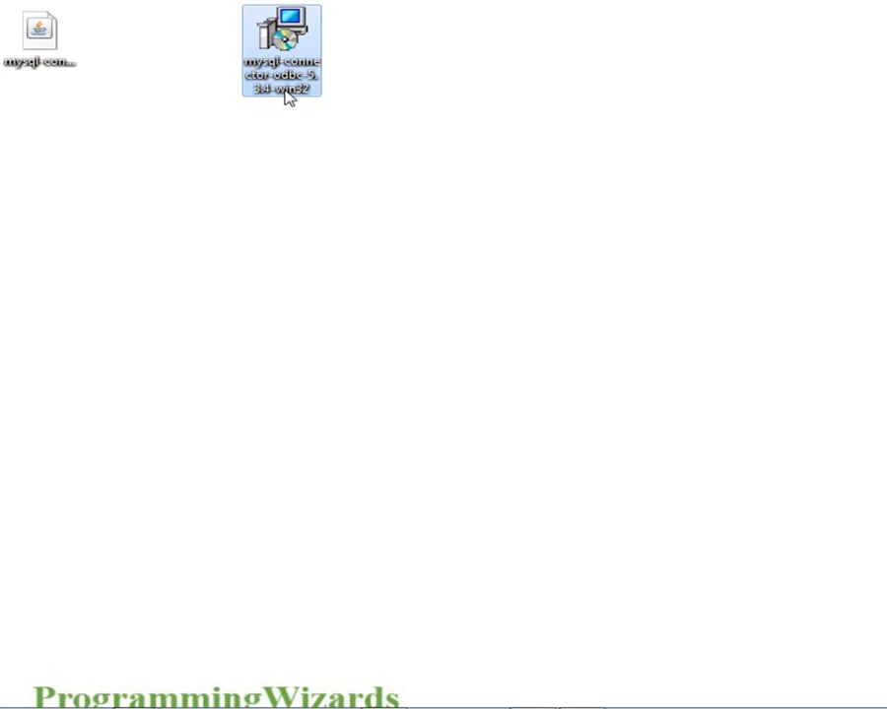
{"action": "mouse_move", "coordinate": [313, 86]}
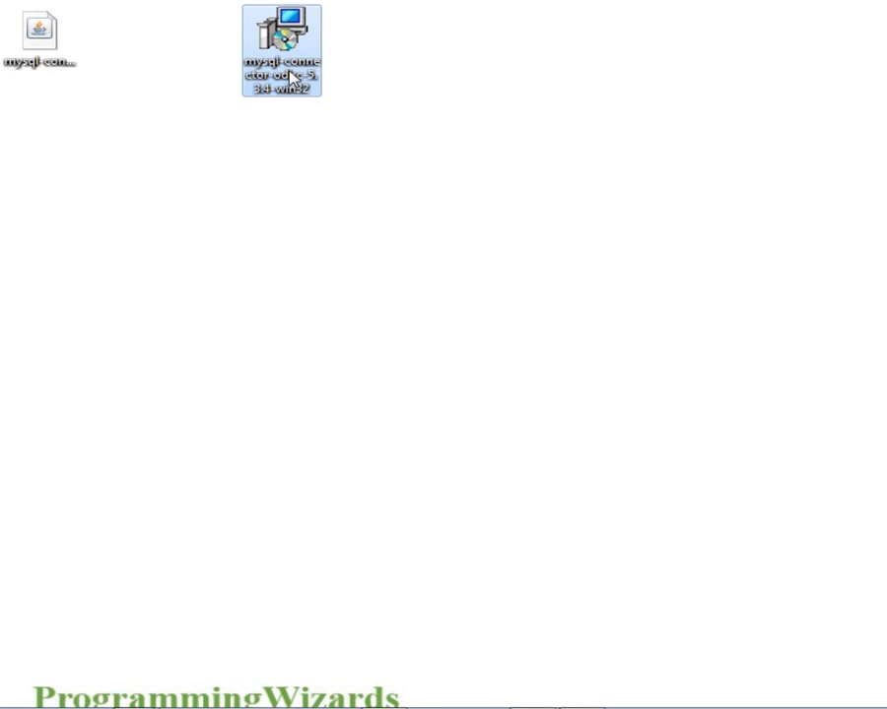
- Launch the MySQL Connector/ODBC installer, then cancel it unchanged and close the wizard
{"action": "double_click", "coordinate": [280, 45]}
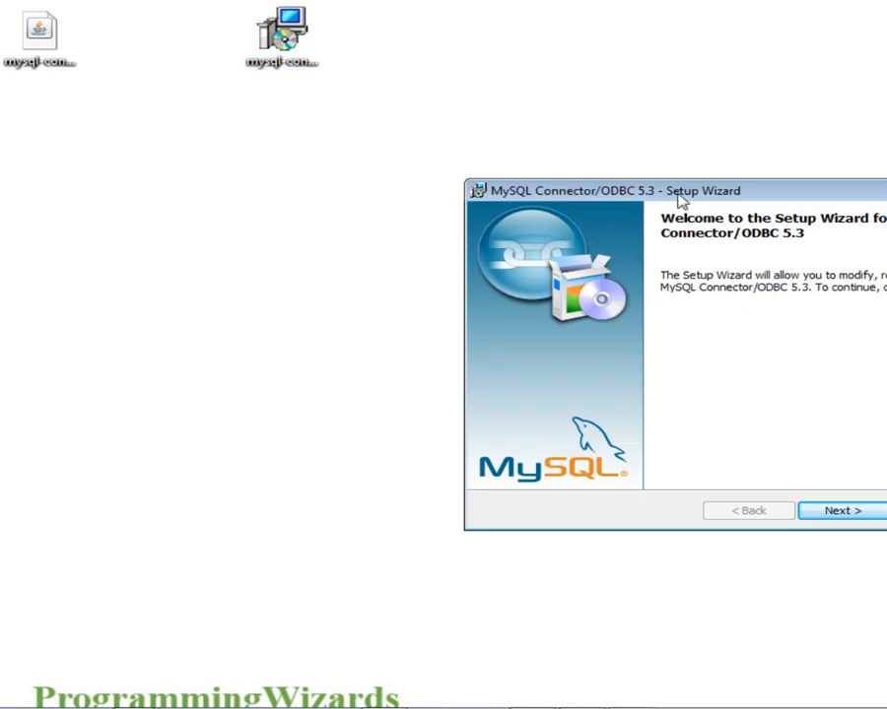
{"action": "left_click", "coordinate": [840, 510]}
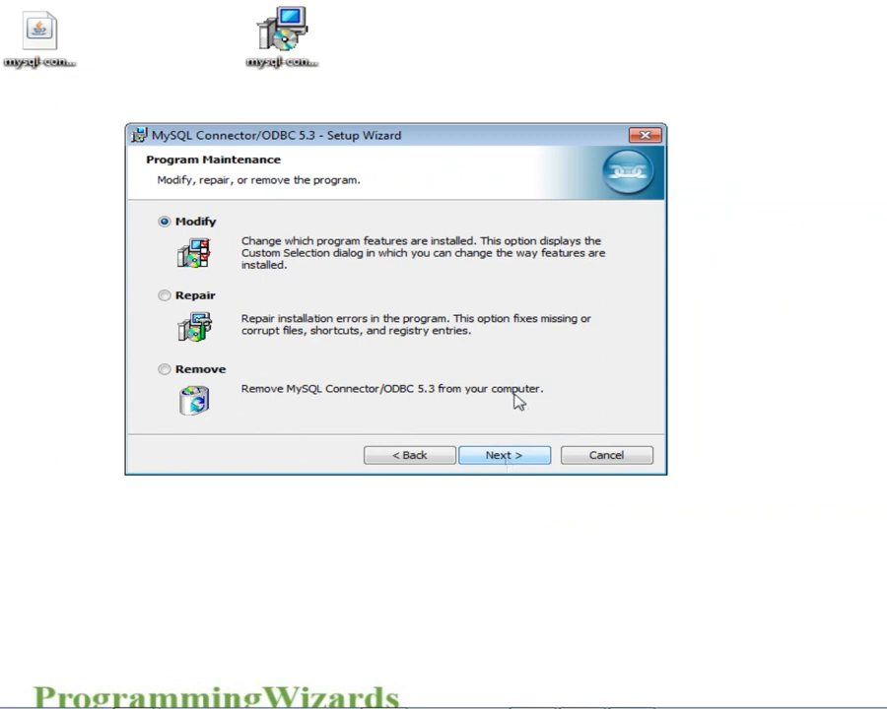
{"action": "left_click", "coordinate": [606, 455]}
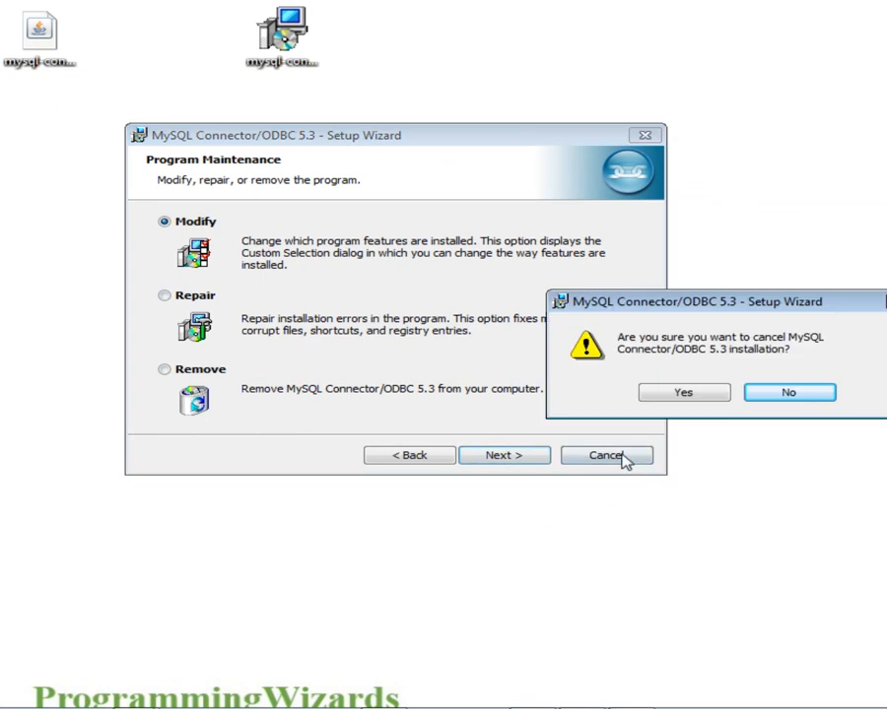
{"action": "left_click", "coordinate": [683, 392]}
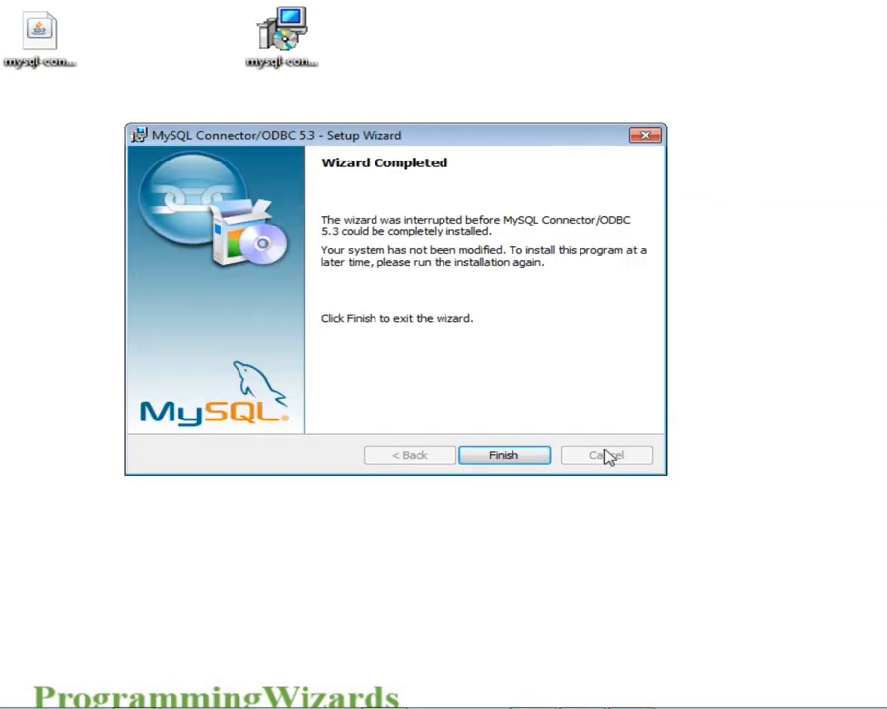
{"action": "left_click", "coordinate": [503, 455]}
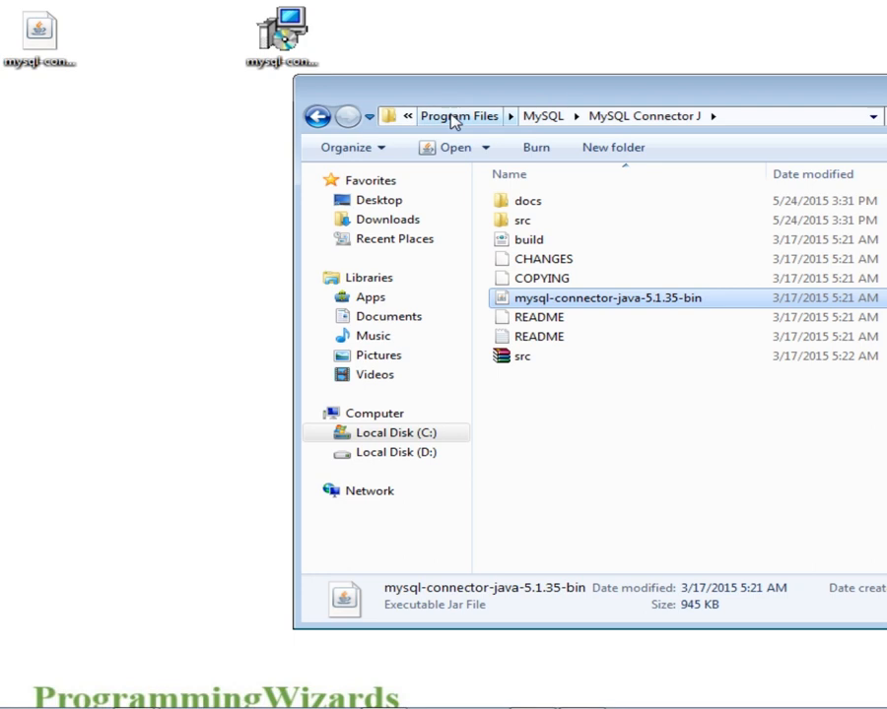
- Navigate to Program Files\MySQL\MySQL Connector J and select mysql-connector-java-5.1.35-bin
{"action": "left_click", "coordinate": [459, 116]}
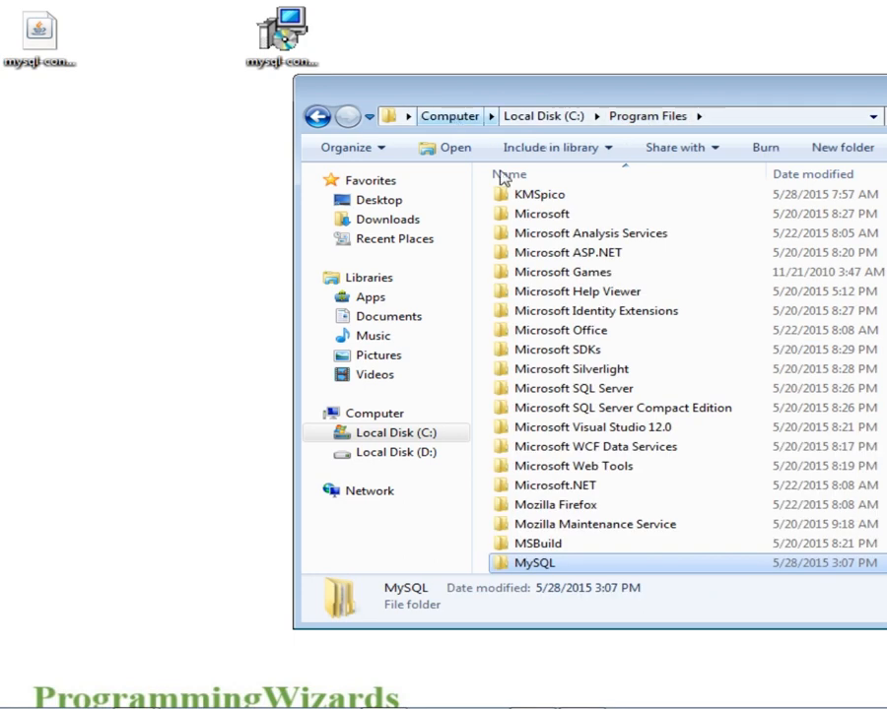
{"action": "double_click", "coordinate": [535, 563]}
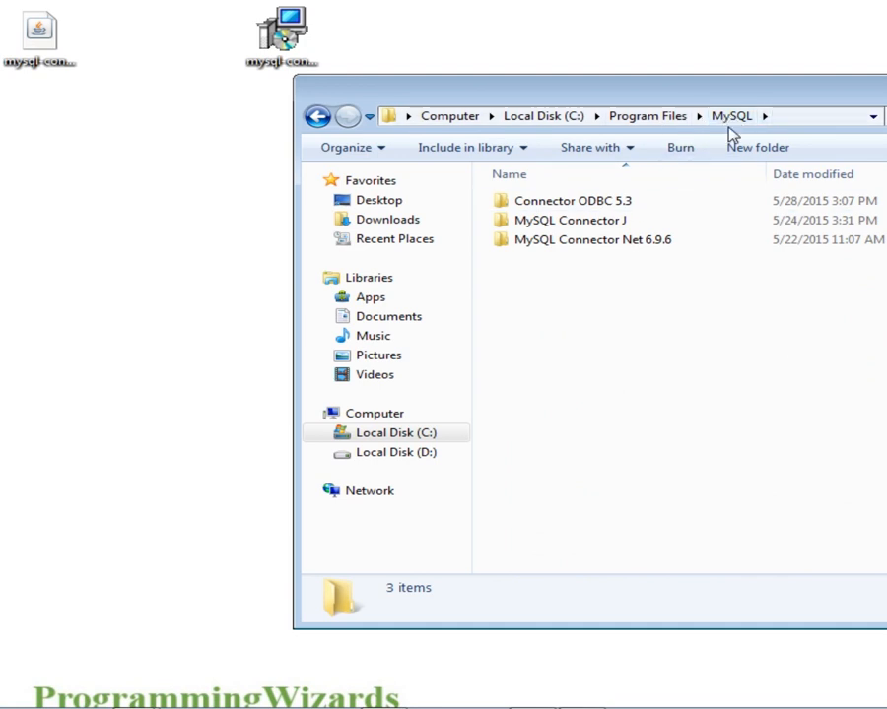
{"action": "left_click", "coordinate": [570, 220]}
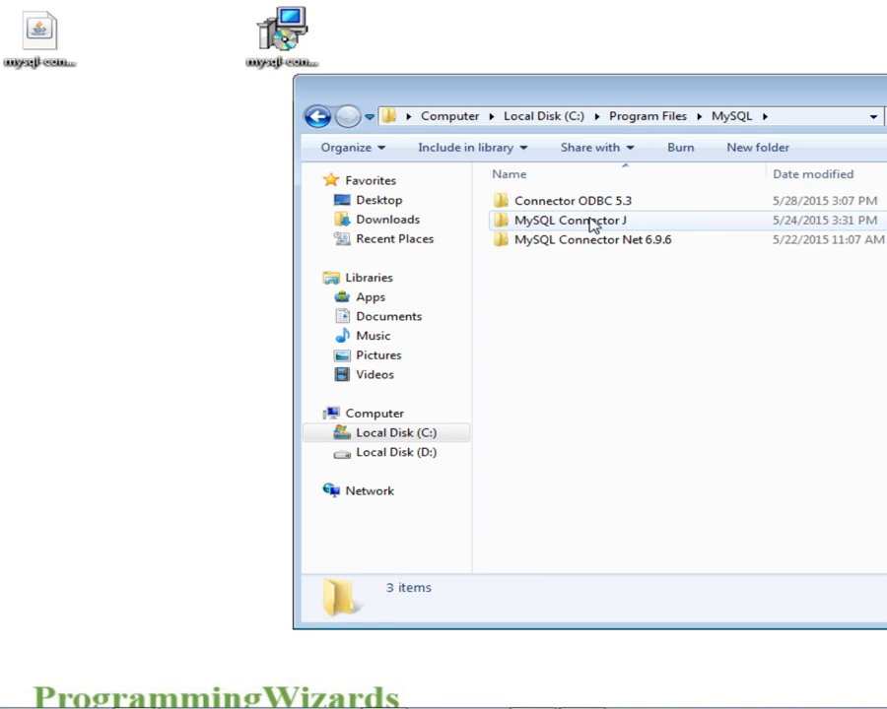
{"action": "mouse_move", "coordinate": [617, 224]}
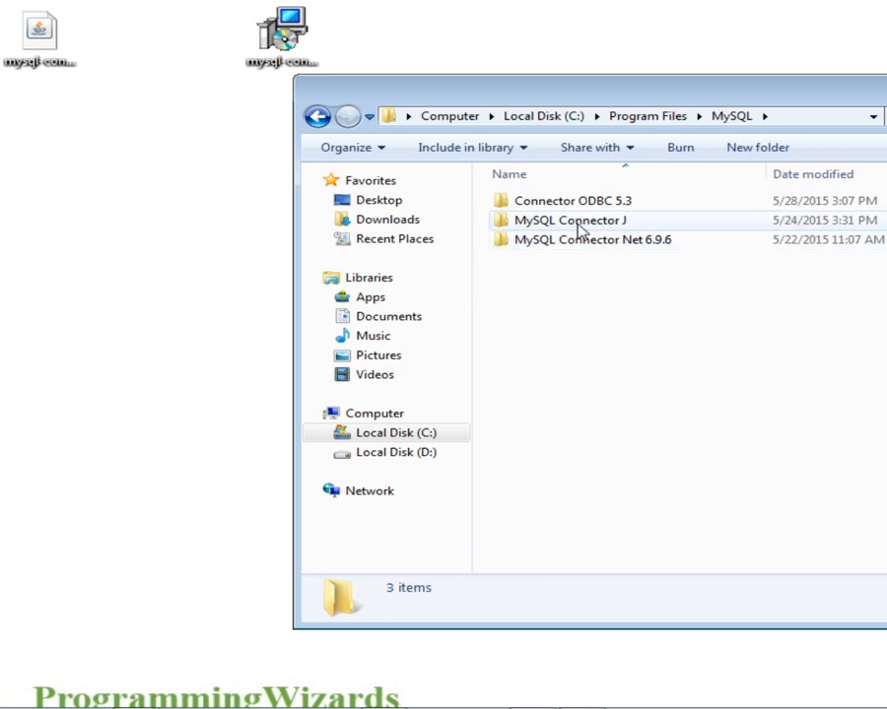
{"action": "double_click", "coordinate": [570, 219]}
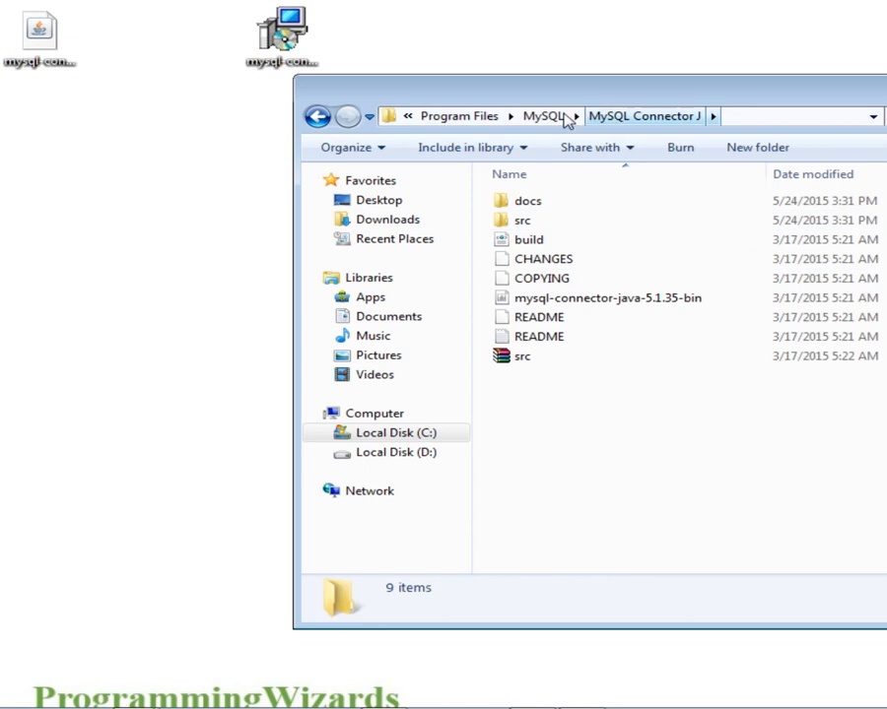
{"action": "left_click", "coordinate": [552, 116]}
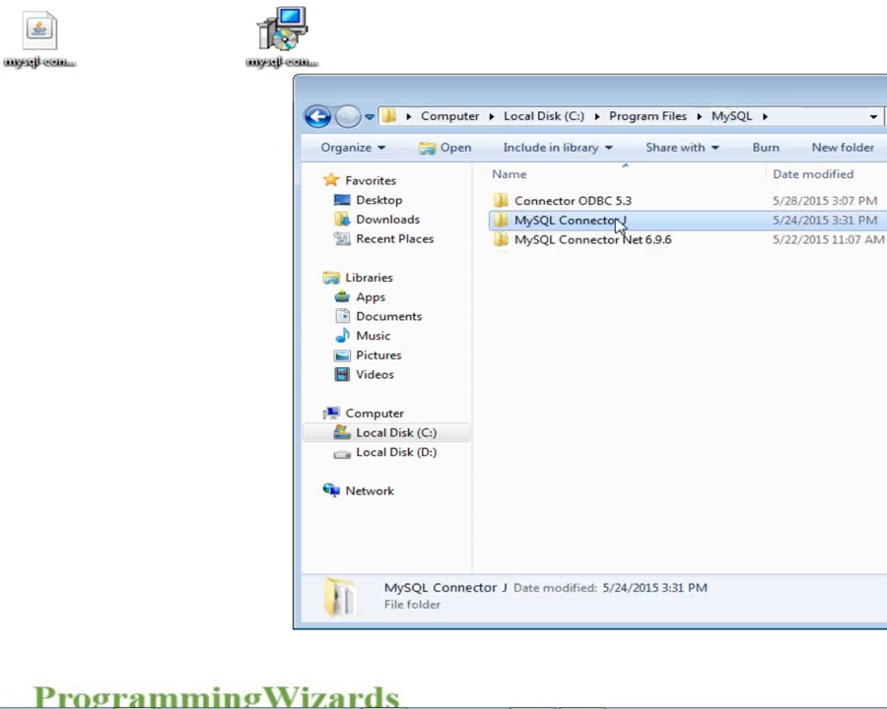
{"action": "double_click", "coordinate": [572, 219]}
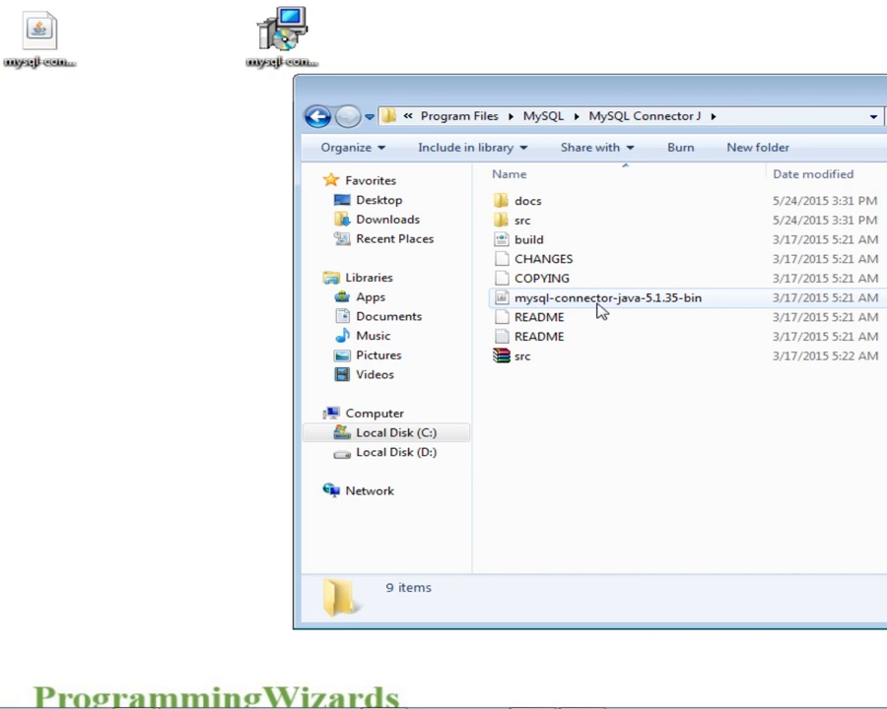
{"action": "left_click", "coordinate": [607, 298]}
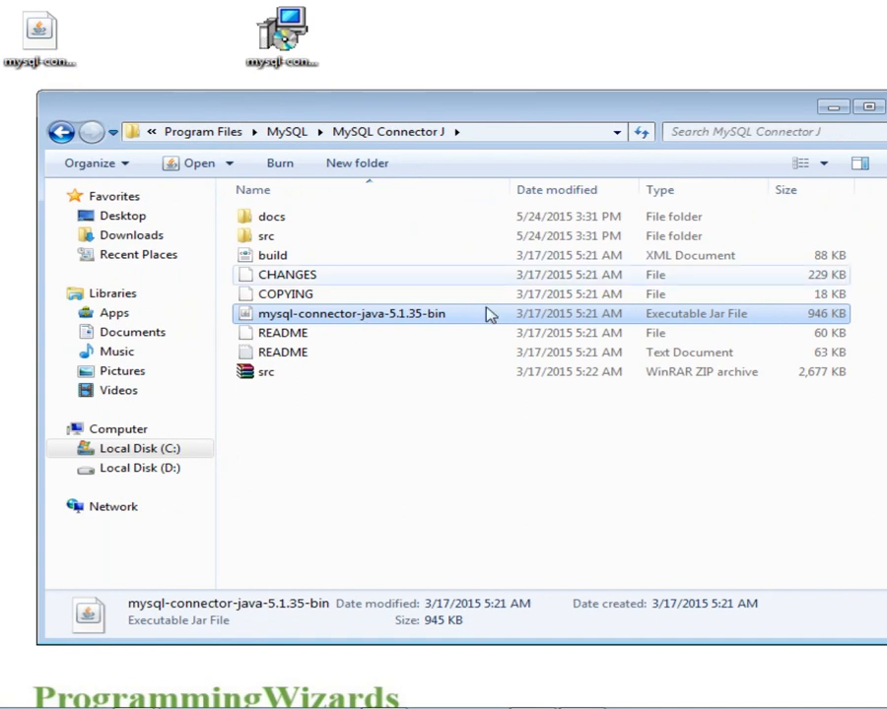
{"action": "mouse_move", "coordinate": [345, 317]}
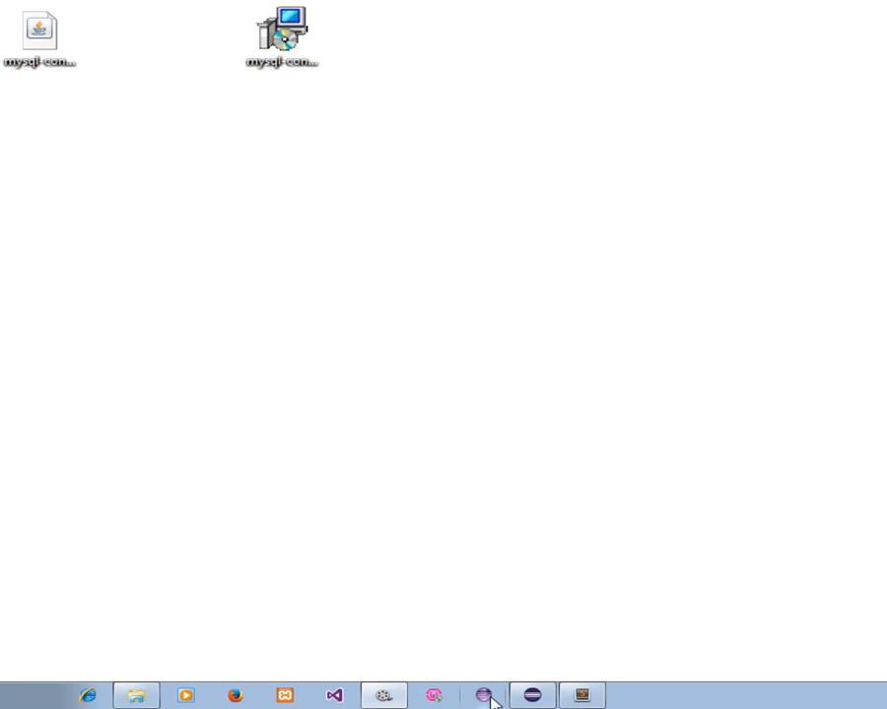
- Bring Eclipse forward and open Test.java from MyFlow's default package
{"action": "left_click", "coordinate": [481, 694]}
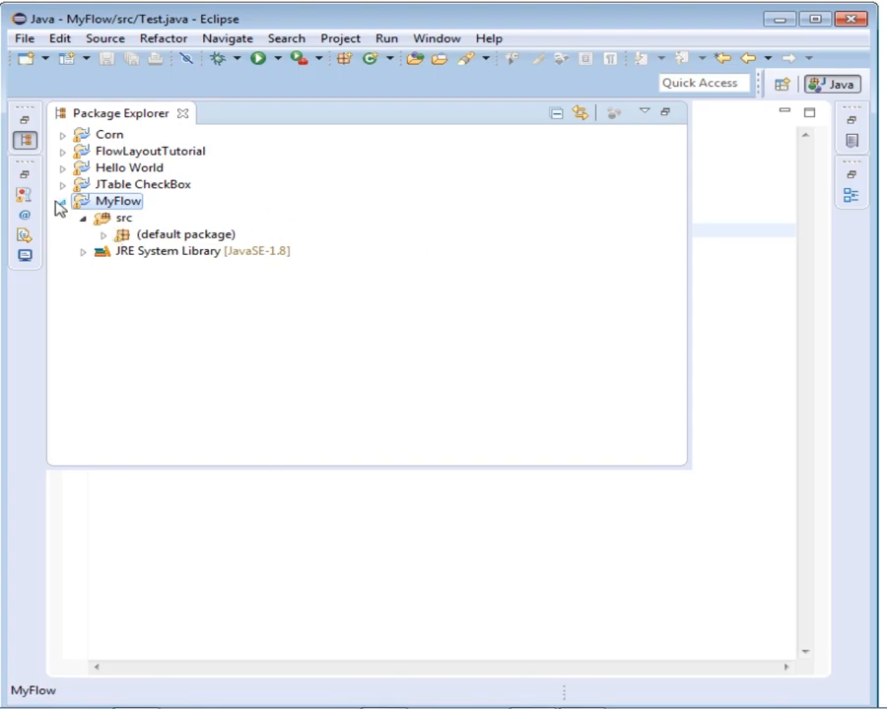
{"action": "left_click", "coordinate": [186, 234]}
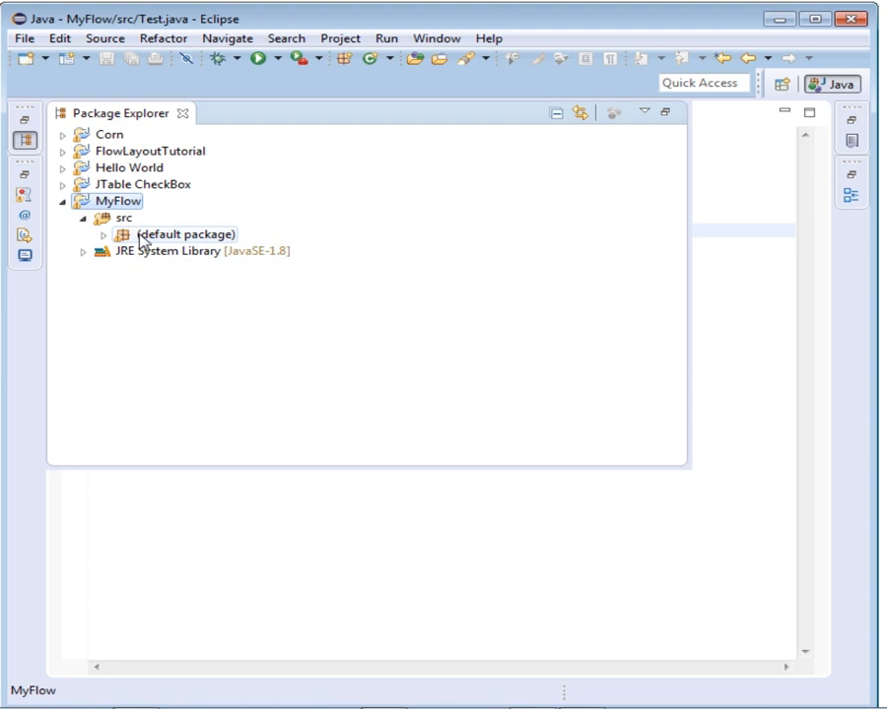
{"action": "left_click", "coordinate": [101, 233]}
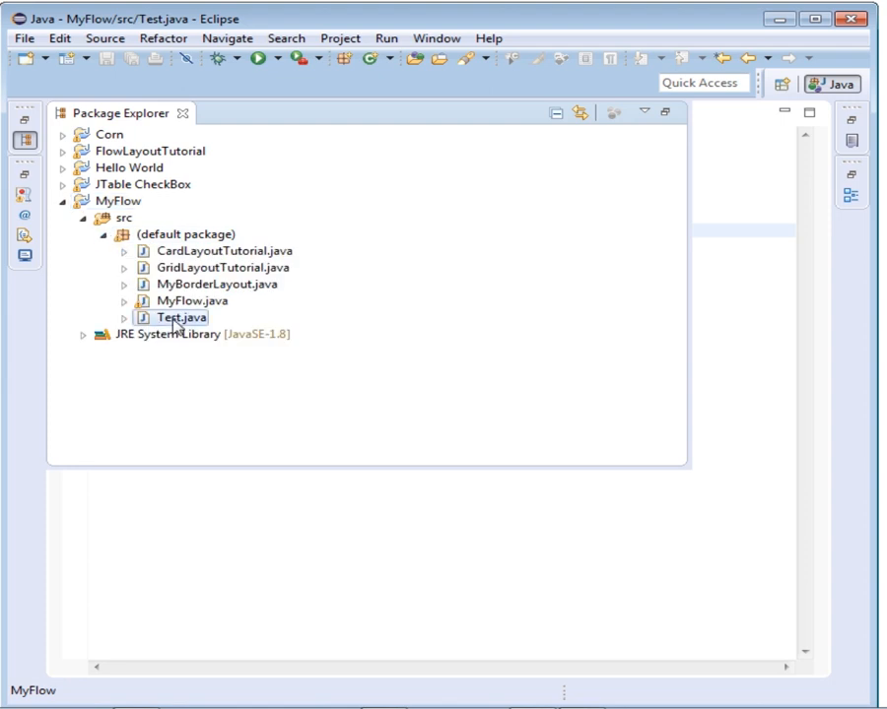
{"action": "double_click", "coordinate": [181, 317]}
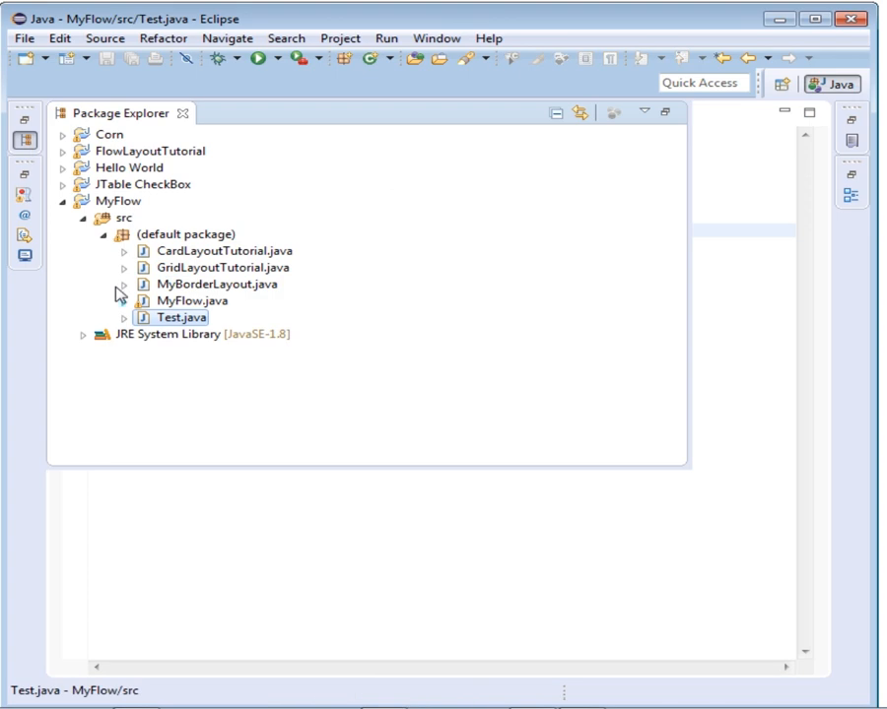
{"action": "left_click", "coordinate": [108, 234]}
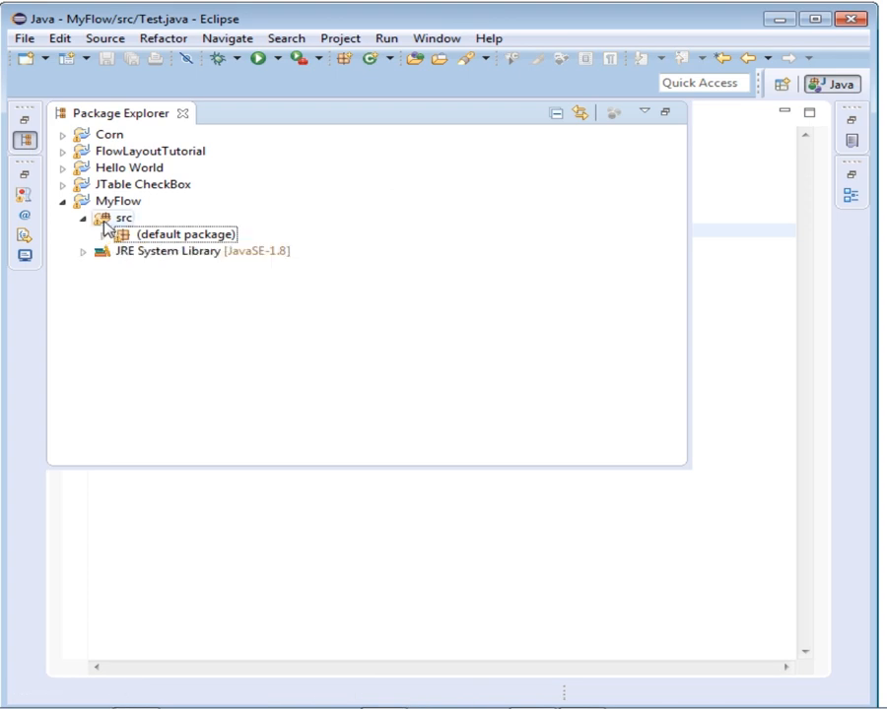
- Create a new folder named lib under the MyFlow project
{"action": "right_click", "coordinate": [115, 200]}
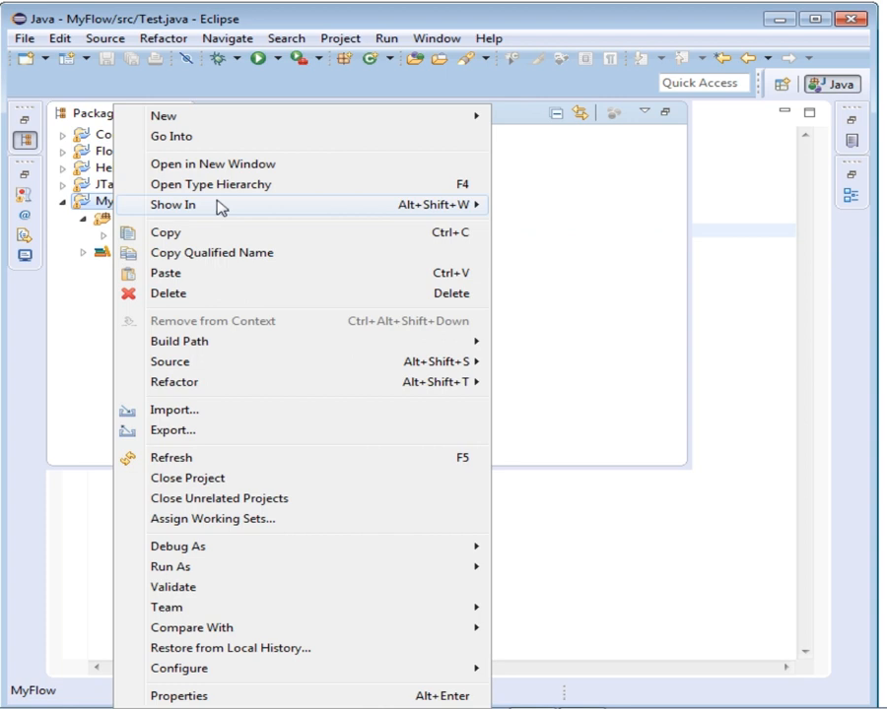
{"action": "mouse_move", "coordinate": [164, 115]}
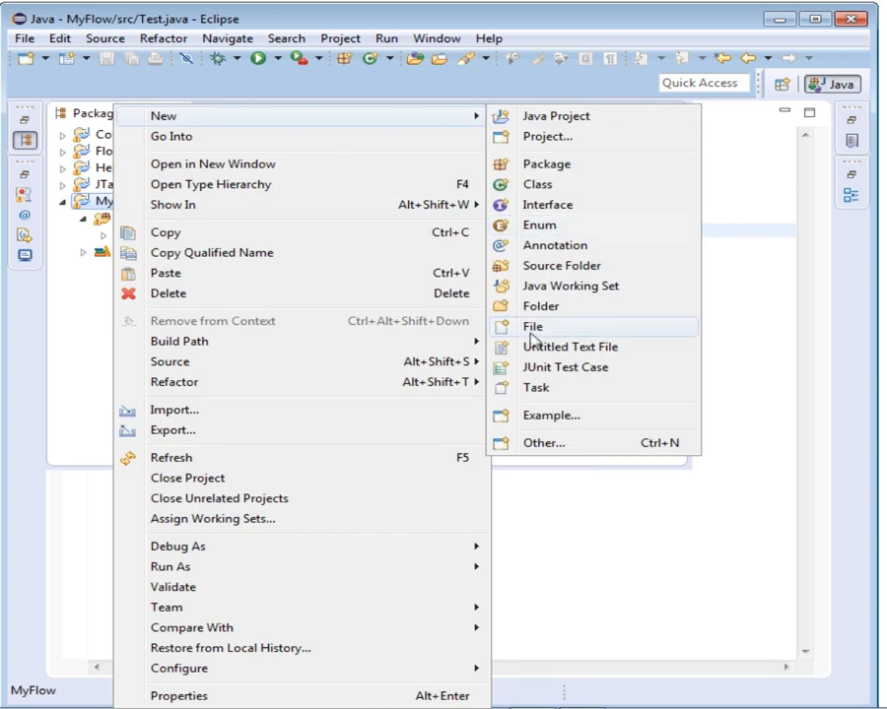
{"action": "left_click", "coordinate": [540, 306]}
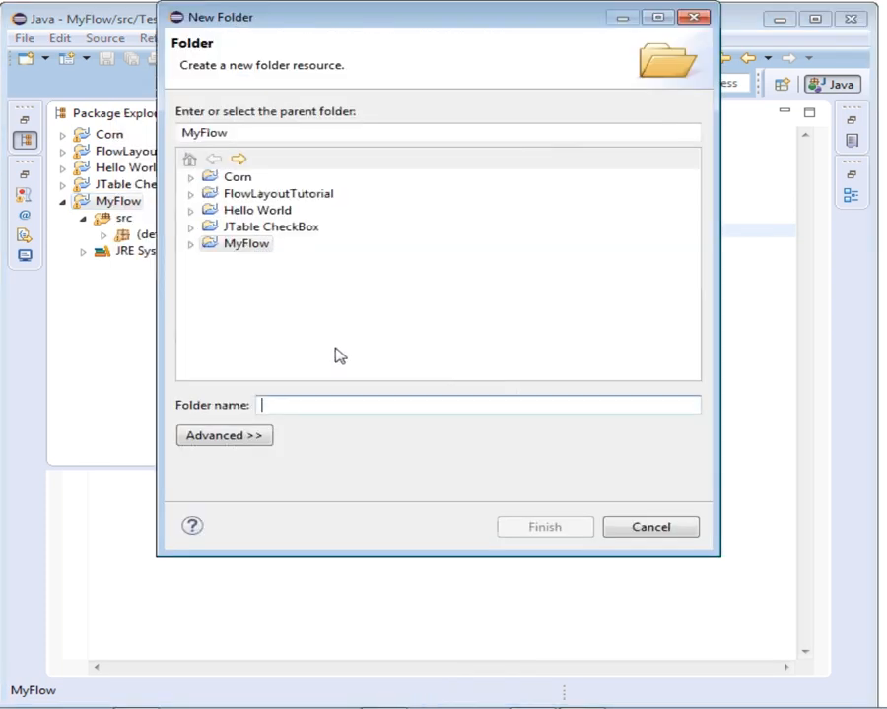
{"action": "type", "text": "lib"}
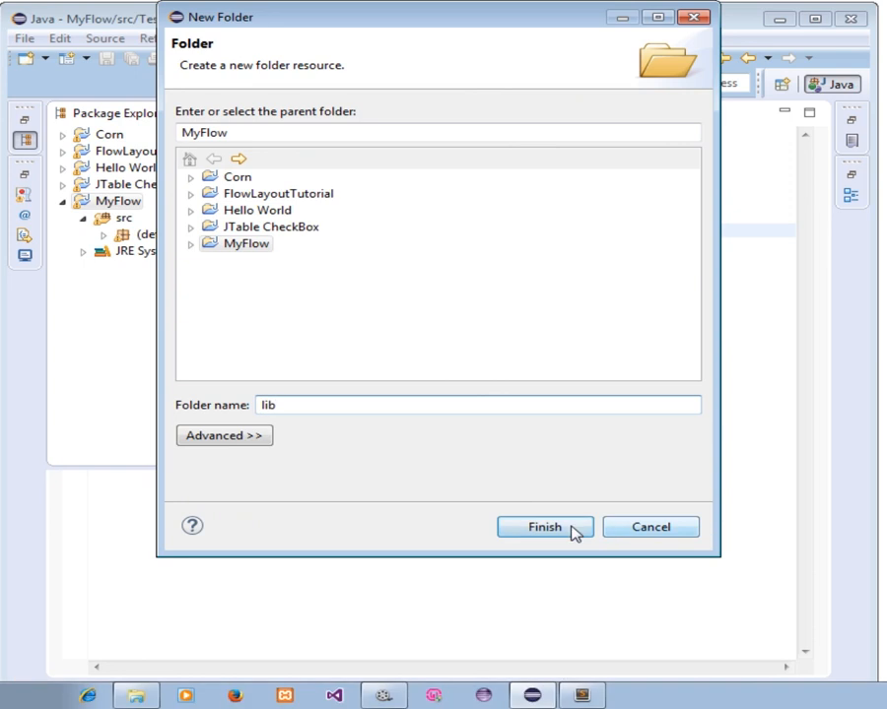
{"action": "left_click", "coordinate": [545, 526]}
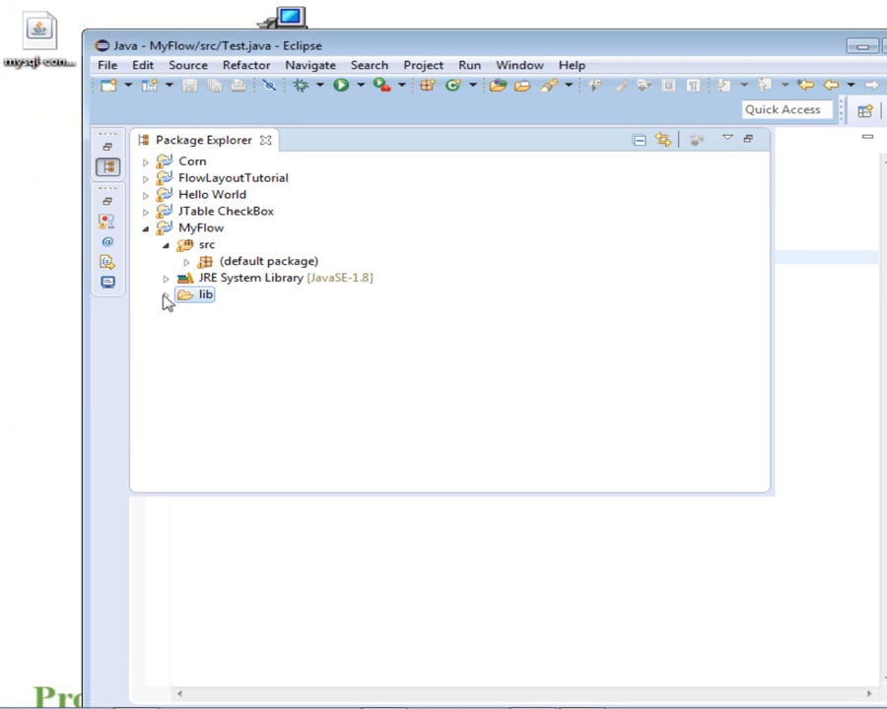
- Add mysql-connector-java-5.1.35-bin.jar from MyFlow/lib to the project's Java Build Path libraries
{"action": "left_click", "coordinate": [166, 295]}
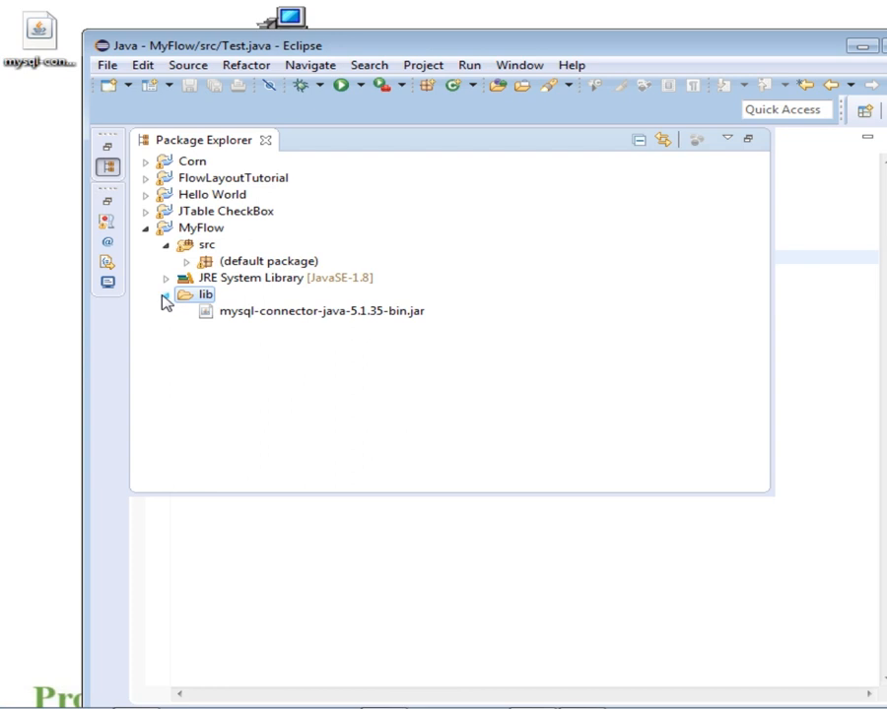
{"action": "left_click", "coordinate": [198, 227]}
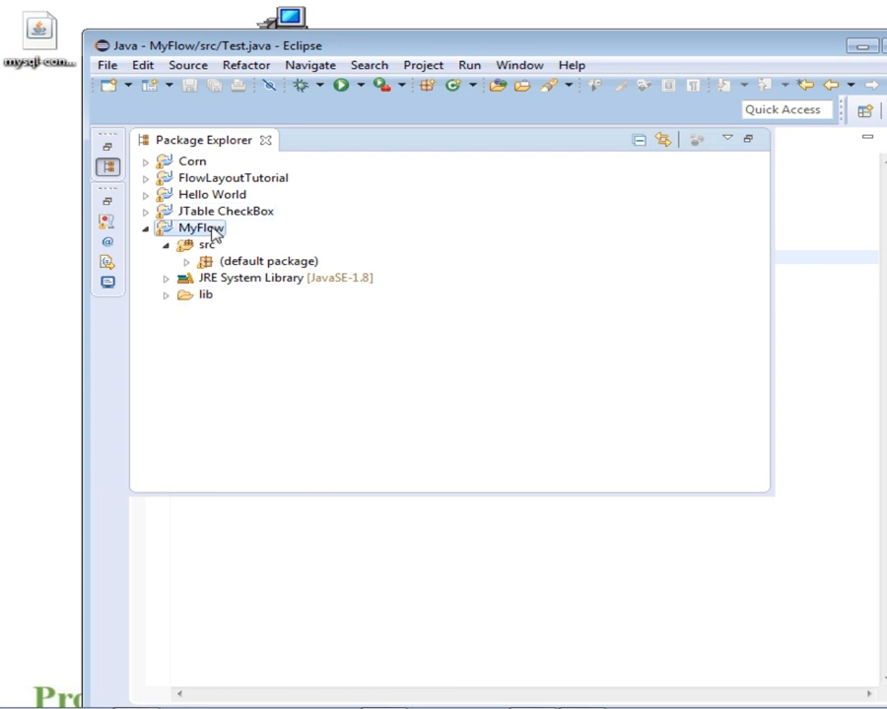
{"action": "right_click", "coordinate": [199, 229]}
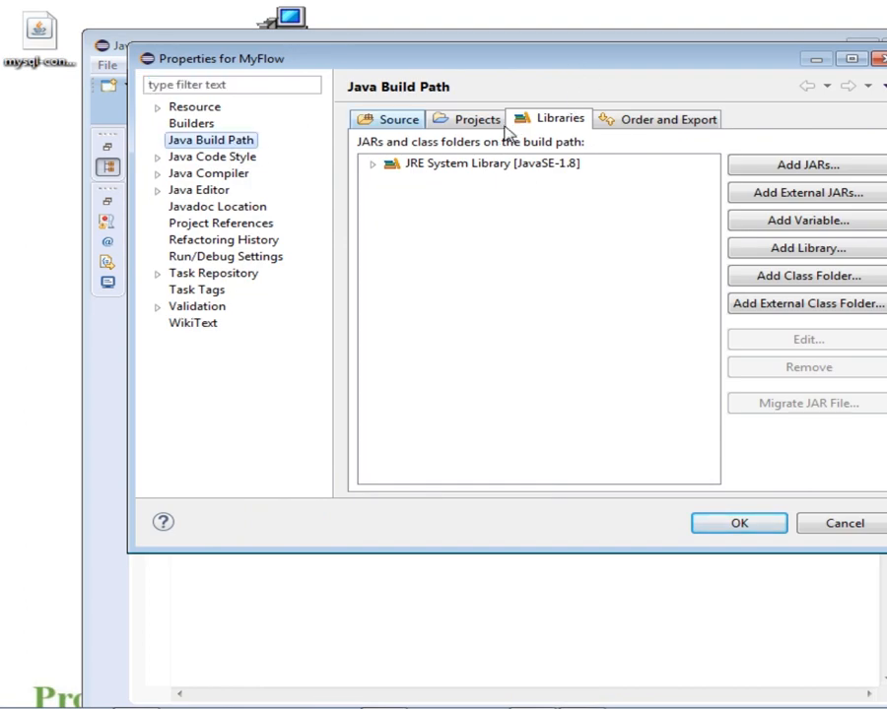
{"action": "mouse_move", "coordinate": [805, 165]}
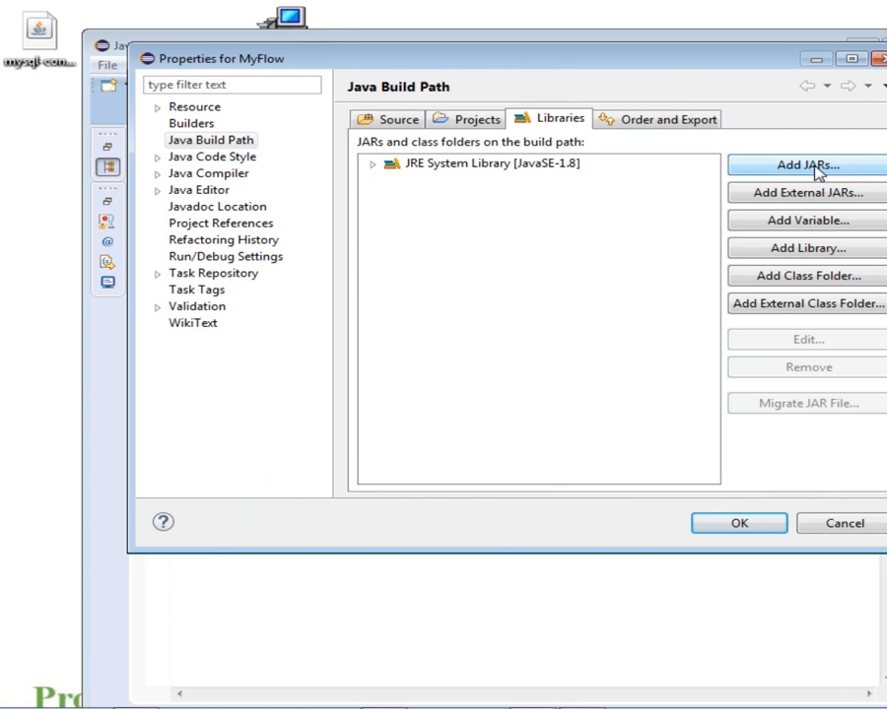
{"action": "left_click", "coordinate": [805, 165]}
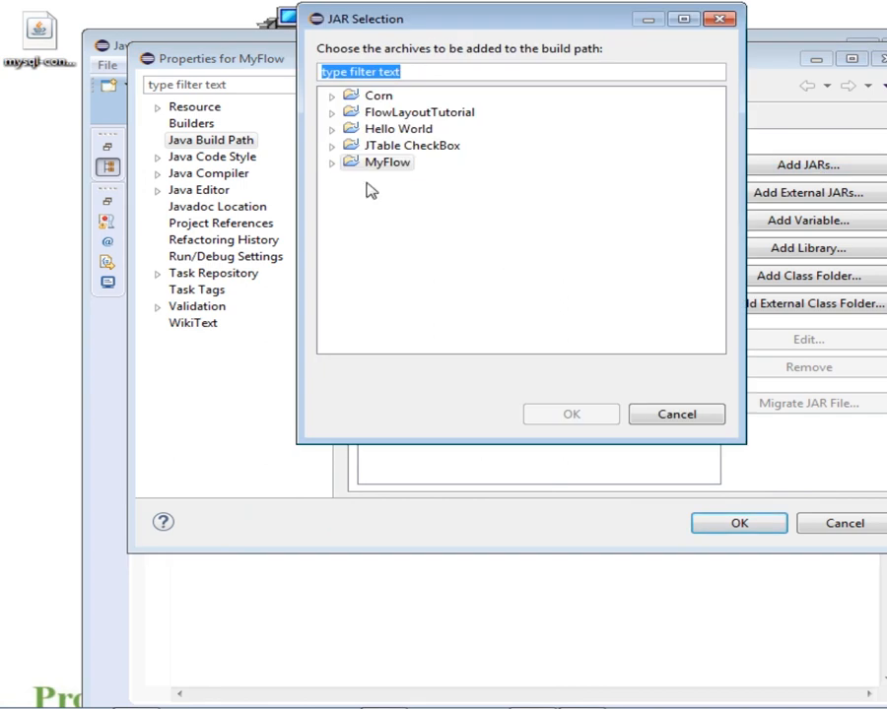
{"action": "left_click", "coordinate": [333, 163]}
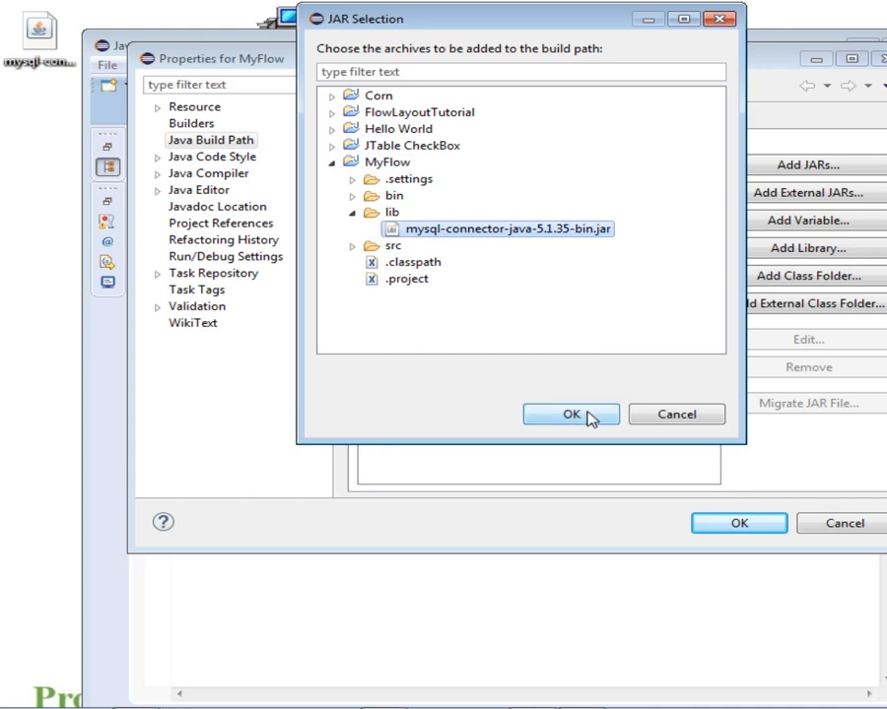
{"action": "left_click", "coordinate": [570, 414]}
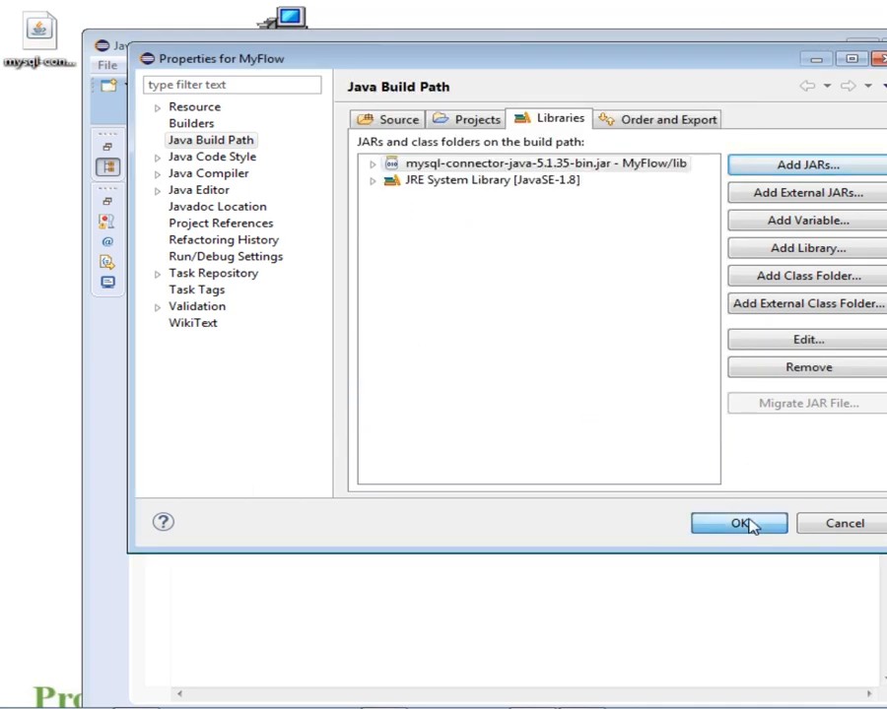
{"action": "left_click", "coordinate": [738, 523]}
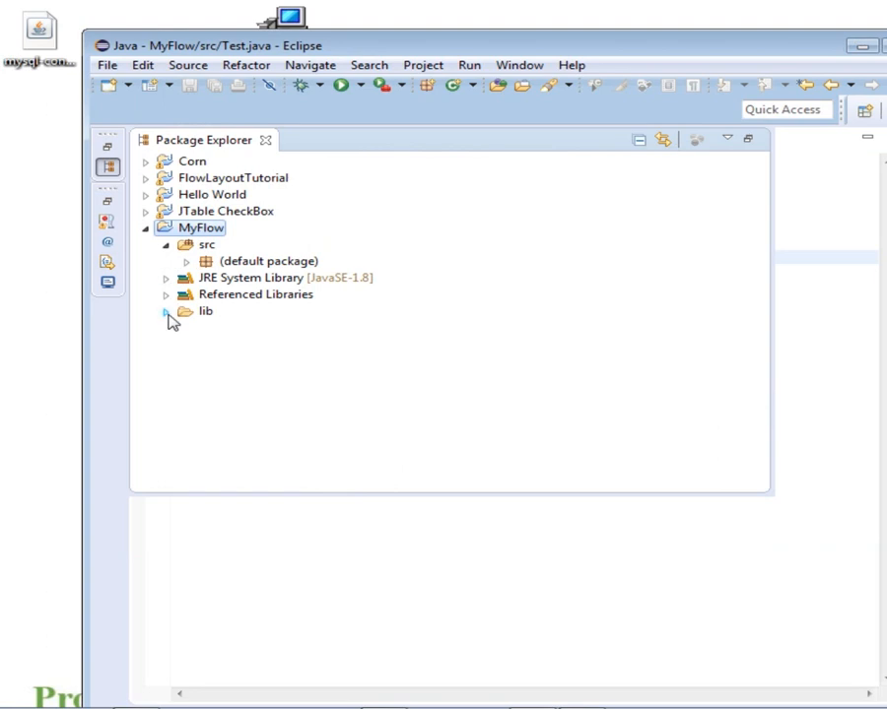
{"action": "left_click", "coordinate": [167, 312]}
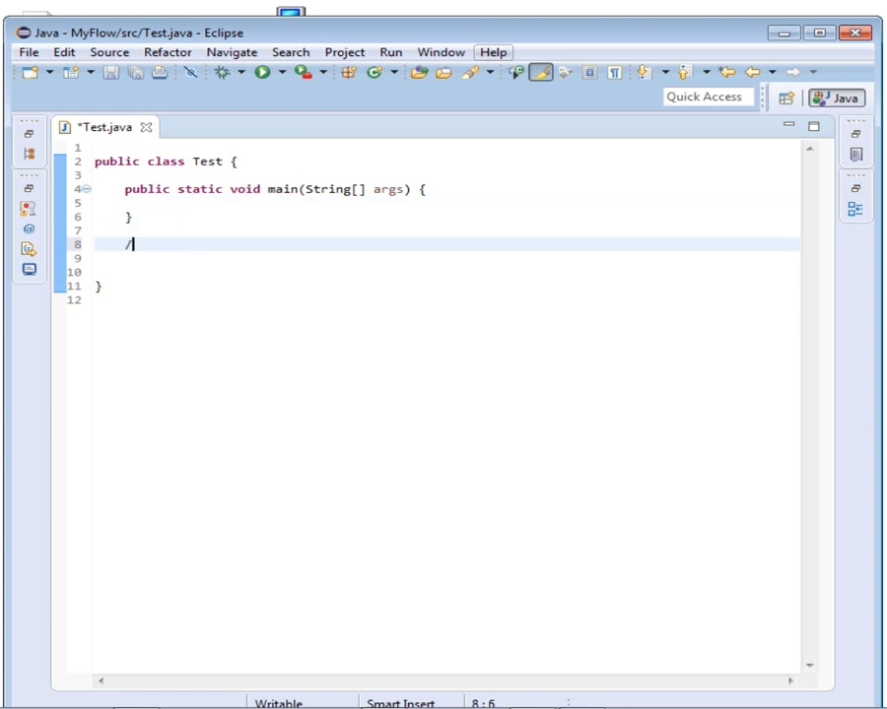
- Type a RESPONSIBLE FOR CONNECTION comment and private void connect() { with a try block
{"action": "type", "text": "/RES"}
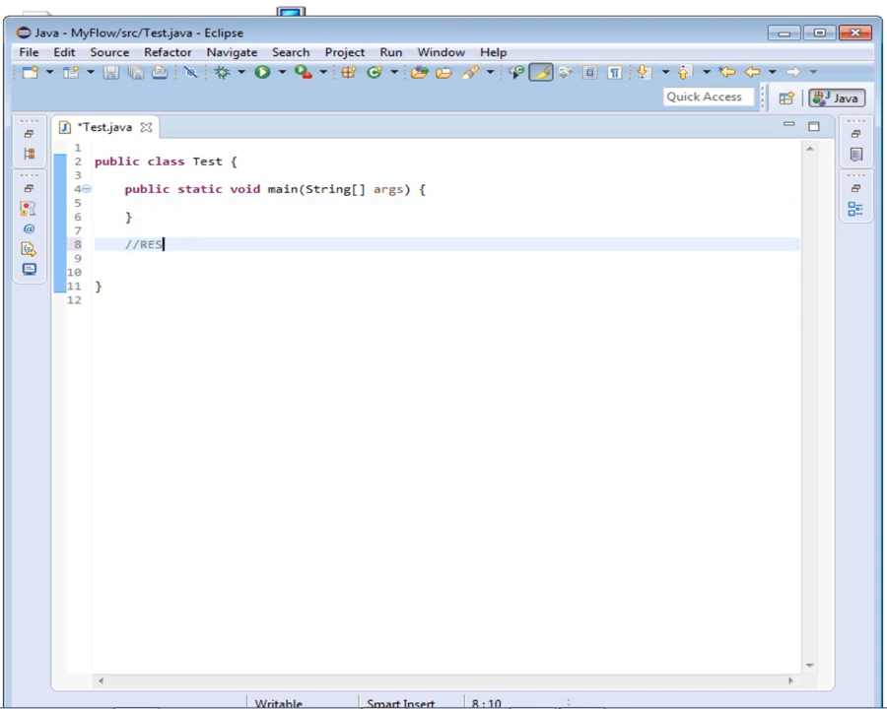
{"action": "type", "text": "PONS"}
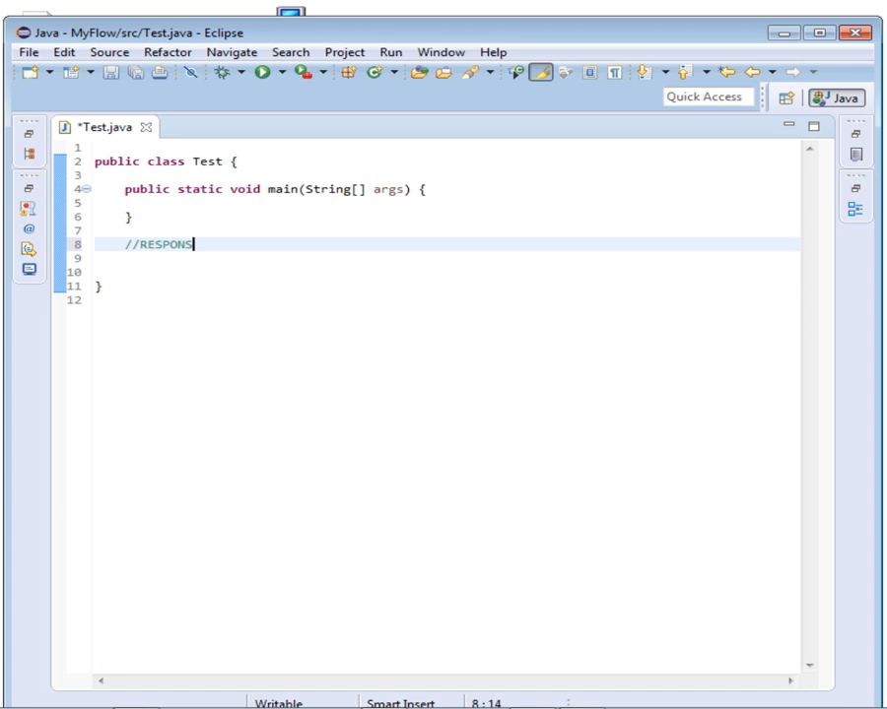
{"action": "type", "text": "IBLE FOR"}
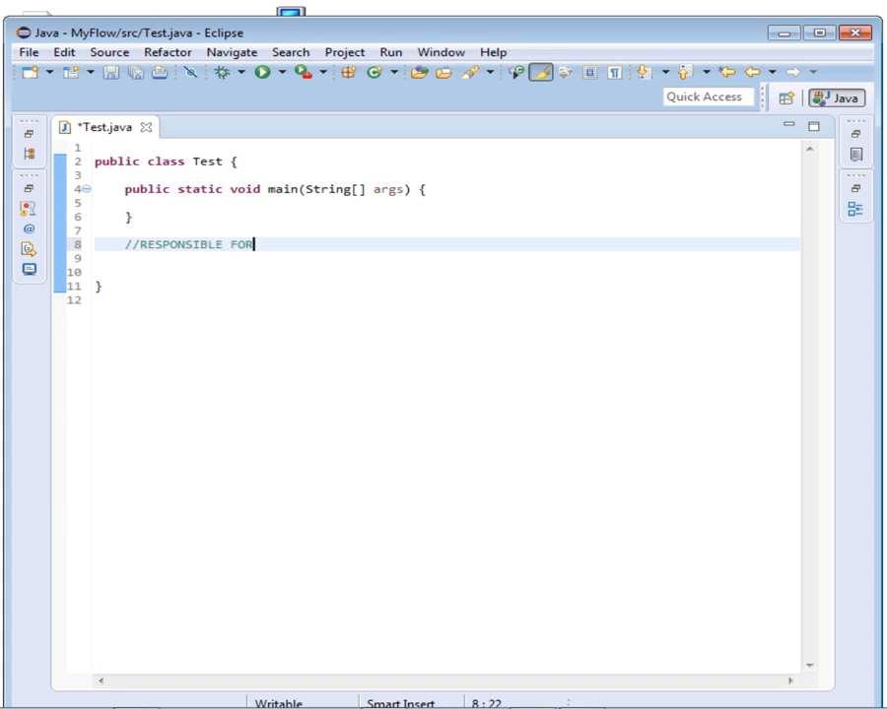
{"action": "type", "text": "CONNECT"}
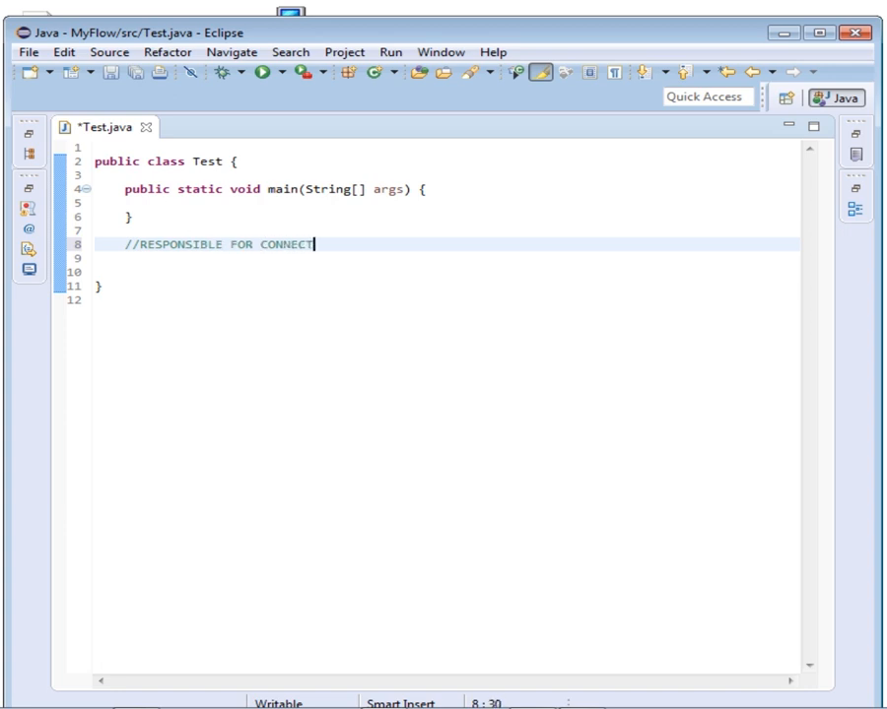
{"action": "type", "text": "ION"}
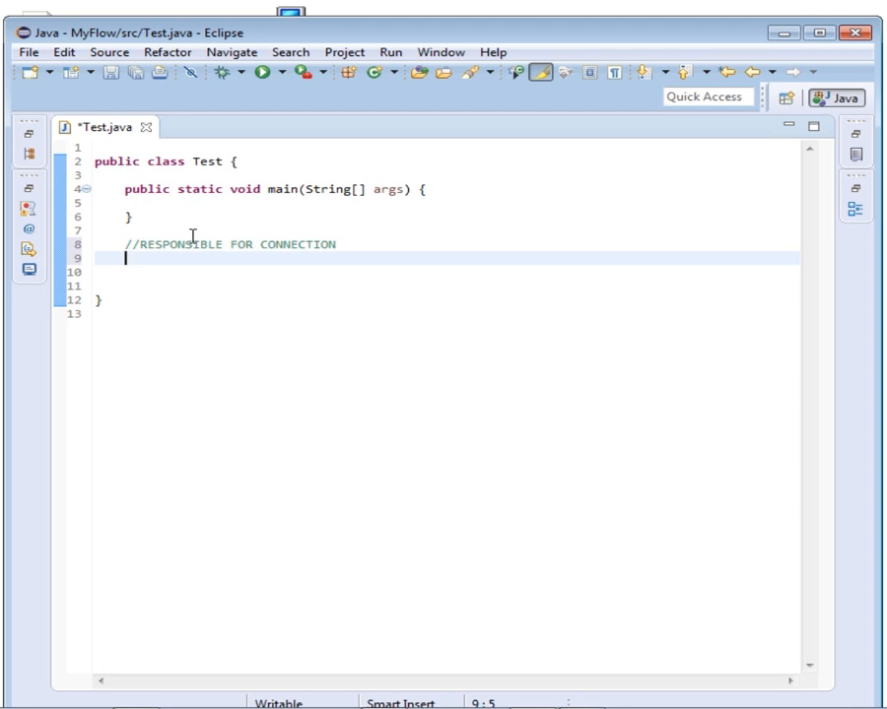
{"action": "type", "text": "private"}
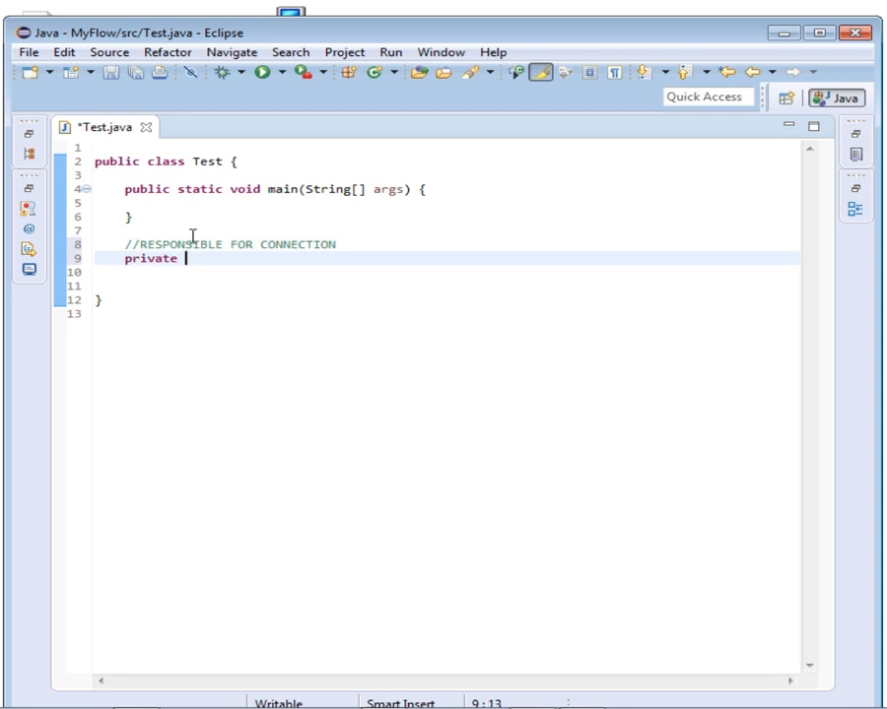
{"action": "type", "text": "yo"}
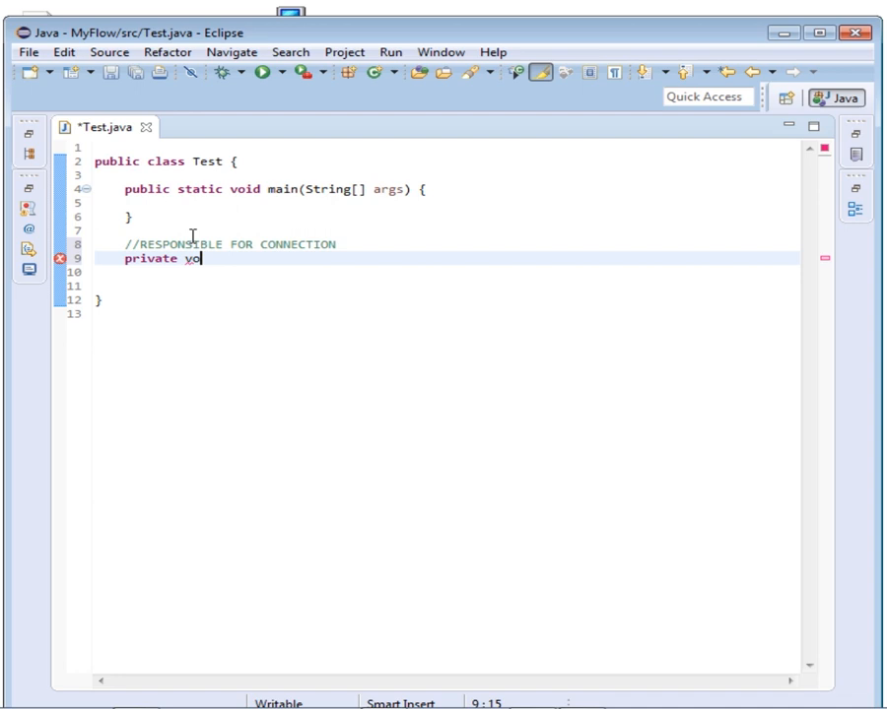
{"action": "type", "text": "id"}
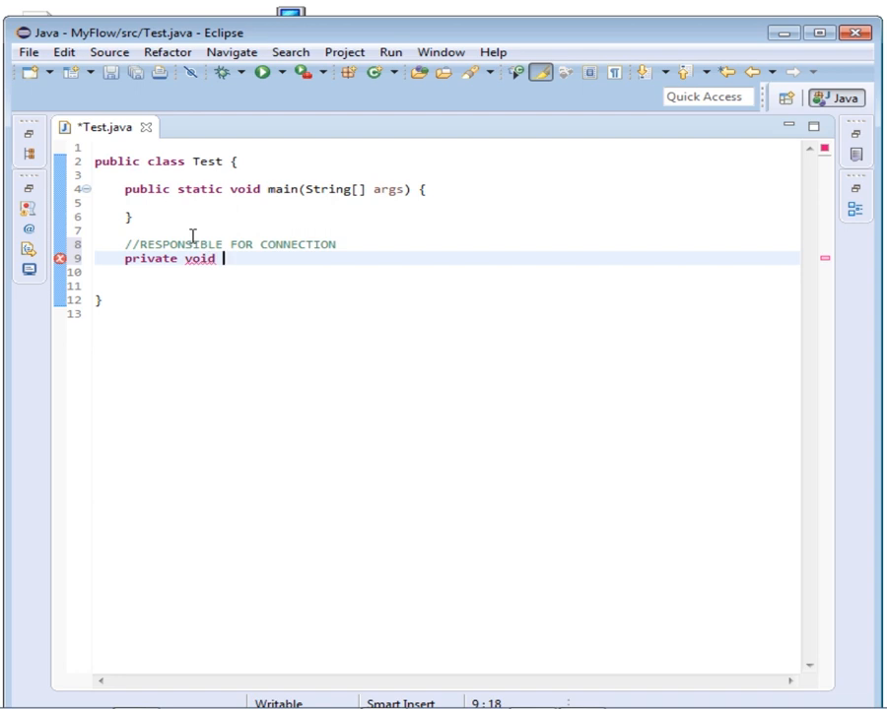
{"action": "type", "text": "conn"}
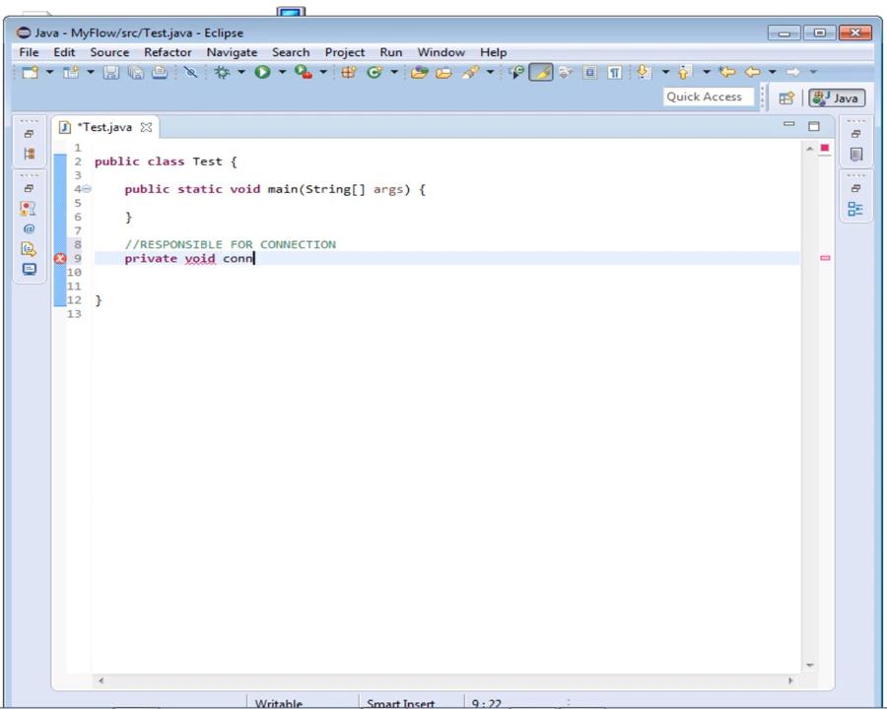
{"action": "type", "text": "ect()"}
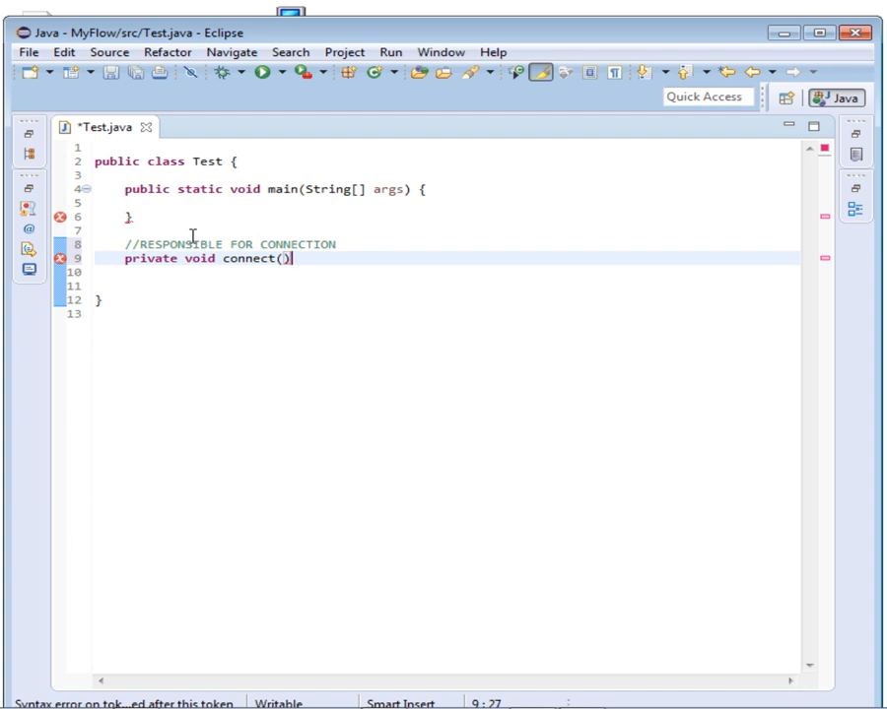
{"action": "type", "text": "{"}
{"action": "left_click", "coordinate": [445, 285]}
{"action": "type", "text": "try"}
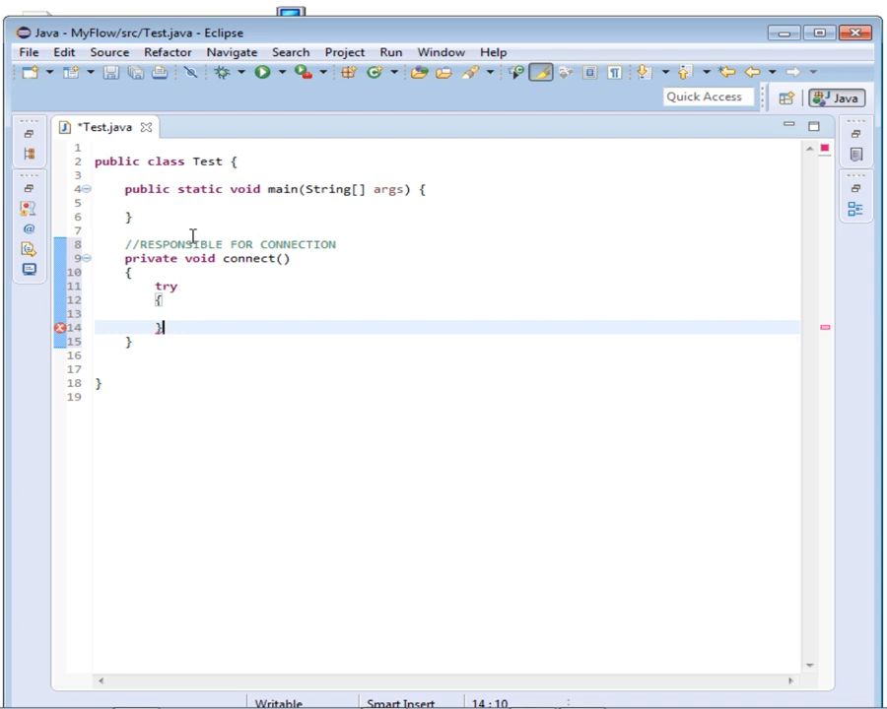
- Add catch (Exception e) { e.printStackTrace(); } after the try block
{"action": "type", "text": "catch()"}
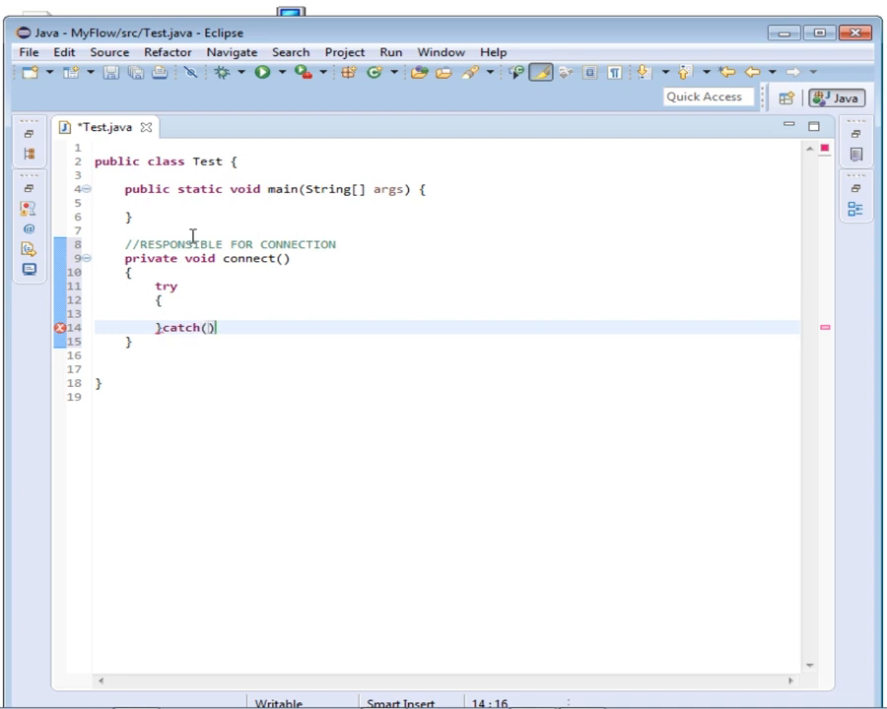
{"action": "type", "text": "Exception"}
{"action": "type", "text": "{"}
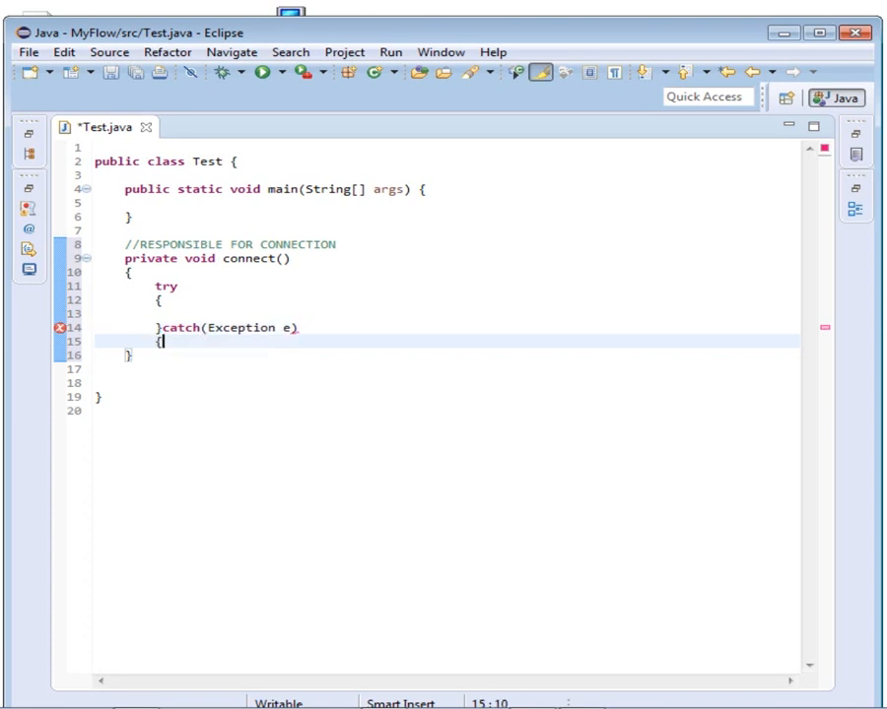
{"action": "type", "text": "e."}
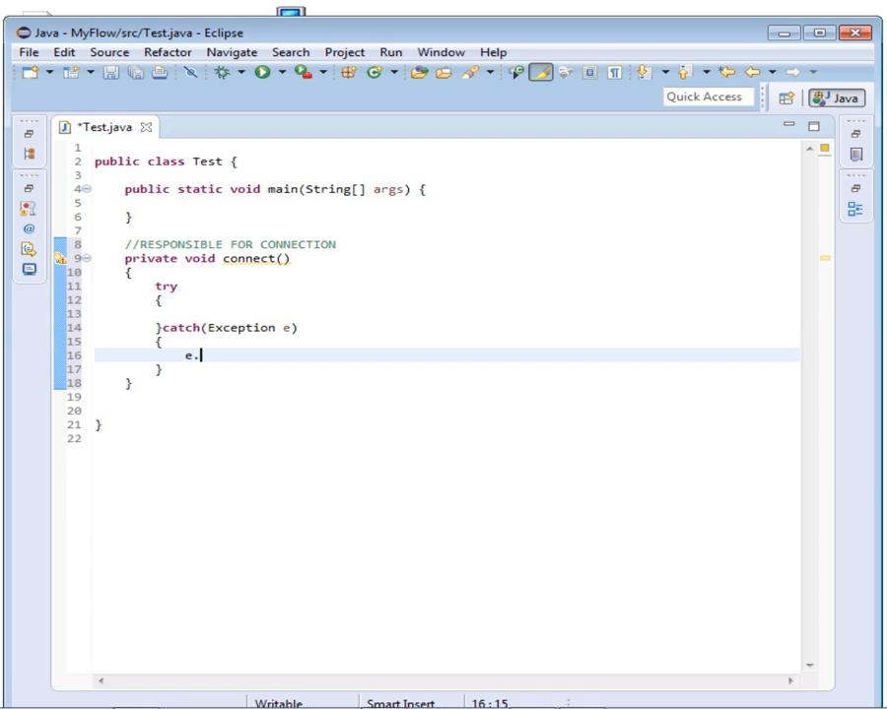
{"action": "type", "text": "."}
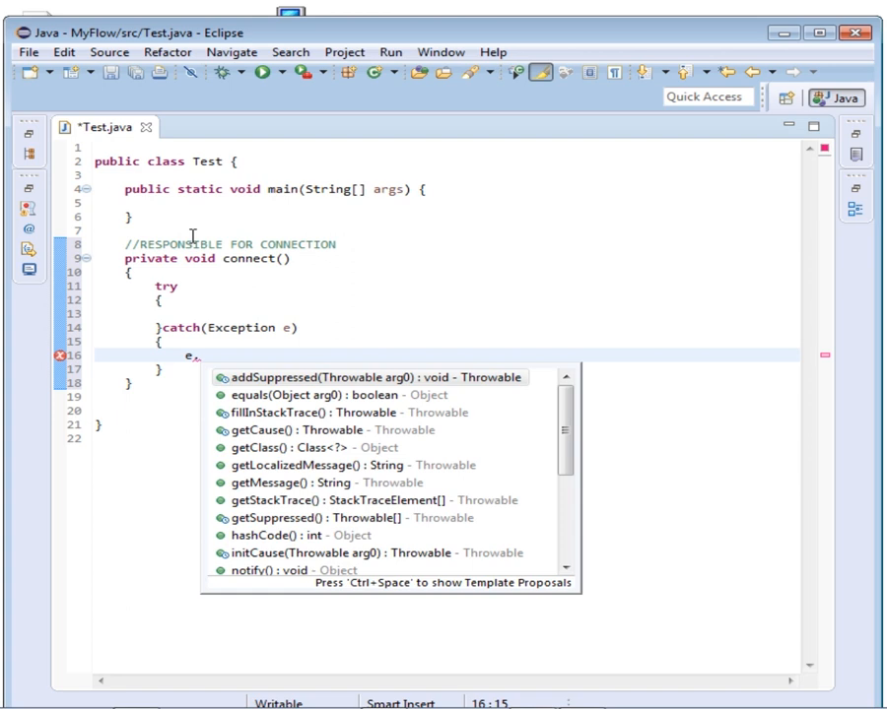
{"action": "type", "text": "printStackTrace();"}
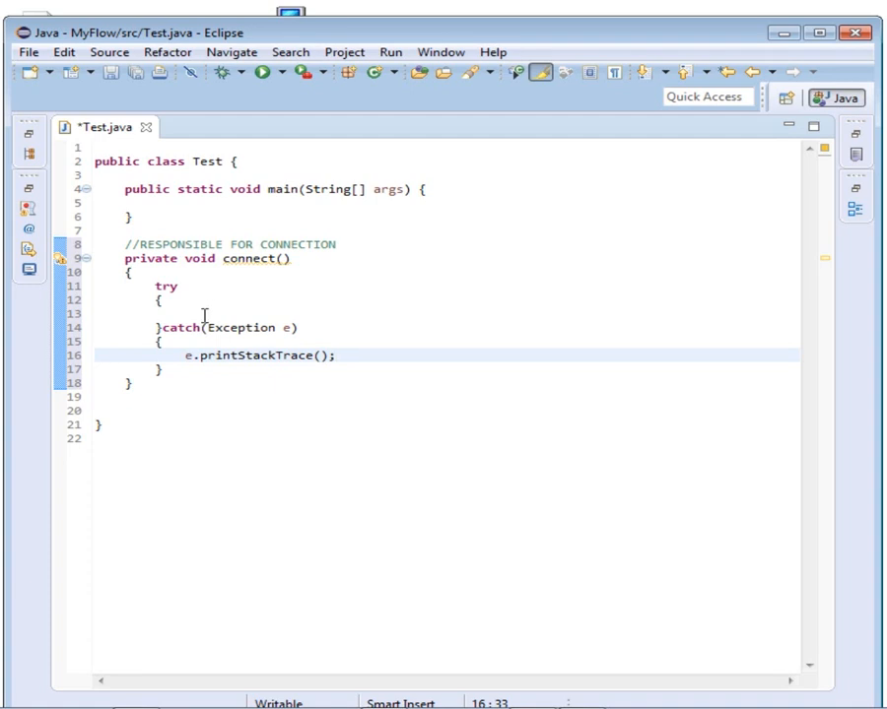
{"action": "left_click", "coordinate": [187, 300]}
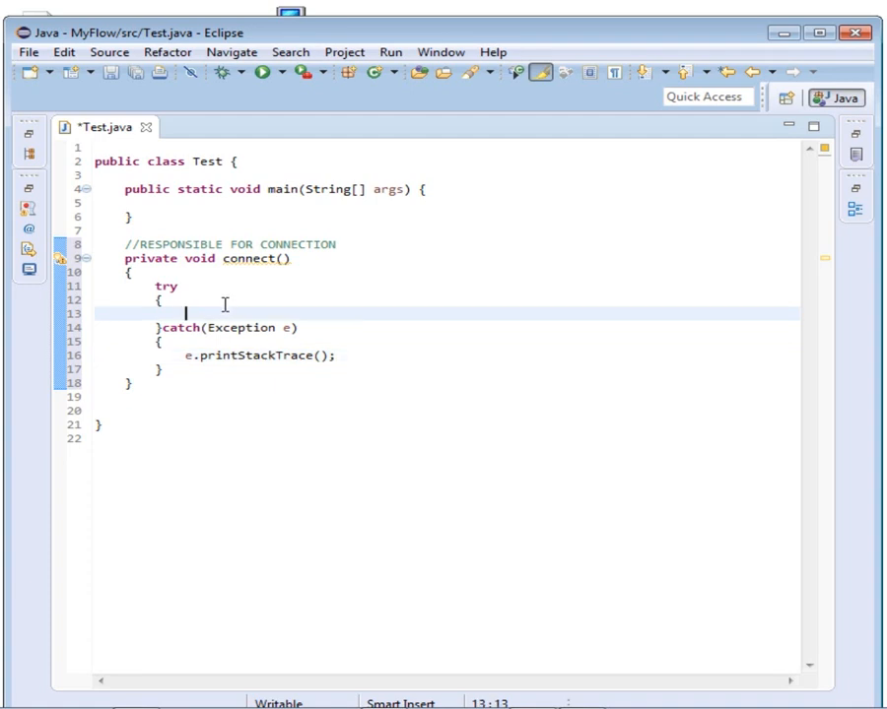
- Type Class.forName("com.mysql.jdbc.Driver"); inside the try block
{"action": "type", "text": "Cla"}
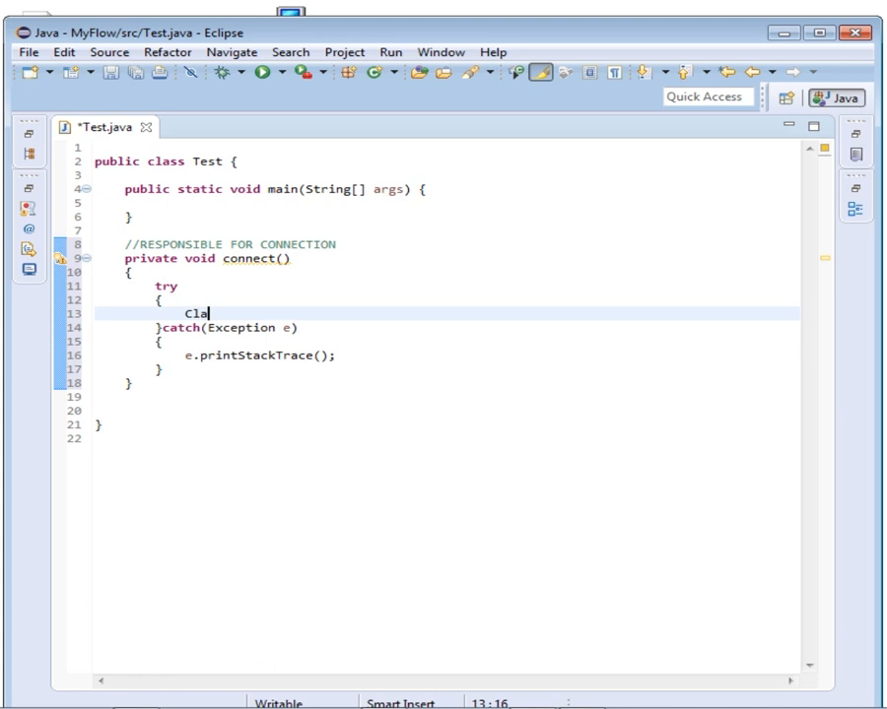
{"action": "type", "text": "ss.forName(\""}
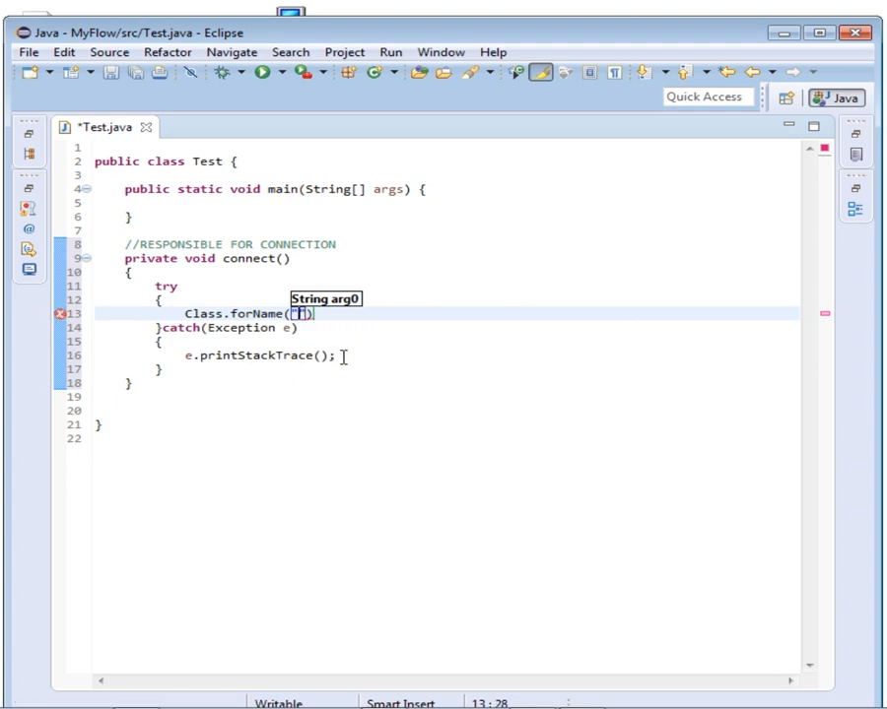
{"action": "type", "text": "com"}
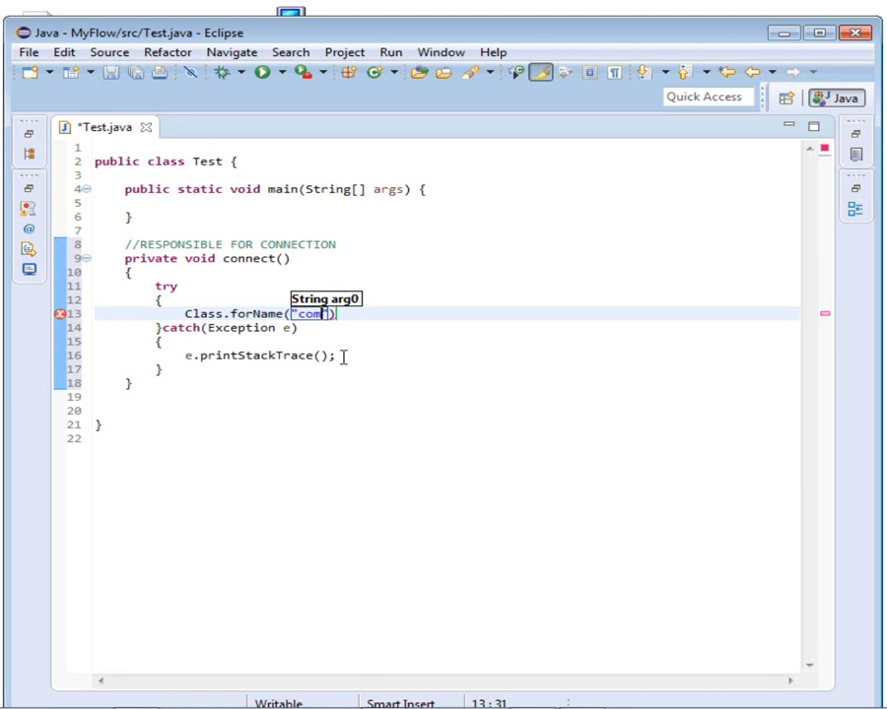
{"action": "type", "text": ".mysql."}
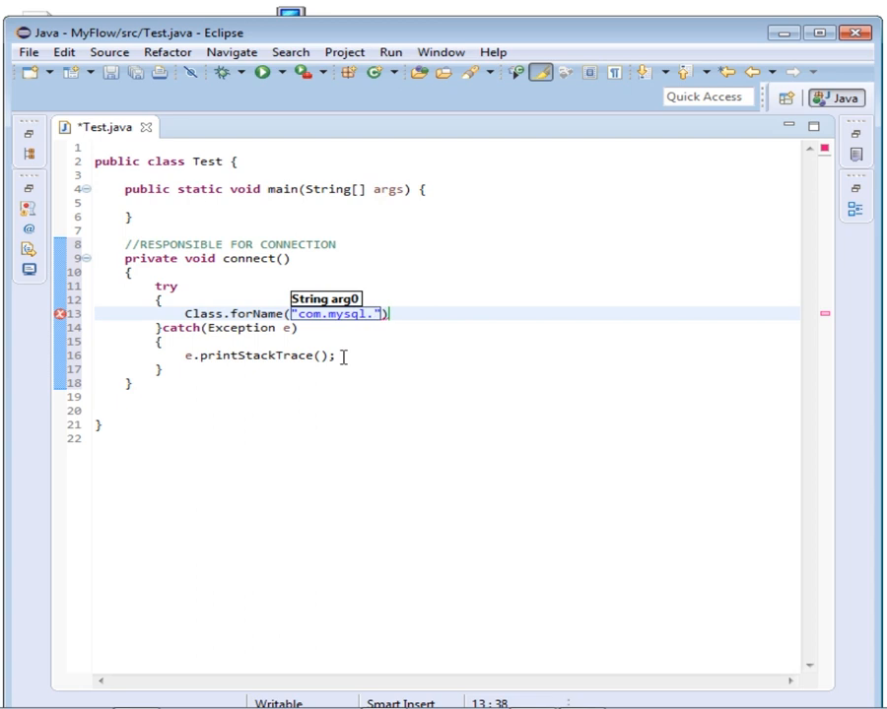
{"action": "type", "text": "jdbc"}
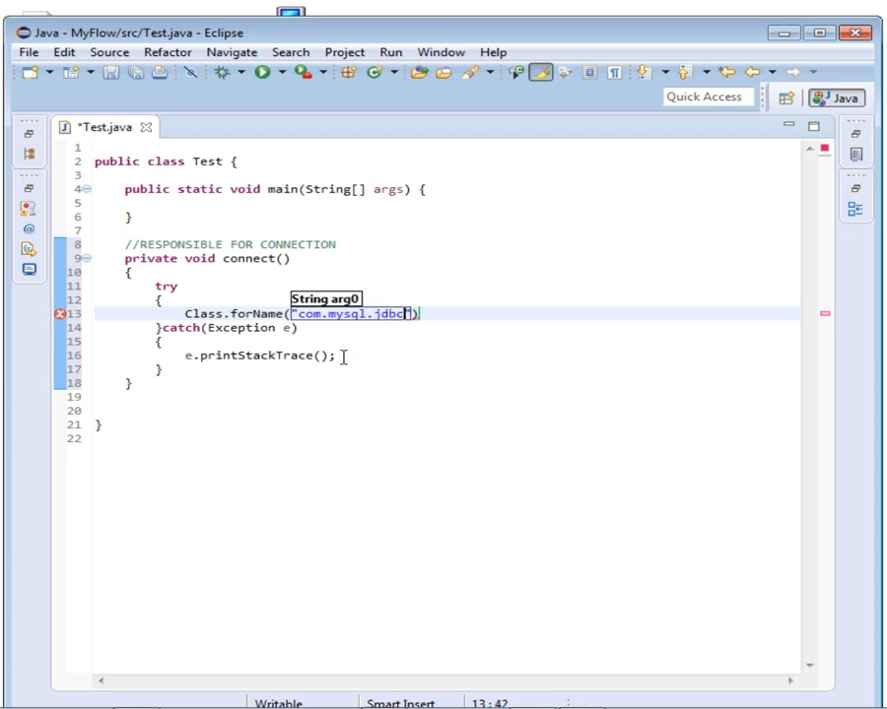
{"action": "type", "text": ".D"}
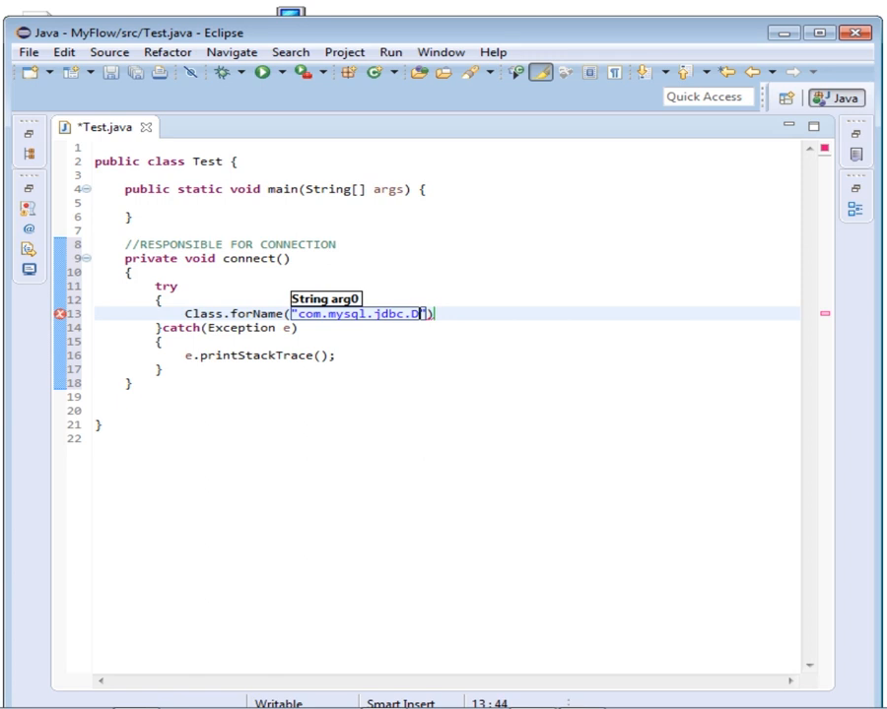
{"action": "type", "text": "river"}
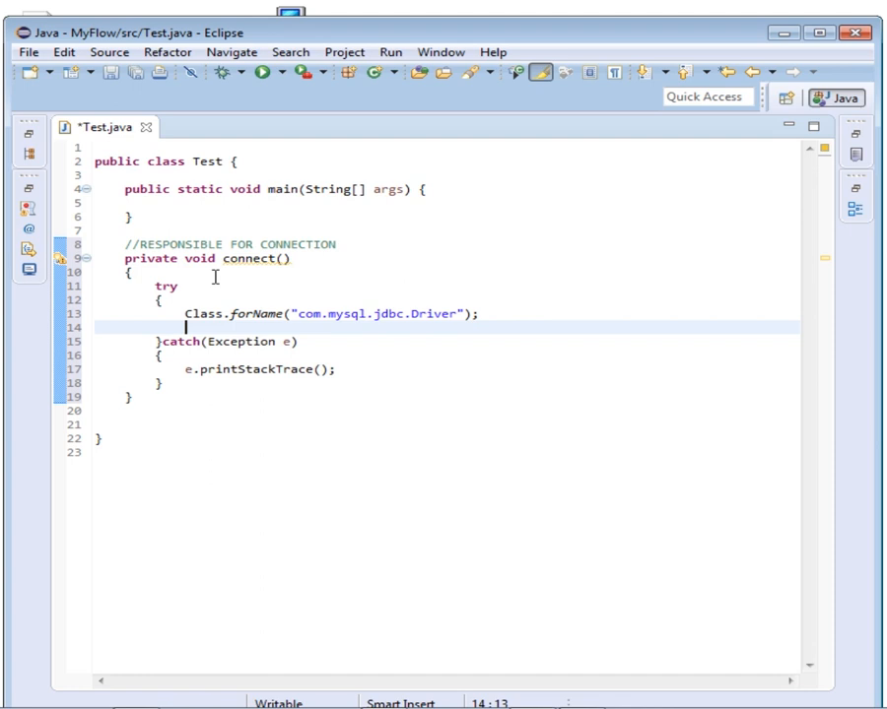
- Add a // CREATE CONNECTION OBJECT comment and Connection con=null;, importing java.sql.Connection
{"action": "type", "text": "//"}
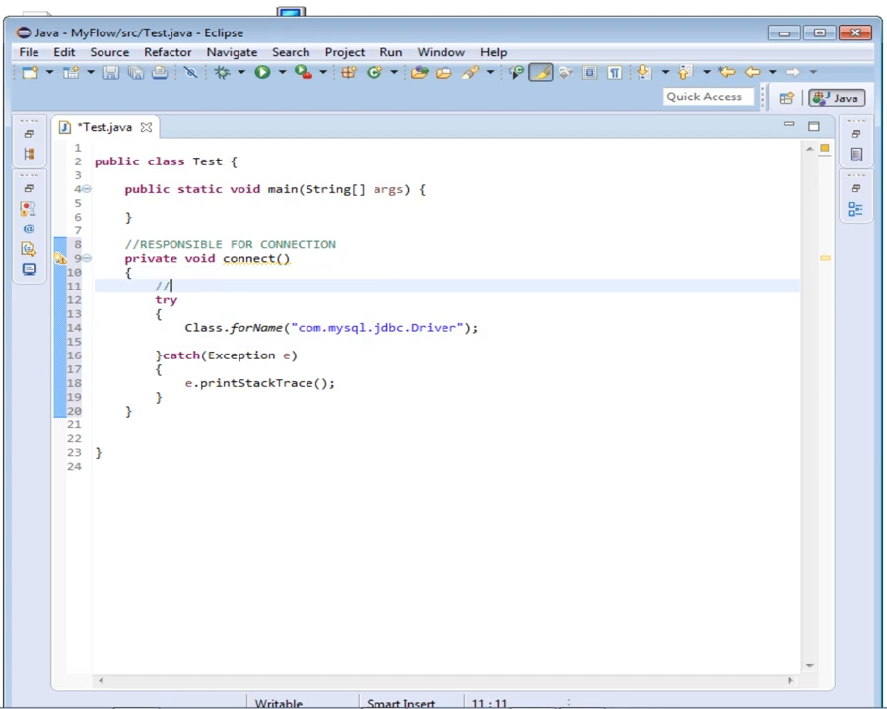
{"action": "type", "text": "CREATE CONNECTION O"}
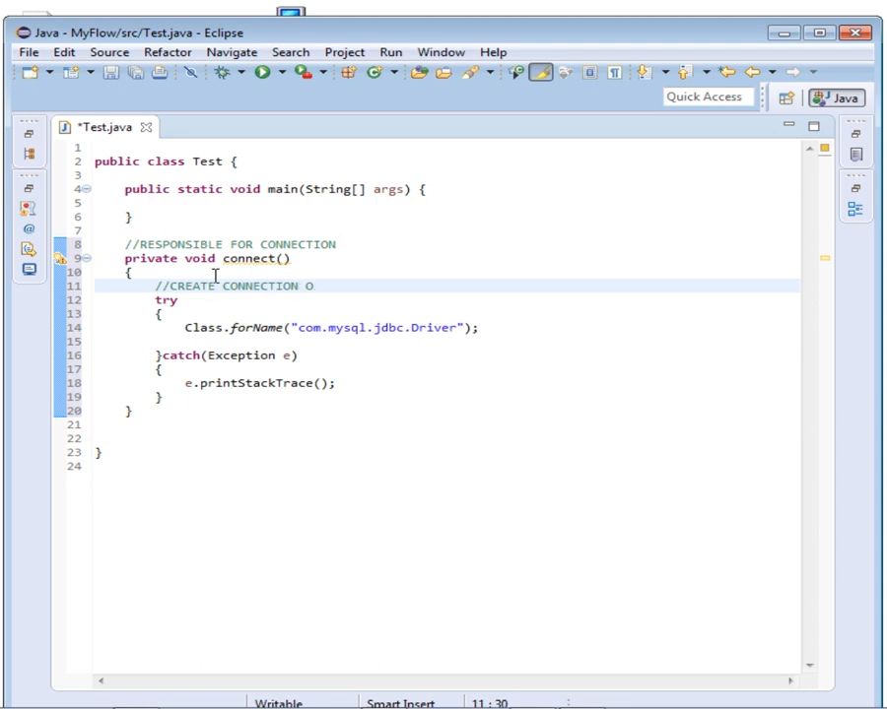
{"action": "type", "text": "BJECT"}
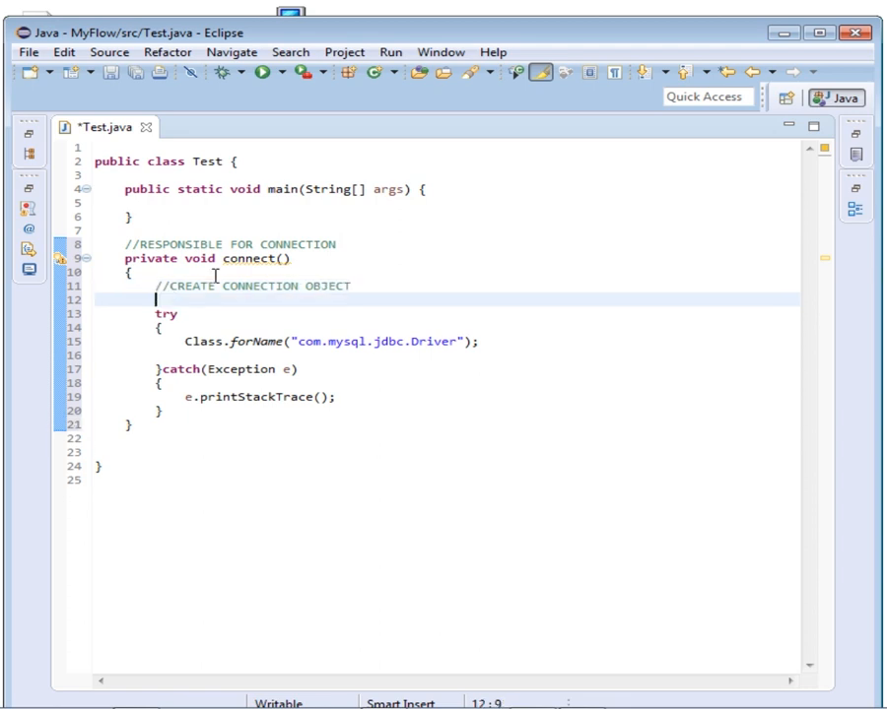
{"action": "type", "text": "C"}
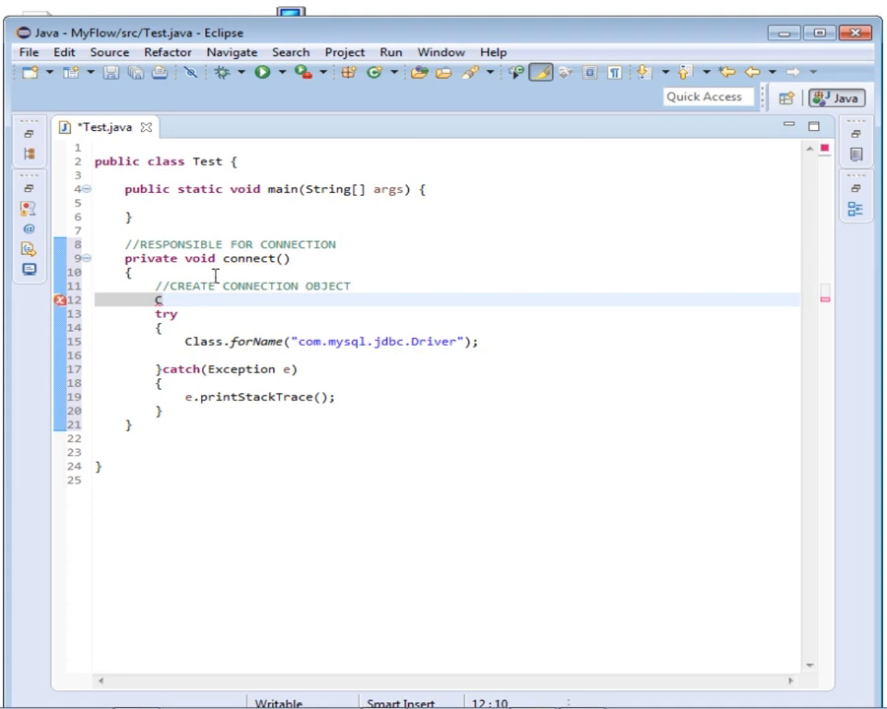
{"action": "type", "text": "Connectio"}
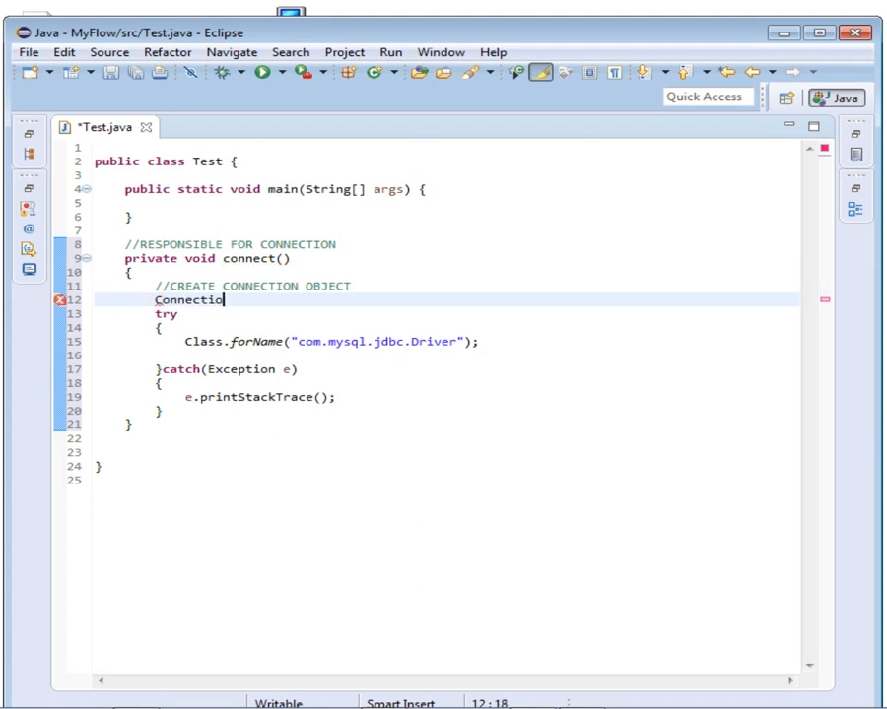
{"action": "type", "text": "con"}
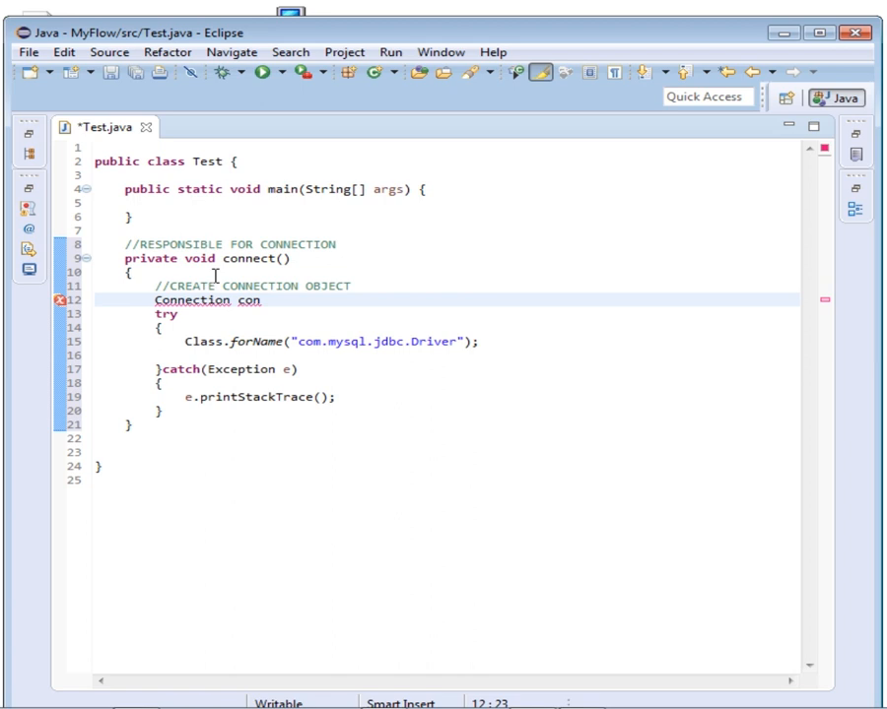
{"action": "type", "text": "=null;"}
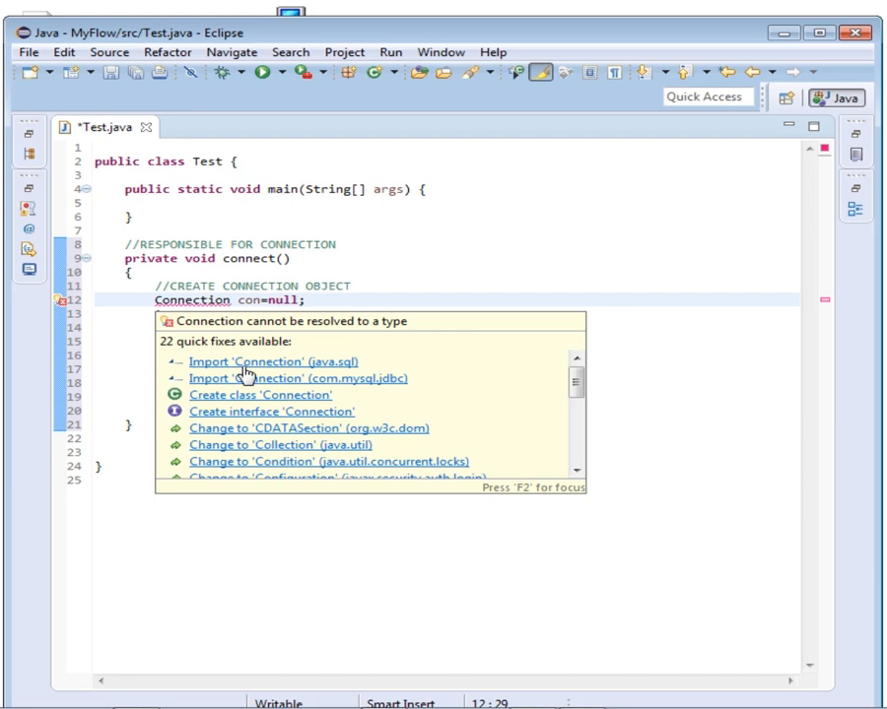
{"action": "left_click", "coordinate": [269, 361]}
{"action": "type", "text": "Class.forName(\"com.mysql.jdbc.Driver\");"}
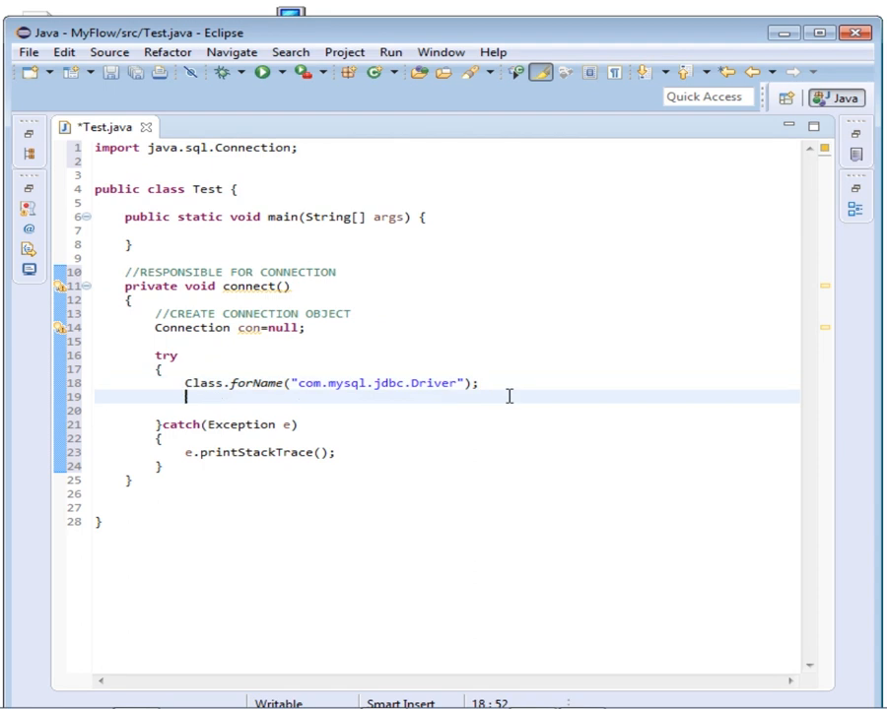
- Start con=DriverManager.getConnection( with java.sql.DriverManager auto-imported
{"action": "type", "text": "con."}
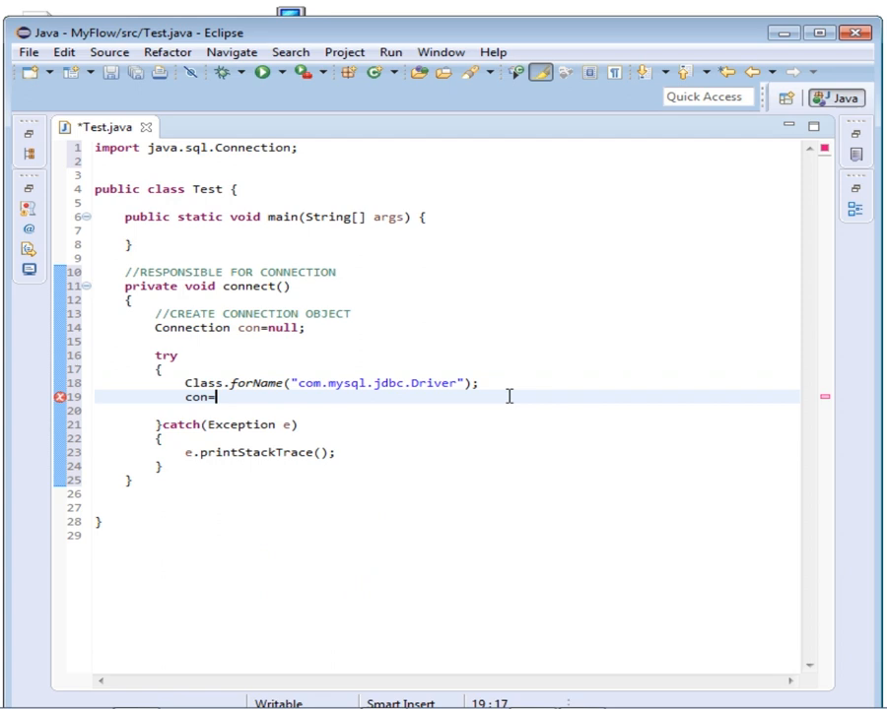
{"action": "type", "text": "Drive"}
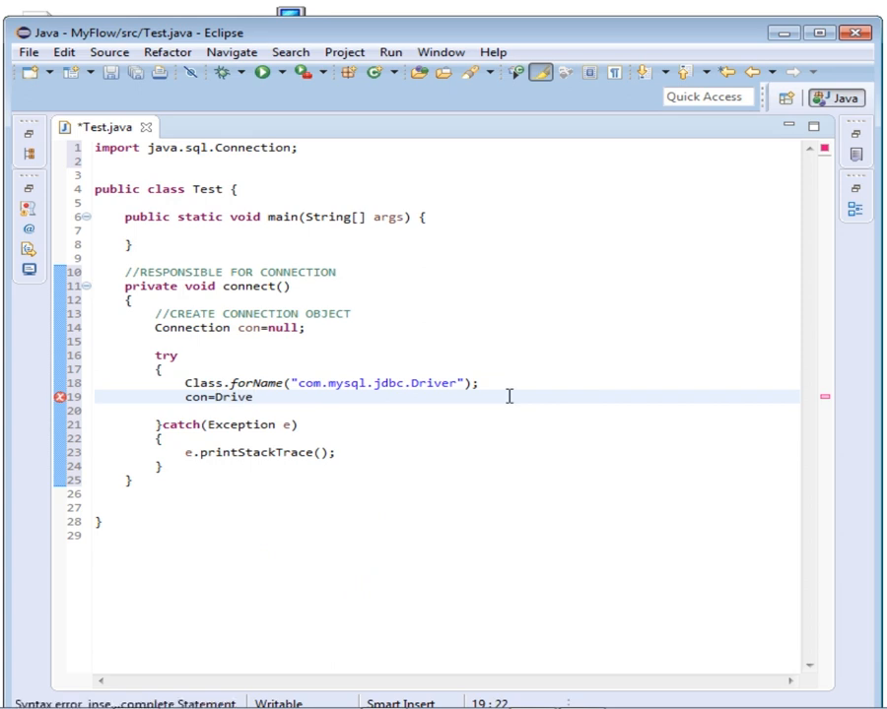
{"action": "type", "text": "rManager"}
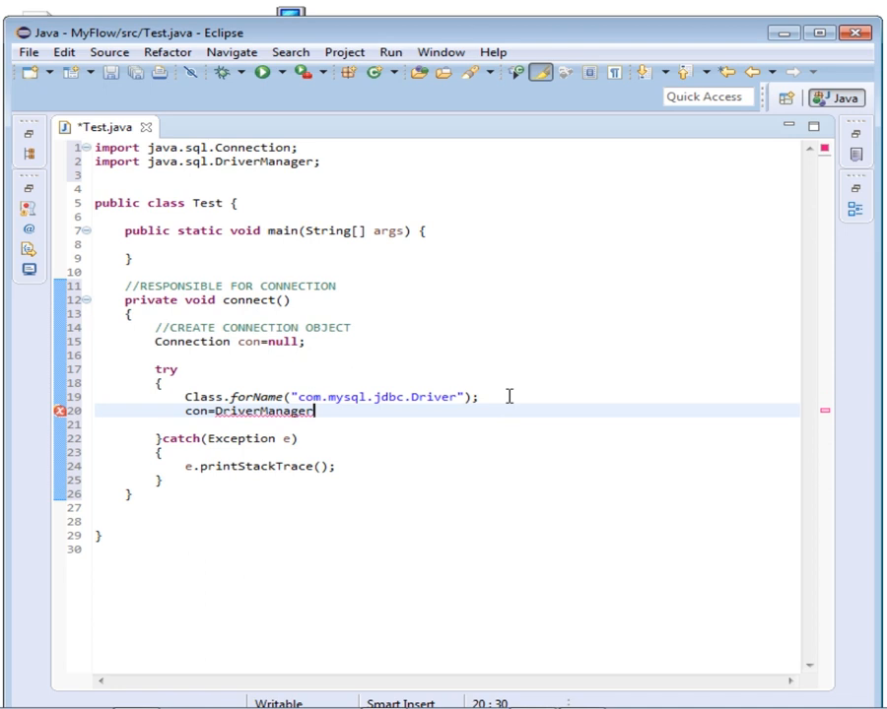
{"action": "type", "text": ".getConnection(\""}
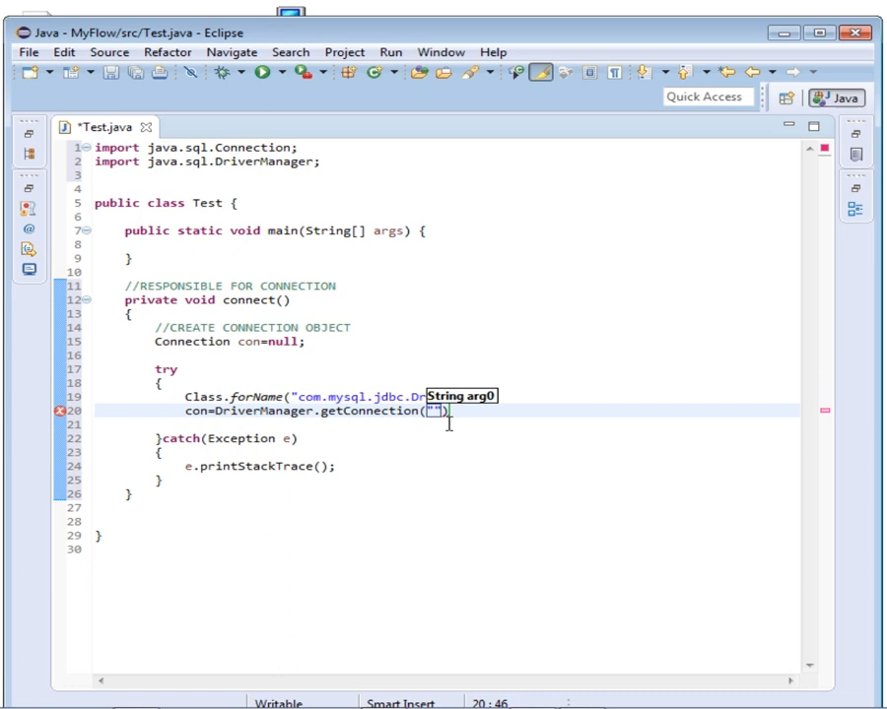
- Type the connection URL "jdbc:mysql://localhost/studentsdb" as the first argument
{"action": "type", "text": "jdbc"}
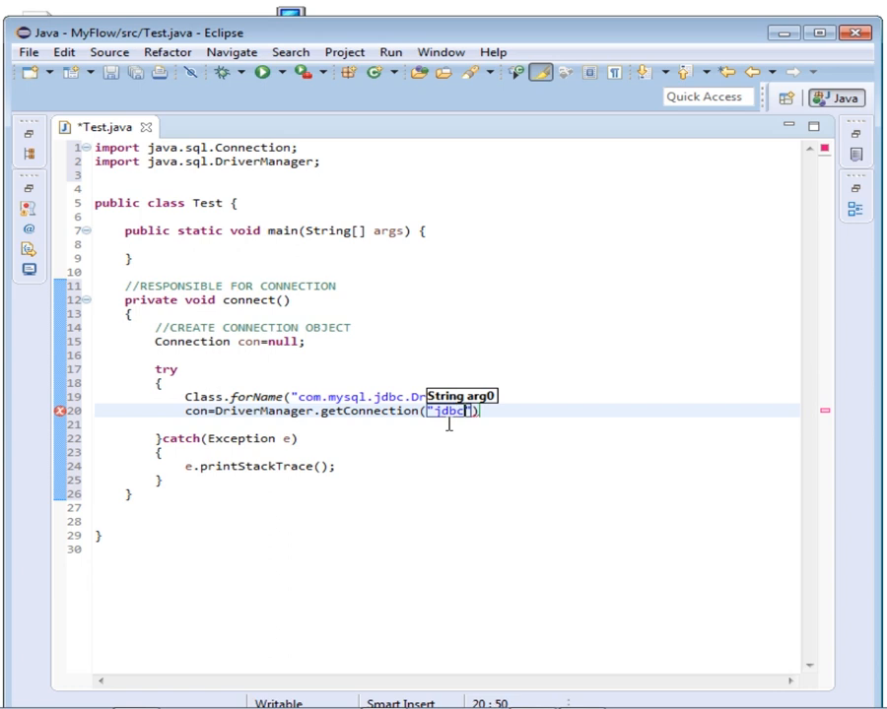
{"action": "type", "text": ":"}
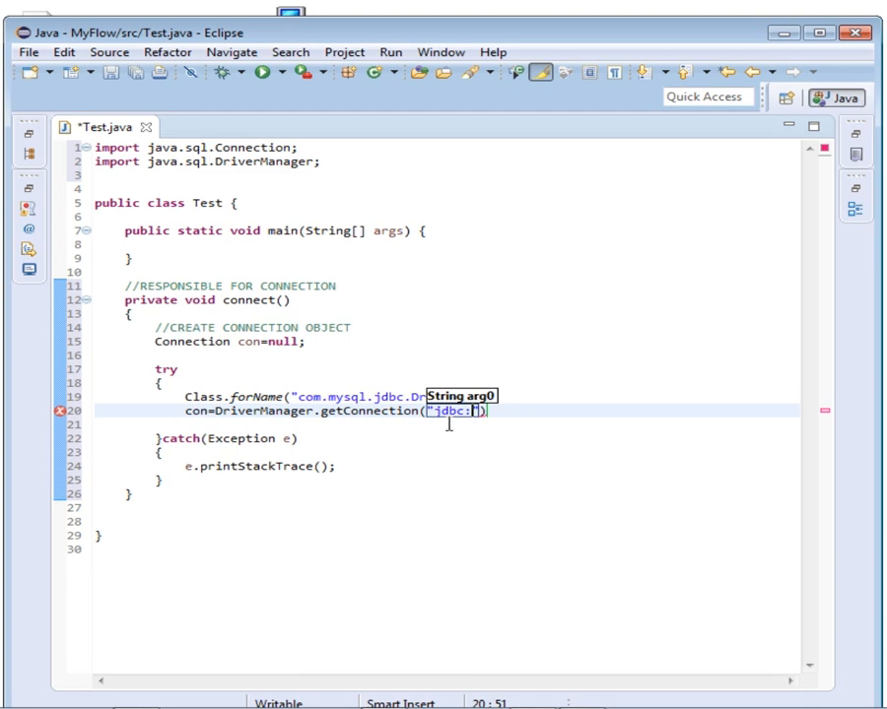
{"action": "type", "text": "mysql"}
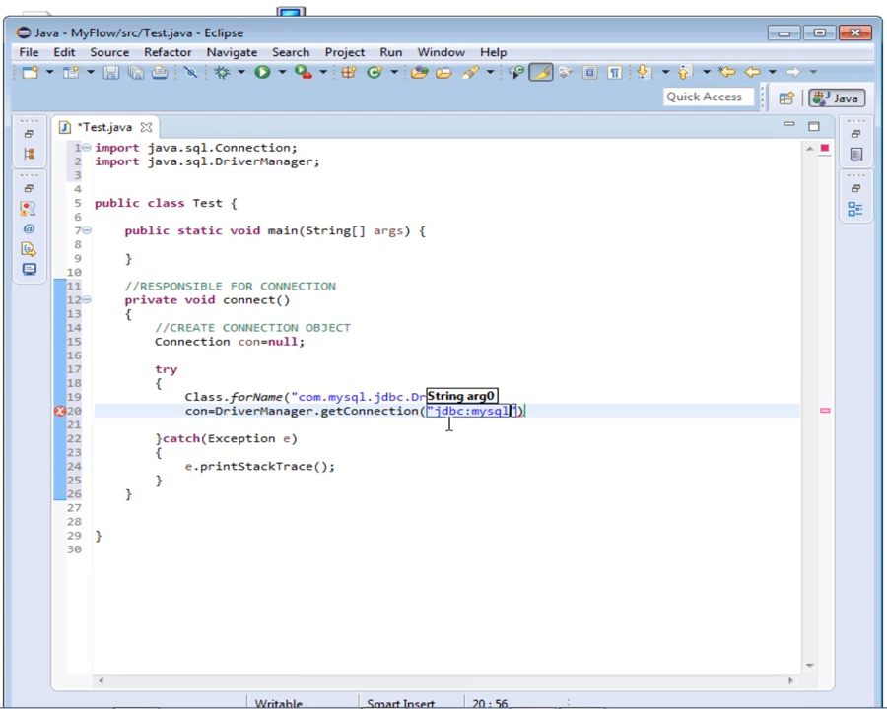
{"action": "type", "text": ":/"}
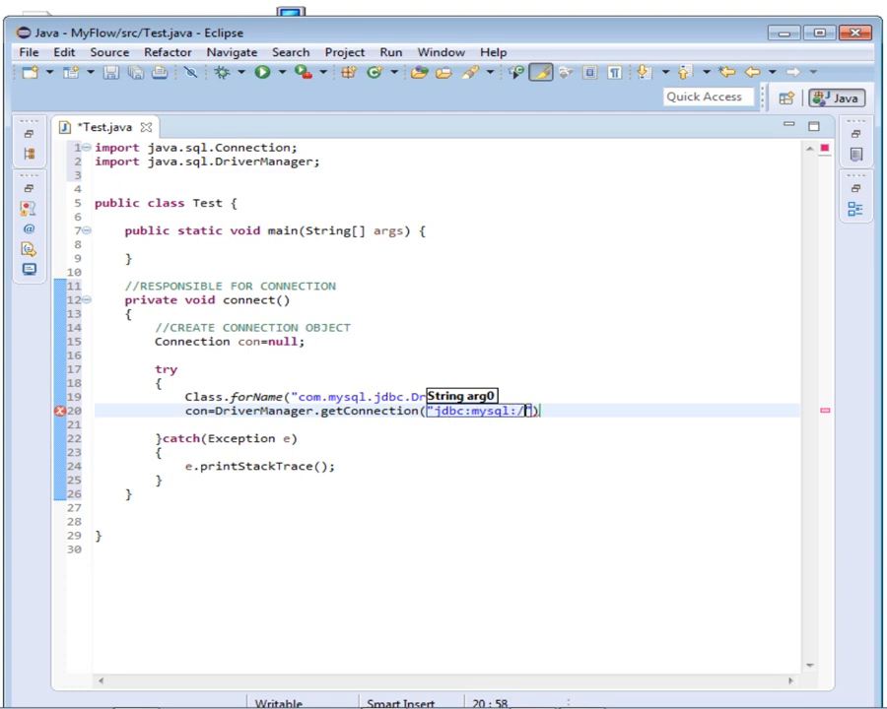
{"action": "type", "text": "/"}
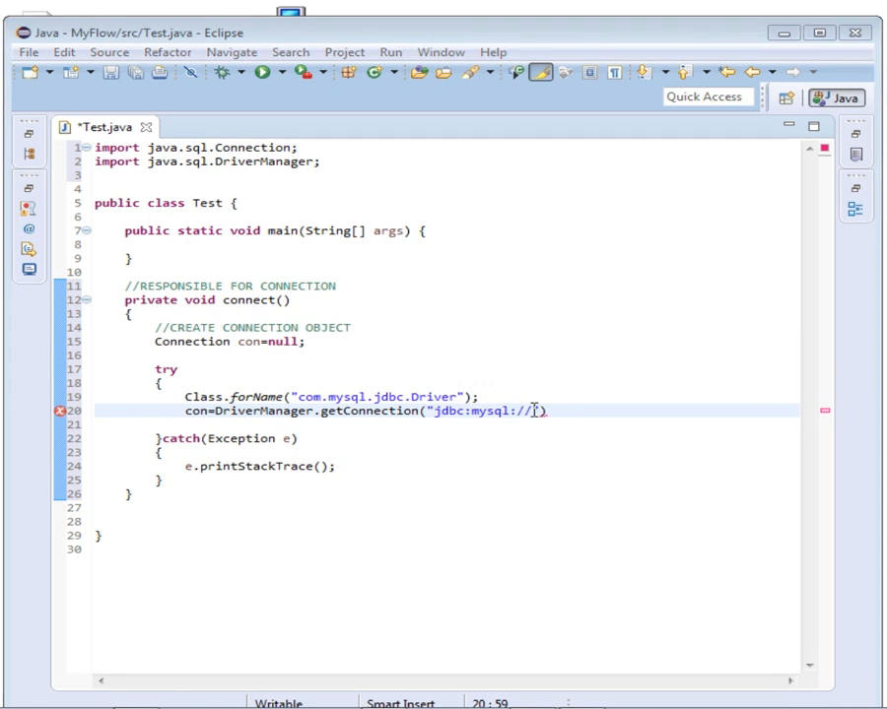
{"action": "type", "text": "local"}
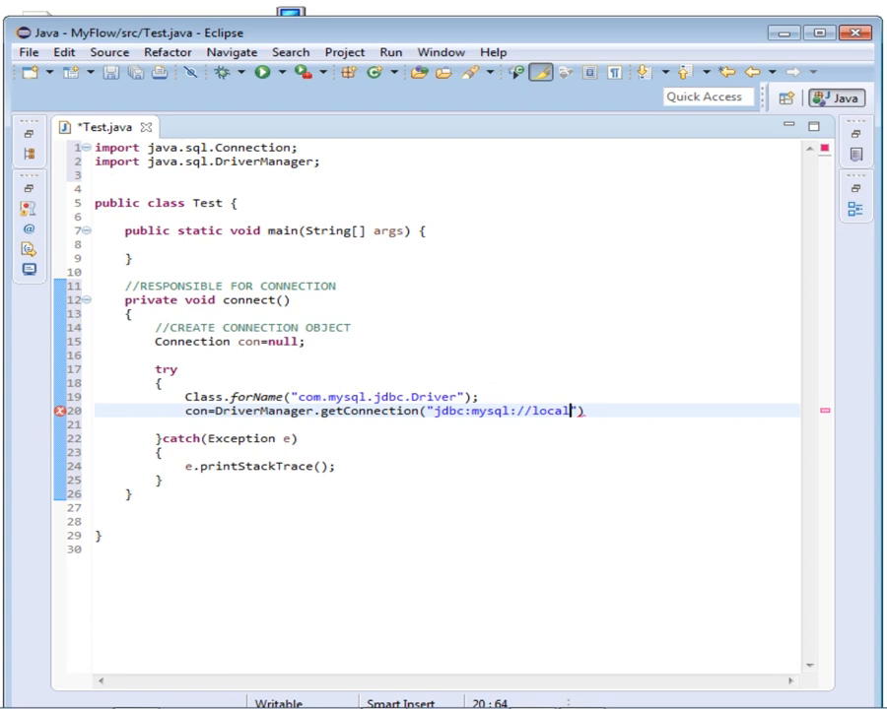
{"action": "type", "text": "host"}
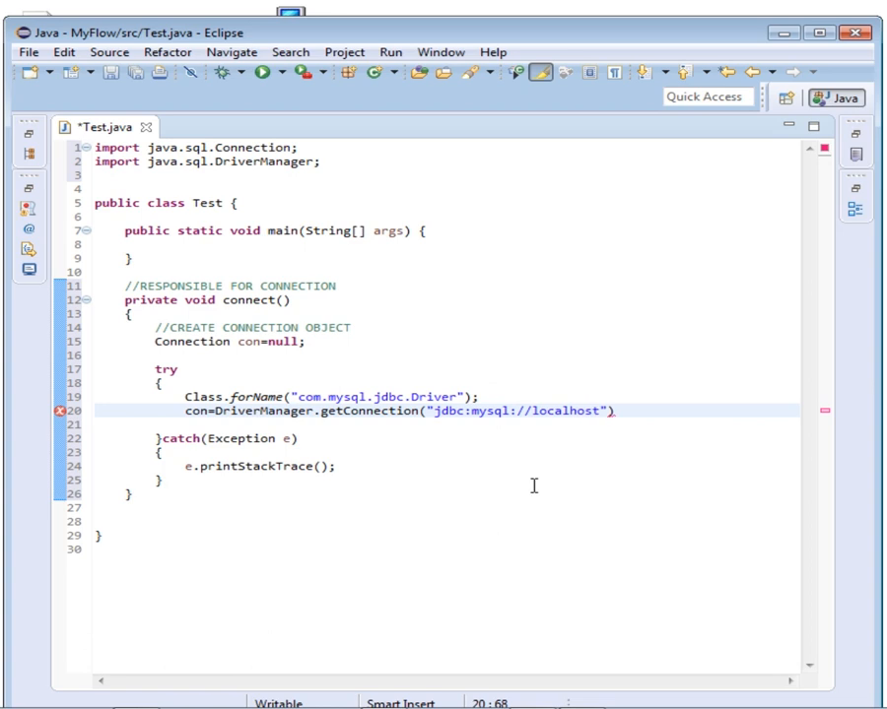
{"action": "type", "text": "/"}
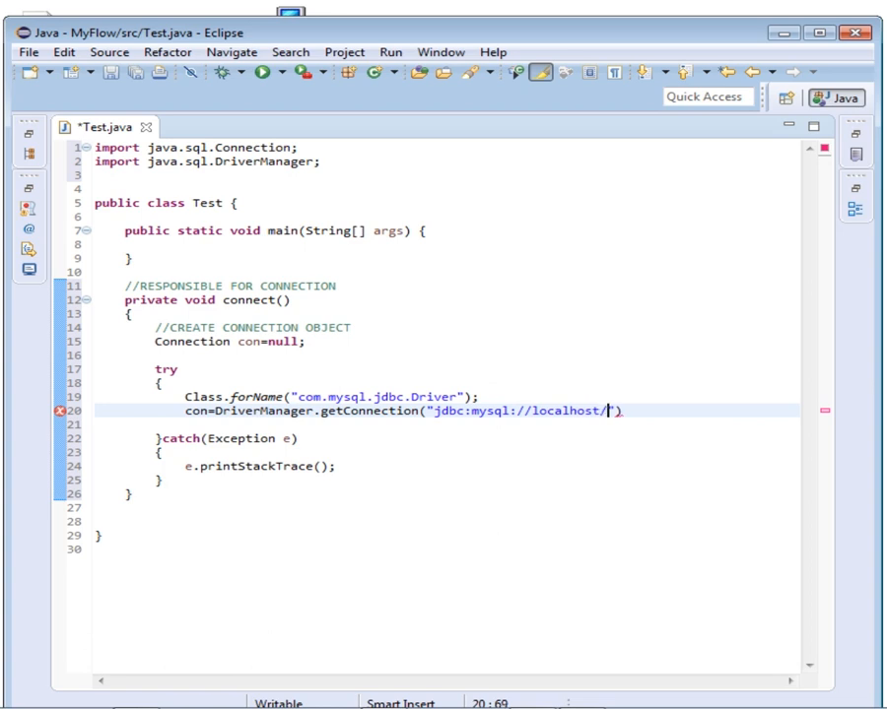
{"action": "type", "text": "st"}
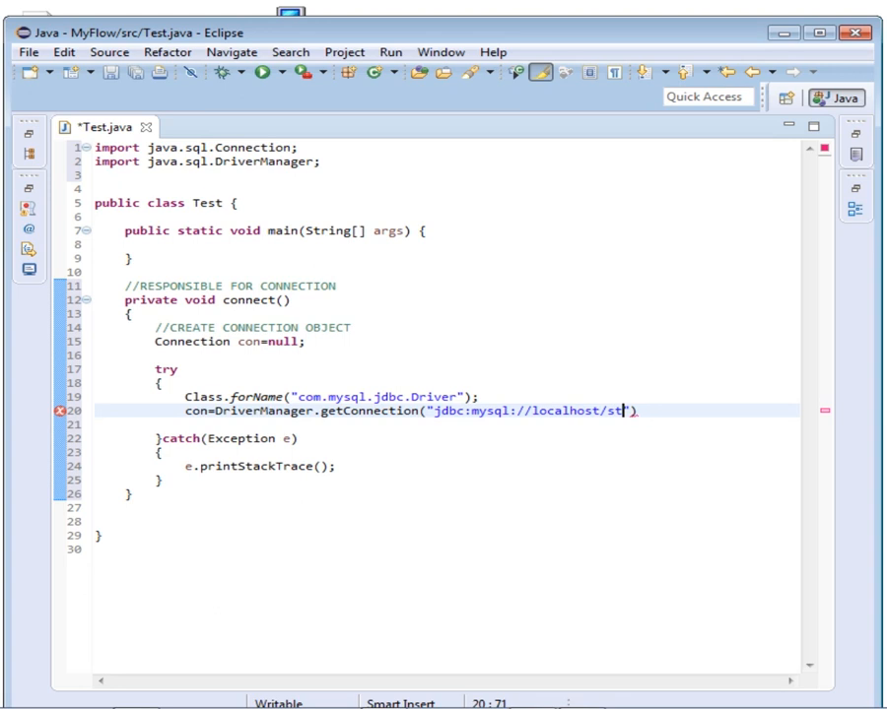
{"action": "type", "text": "udentsdb"}
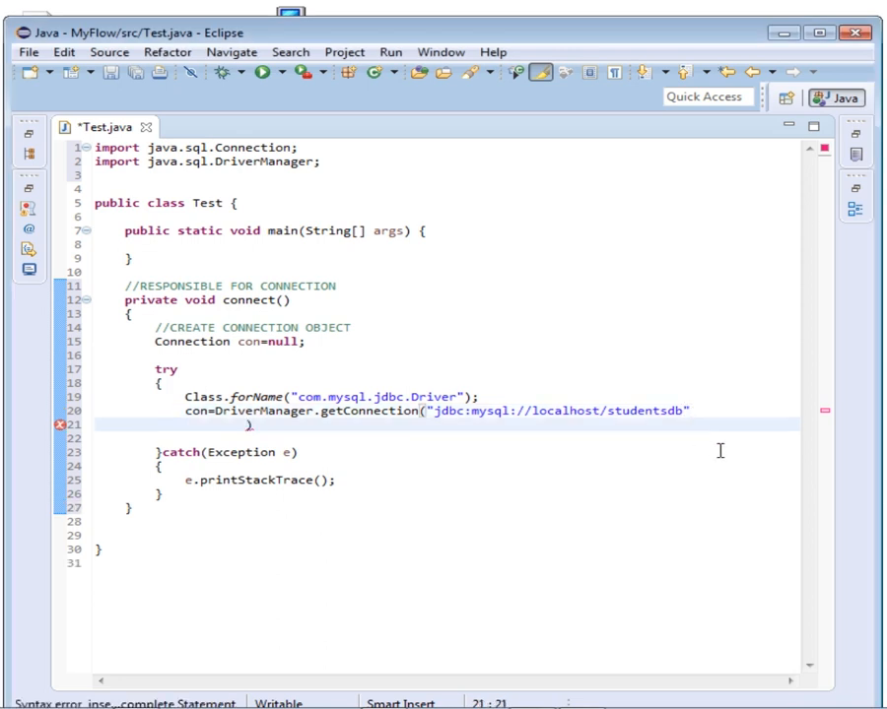
- Join "?user=root&password=" onto the studentsdb URL in getConnection with a + operator
{"action": "type", "text": "+"}
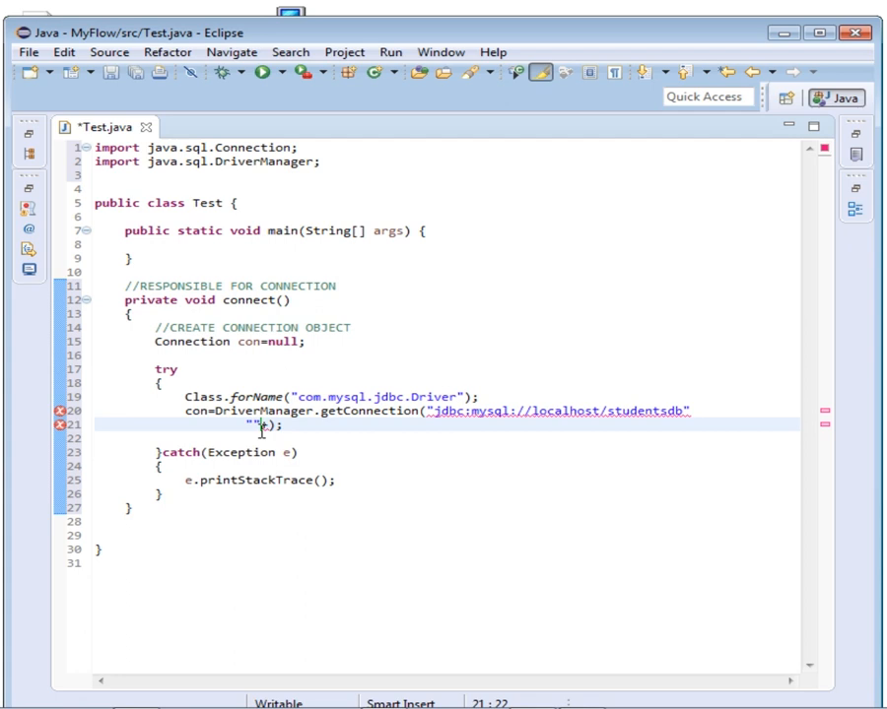
{"action": "type", "text": "*"}
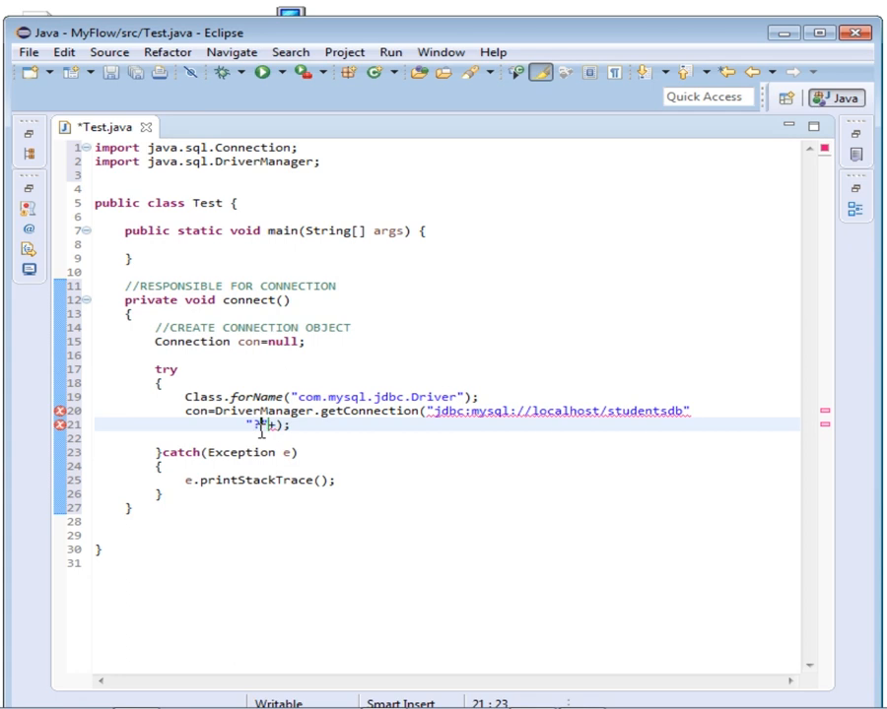
{"action": "type", "text": "?user=root;"}
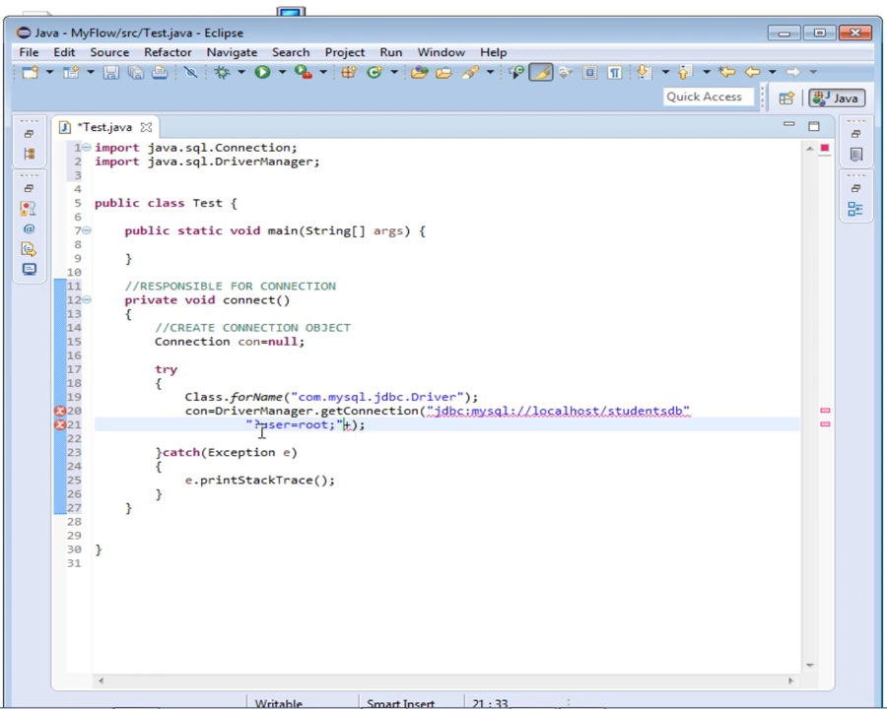
{"action": "type", "text": "&"}
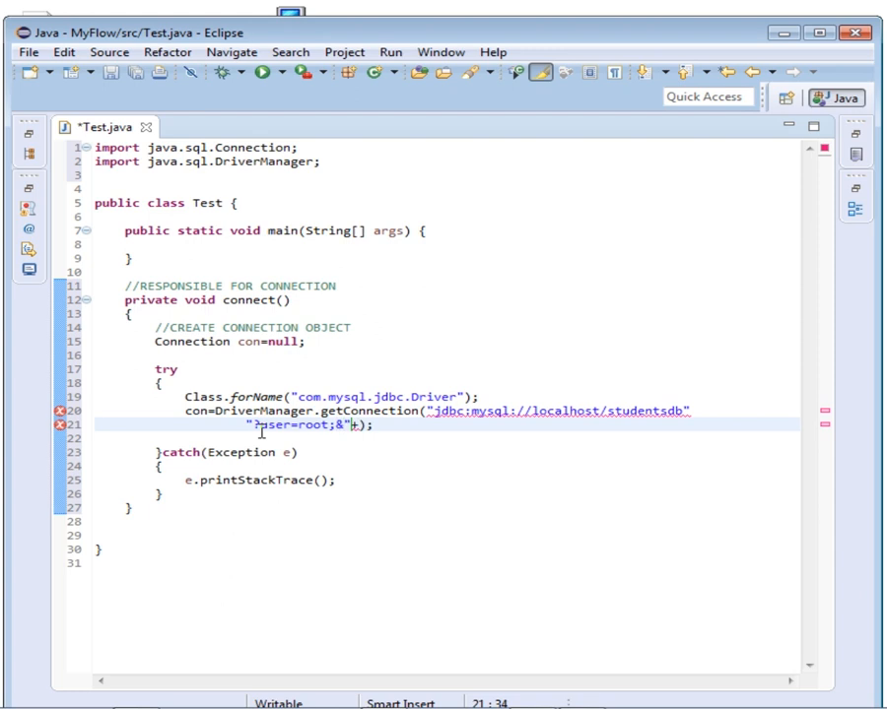
{"action": "key", "text": "BackSpace"}
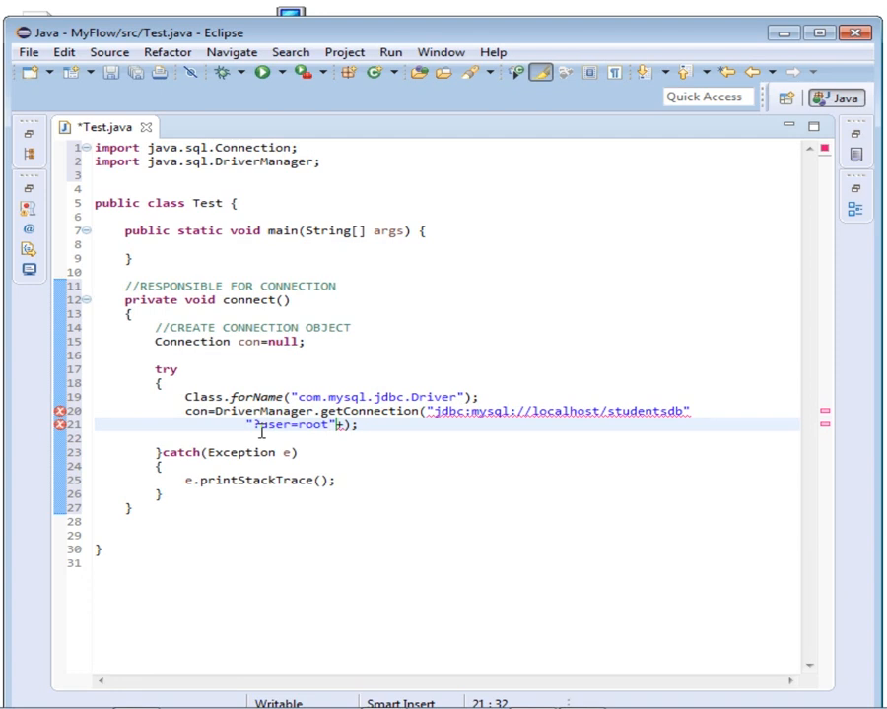
{"action": "type", "text": "&password="}
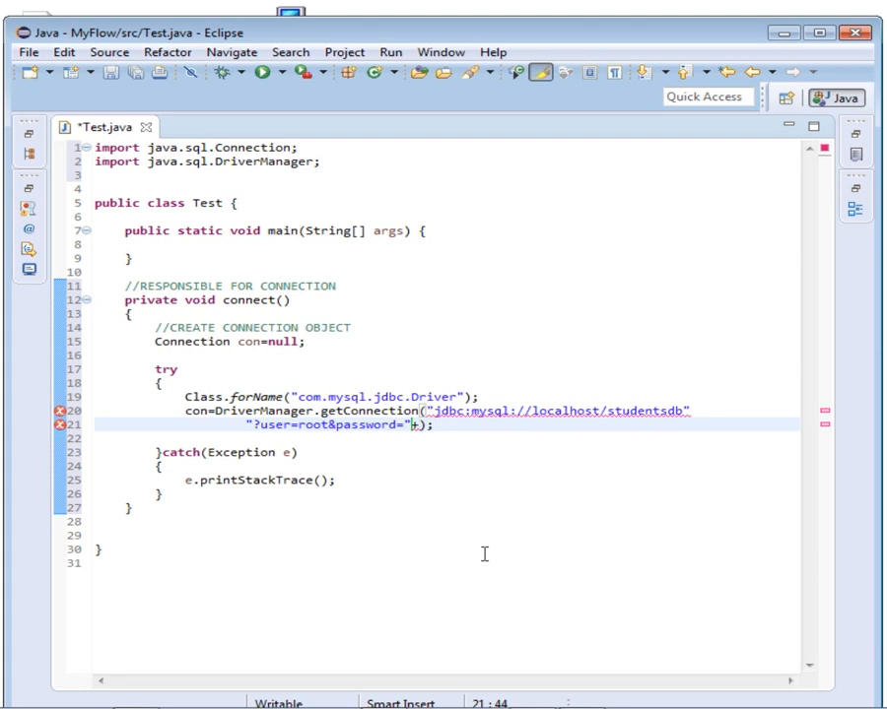
{"action": "key", "text": "BackSpace"}
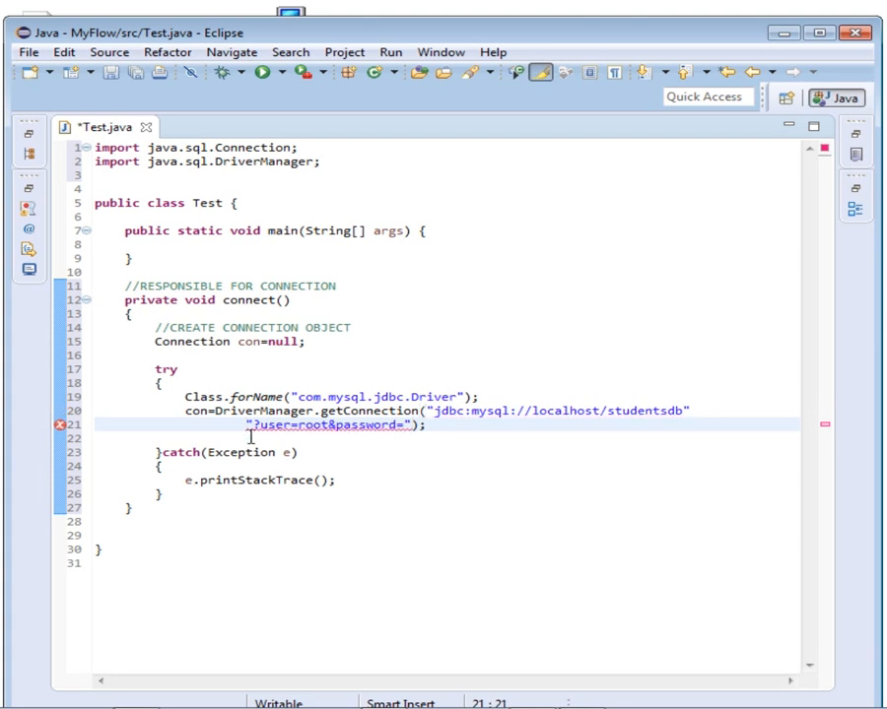
{"action": "type", "text": "+"}
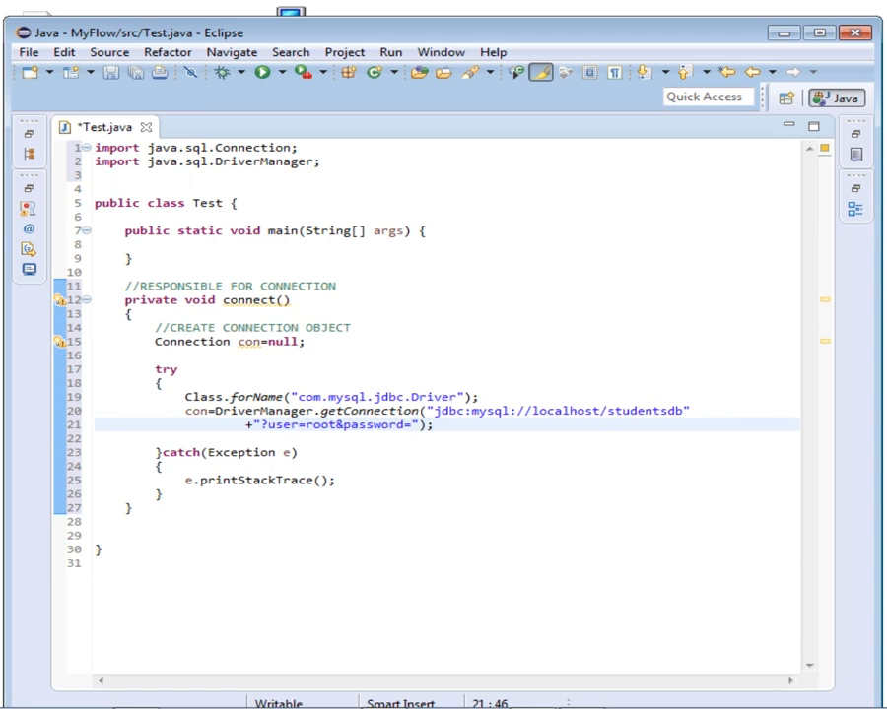
{"action": "mouse_move", "coordinate": [872, 539]}
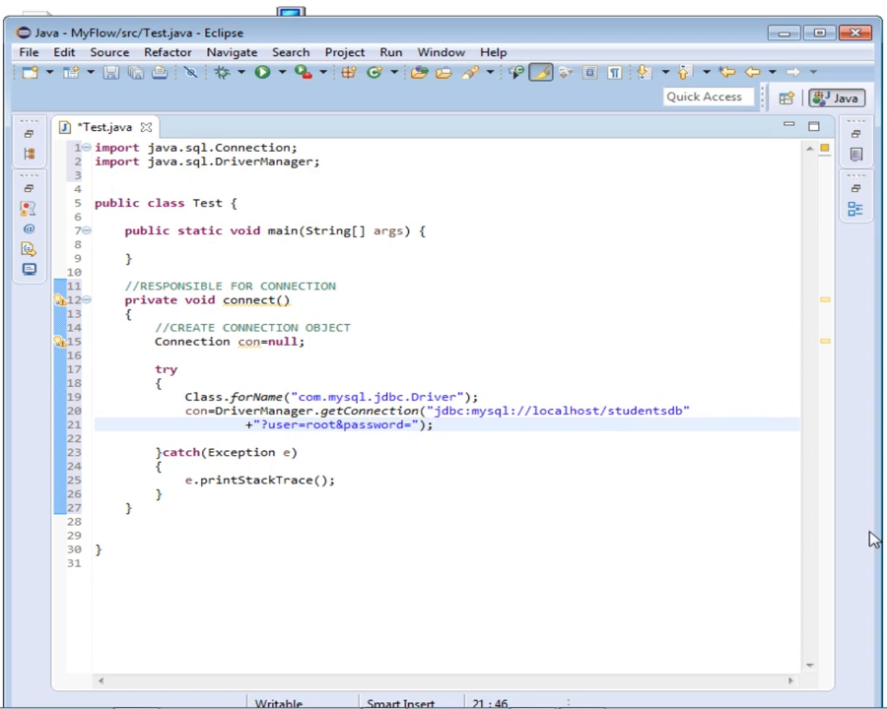
- Open an if (con != null) block below the getConnection call
{"action": "type", "text": "if"}
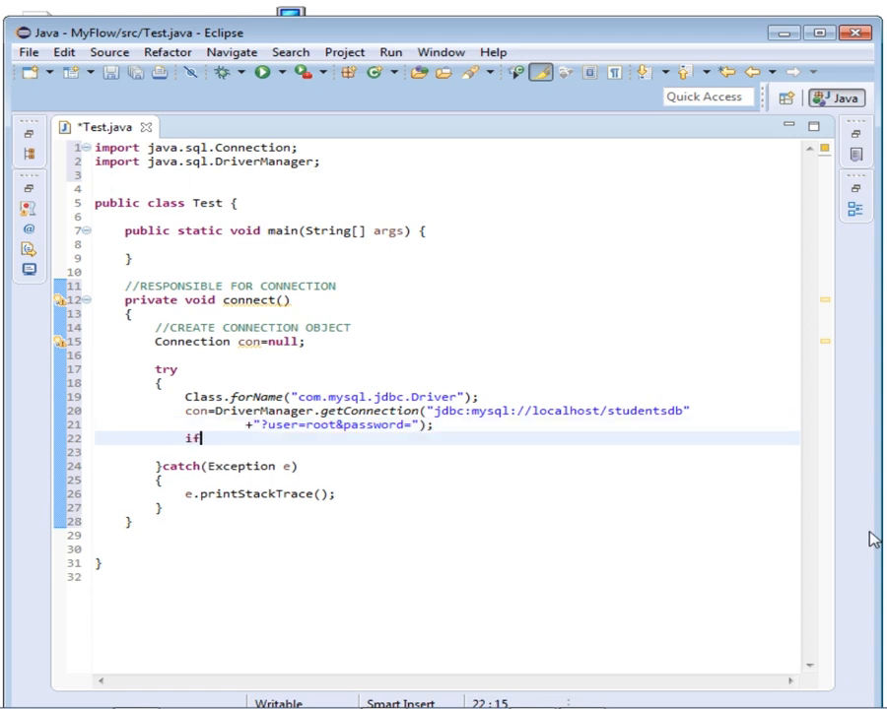
{"action": "type", "text": "("}
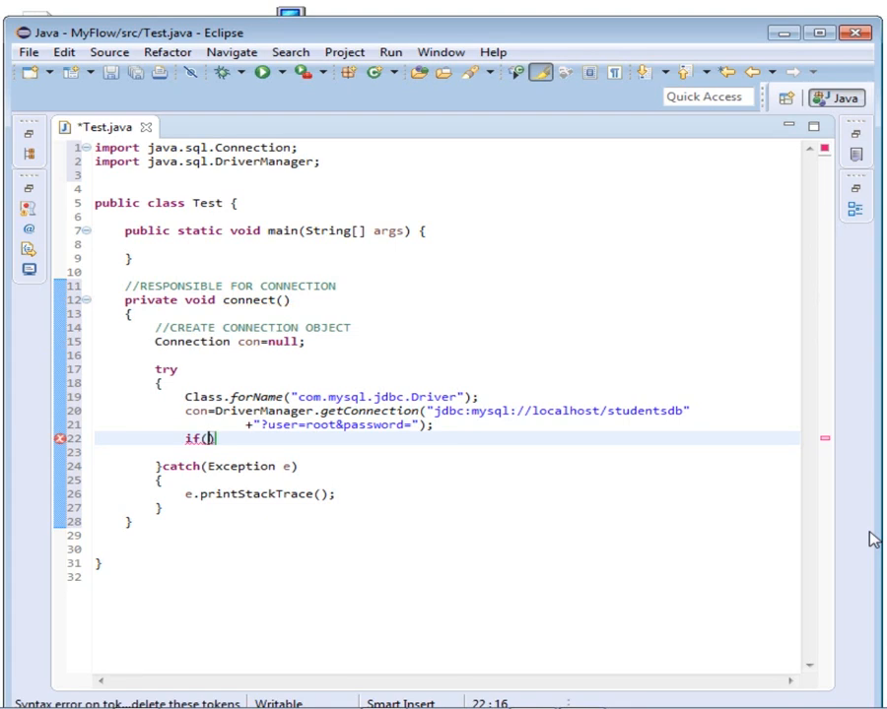
{"action": "type", "text": "con"}
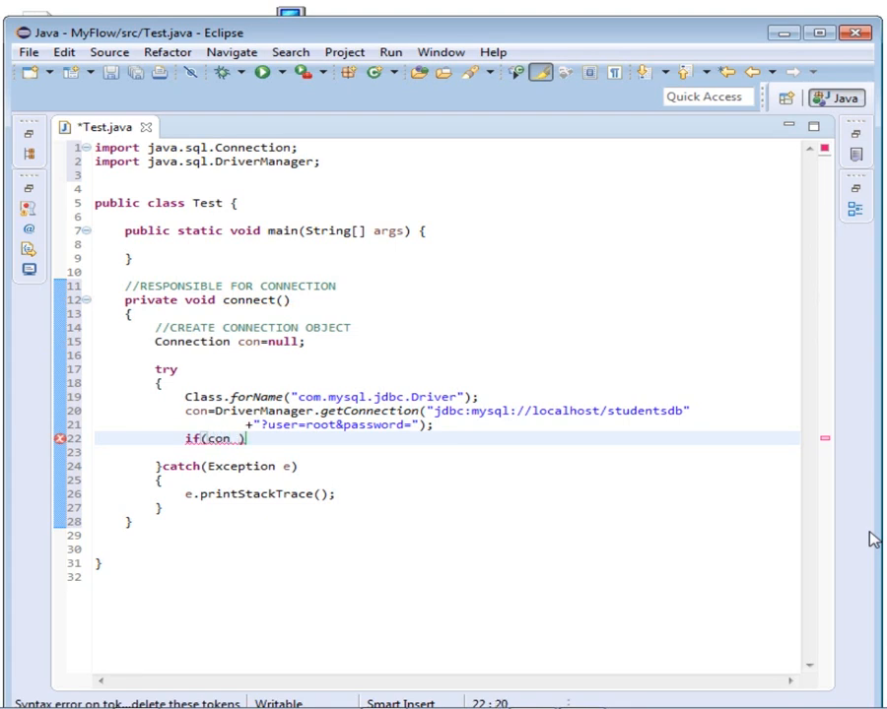
{"action": "type", "text": "!="}
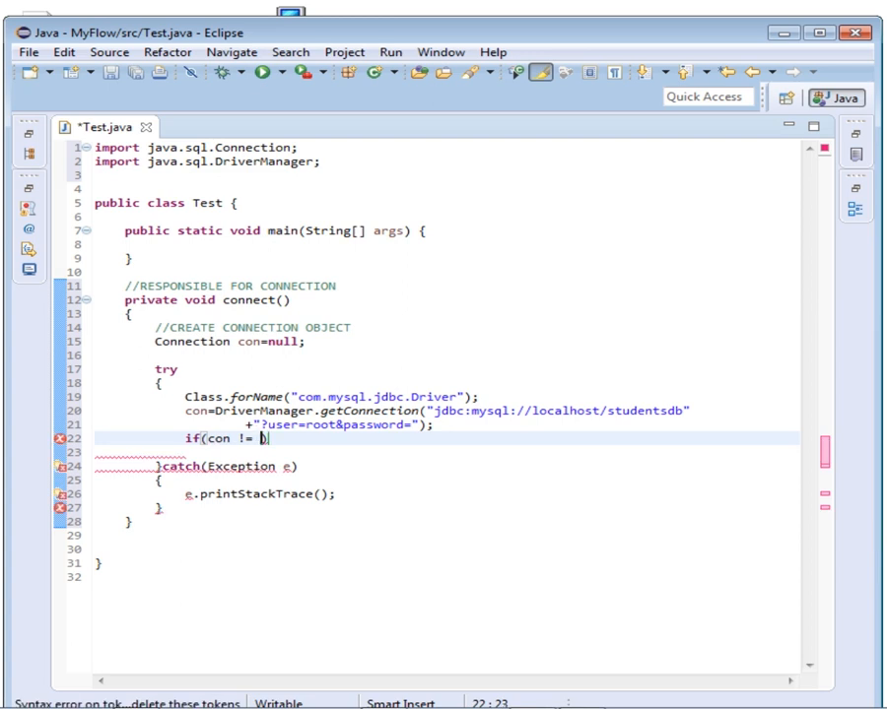
{"action": "type", "text": "null)"}
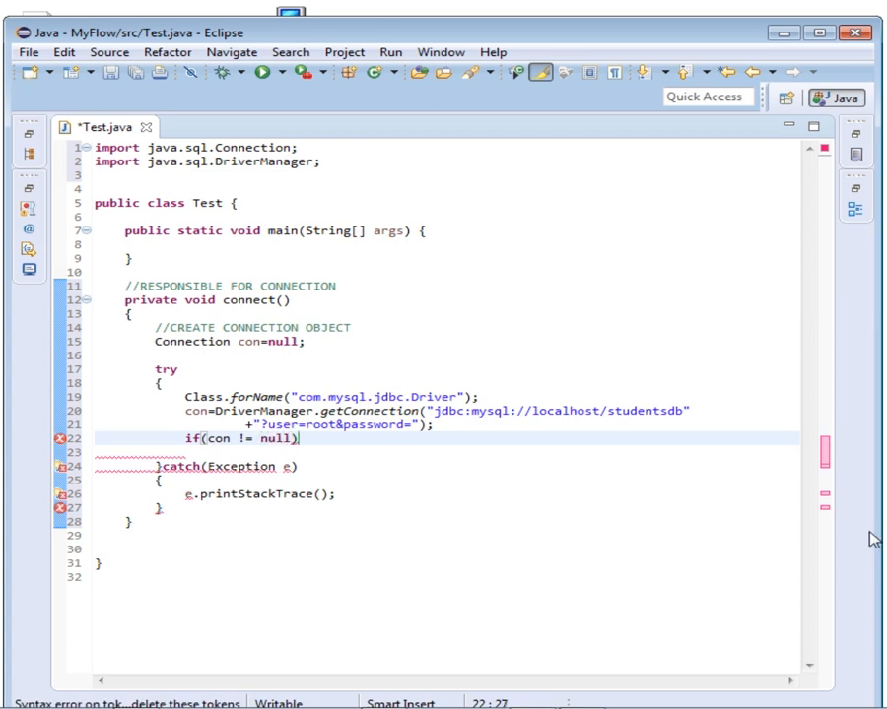
{"action": "type", "text": "{"}
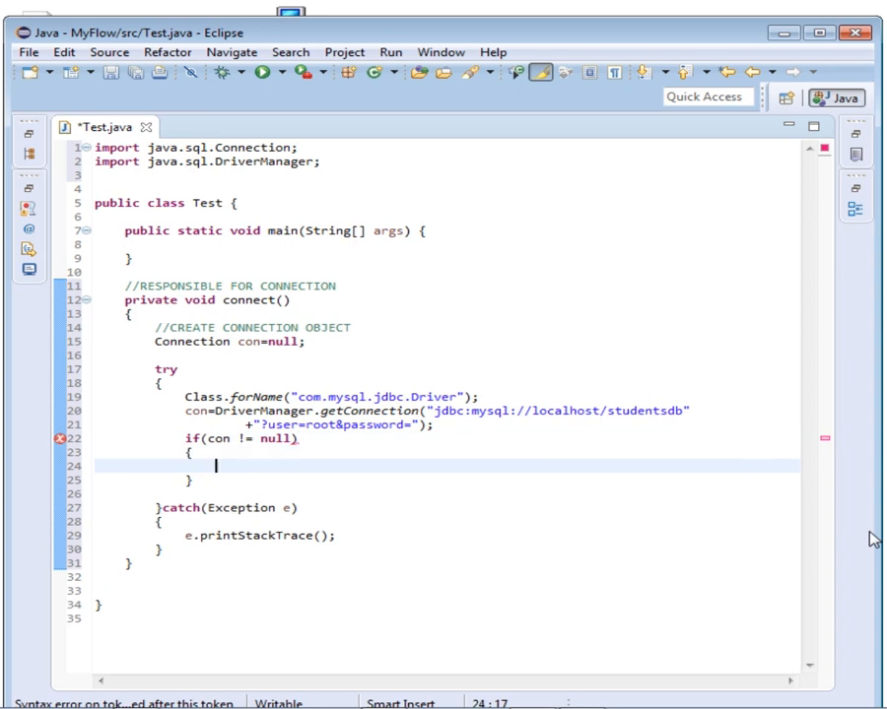
- Inside it, start System.out.println("Successfully connected to Mysql "+ )
{"action": "type", "text": "System.out"}
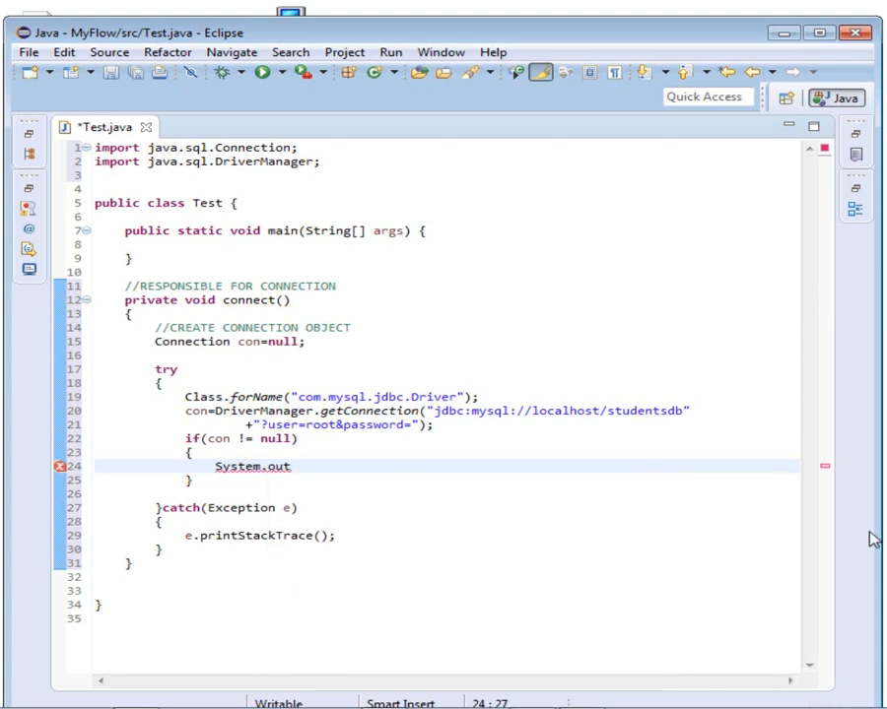
{"action": "type", "text": "."}
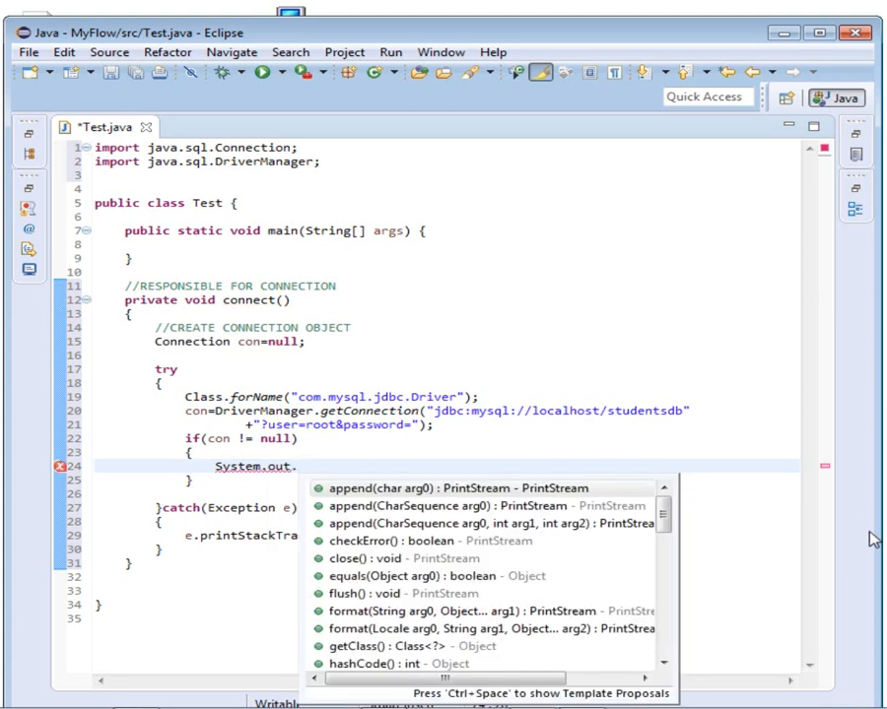
{"action": "type", "text": "prin"}
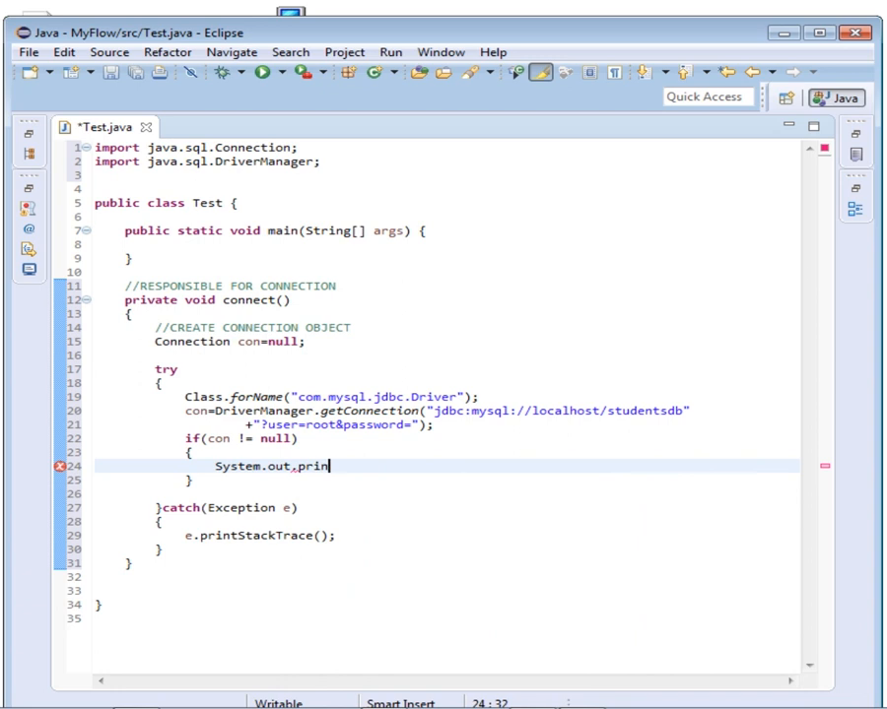
{"action": "type", "text": "tln"}
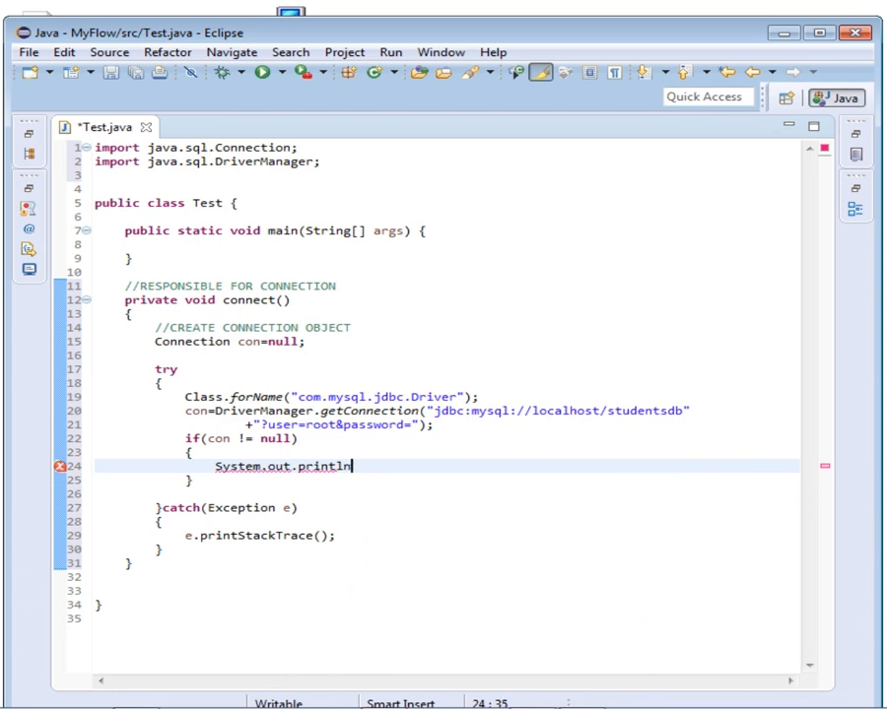
{"action": "type", "text": "()"}
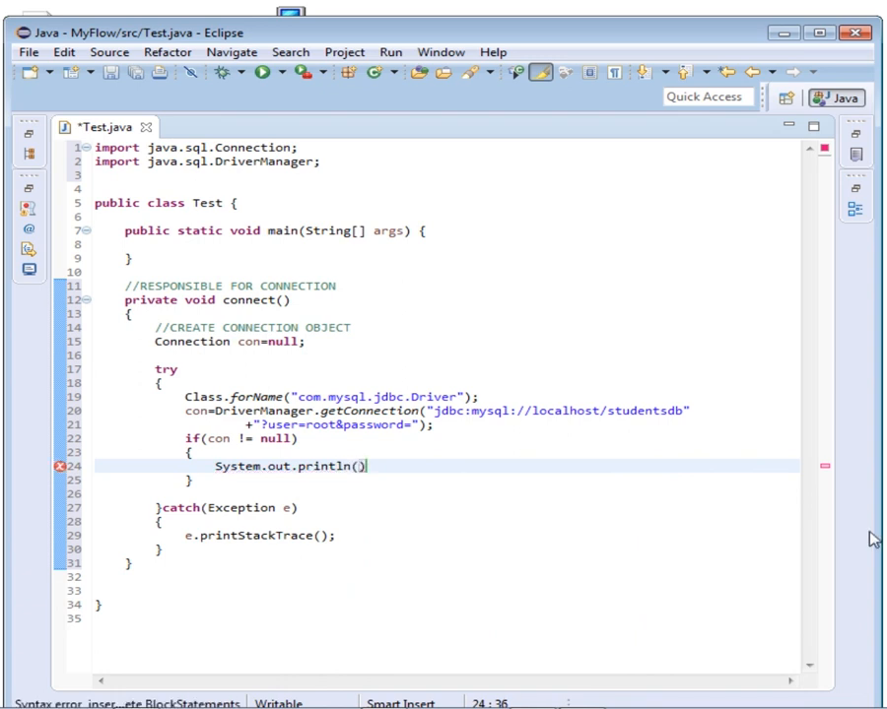
{"action": "type", "text": "\"\""}
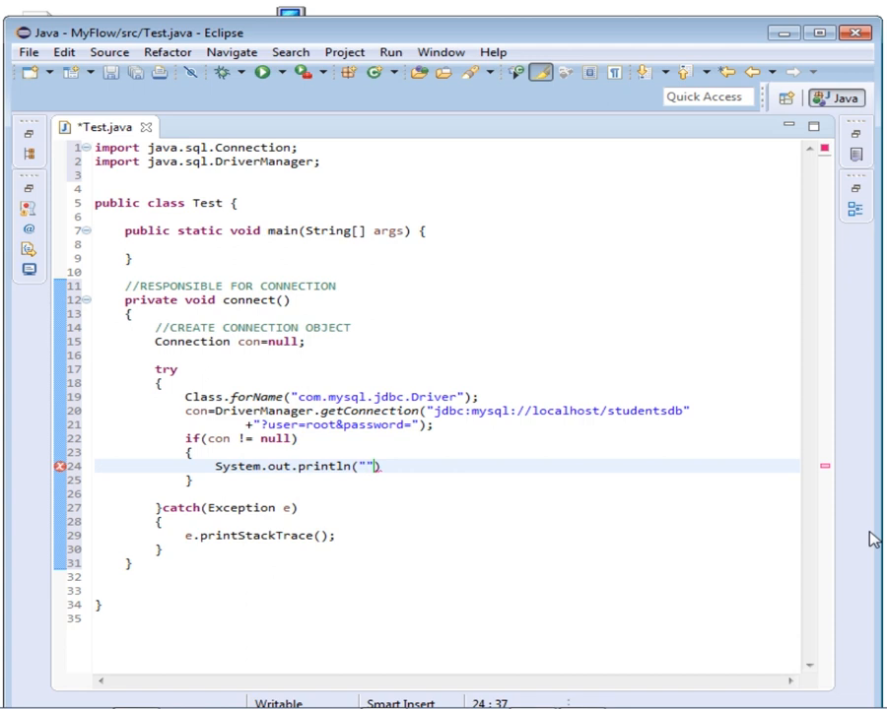
{"action": "type", "text": "Success"}
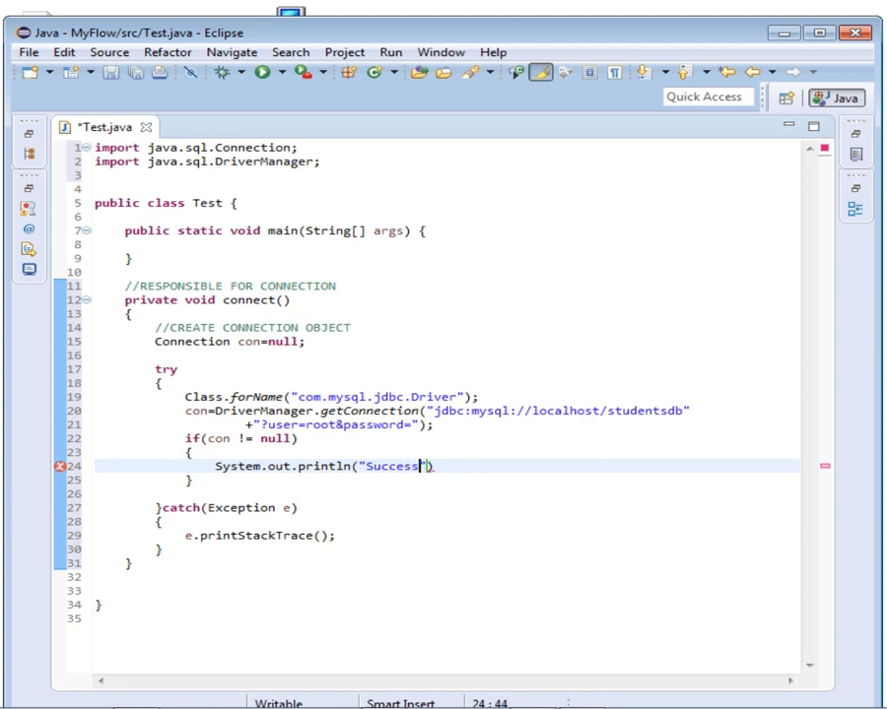
{"action": "type", "text": "full"}
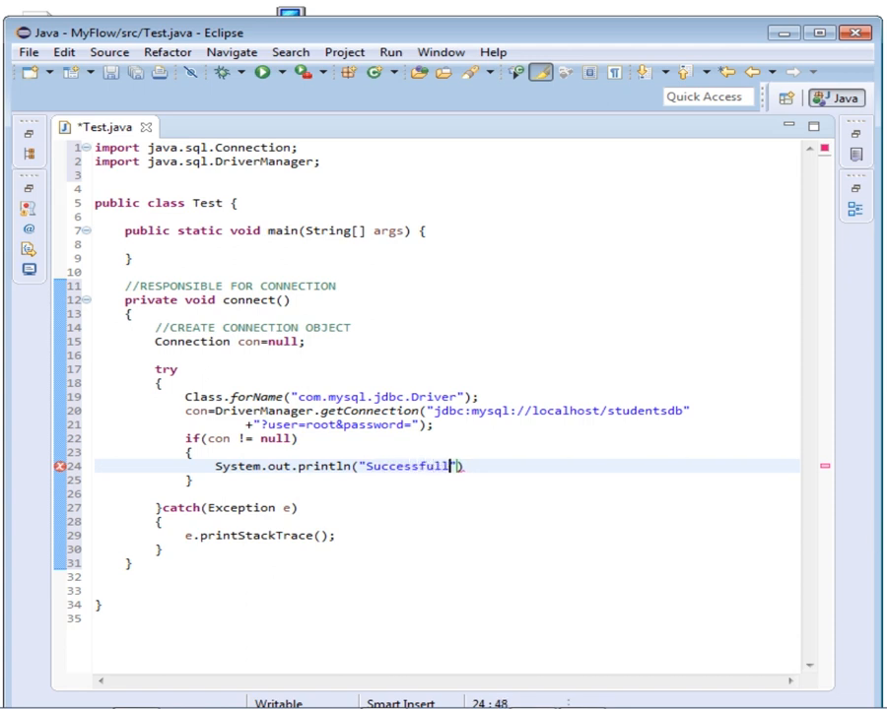
{"action": "type", "text": "connected to Mysql"}
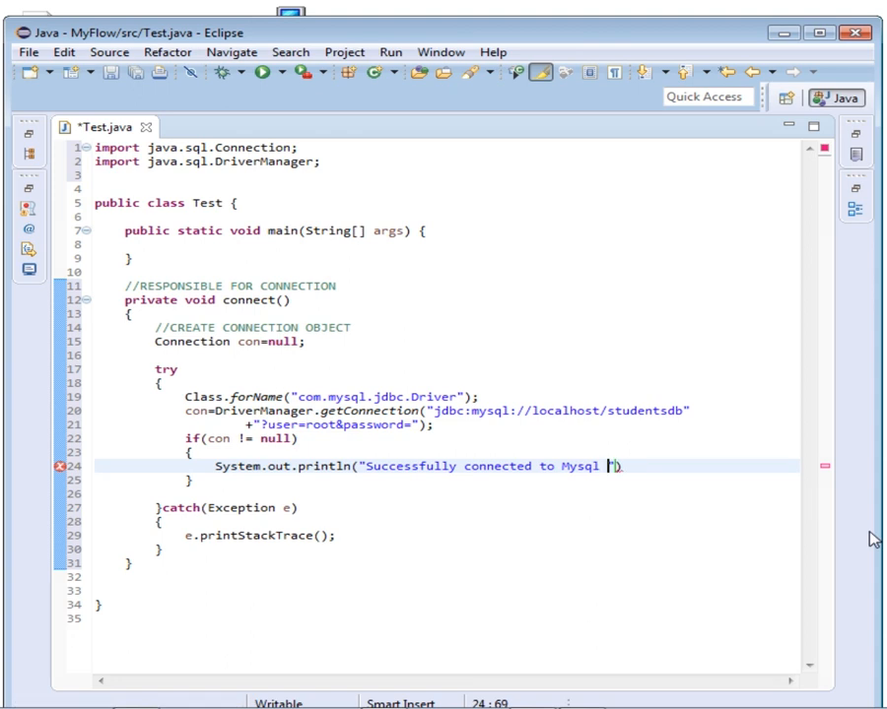
{"action": "type", "text": "\"+)"}
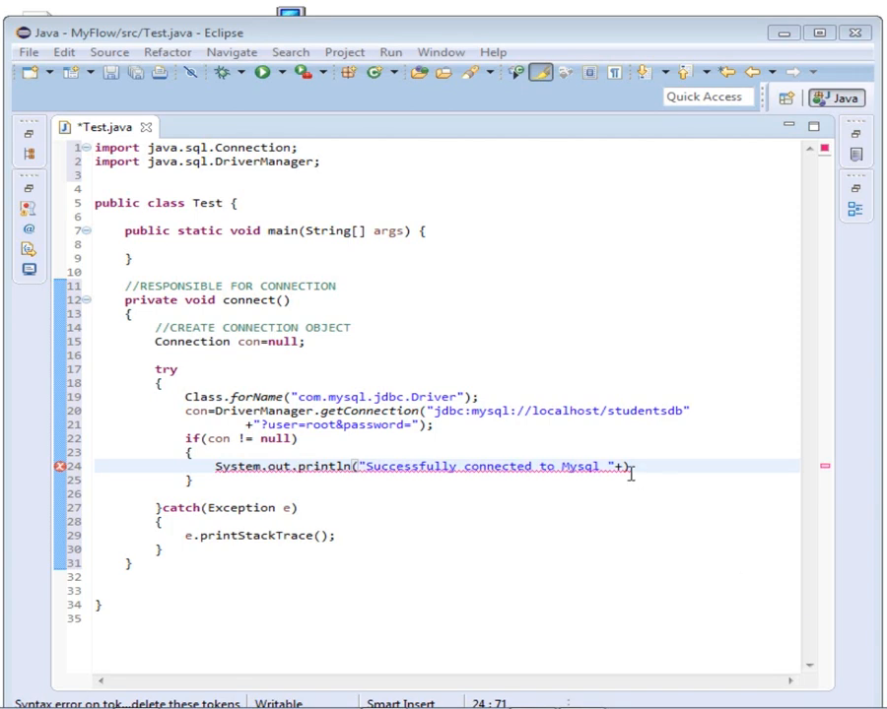
- Append con.getMetaData() and its database getter to the success message
{"action": "type", "text": "con.ge"}
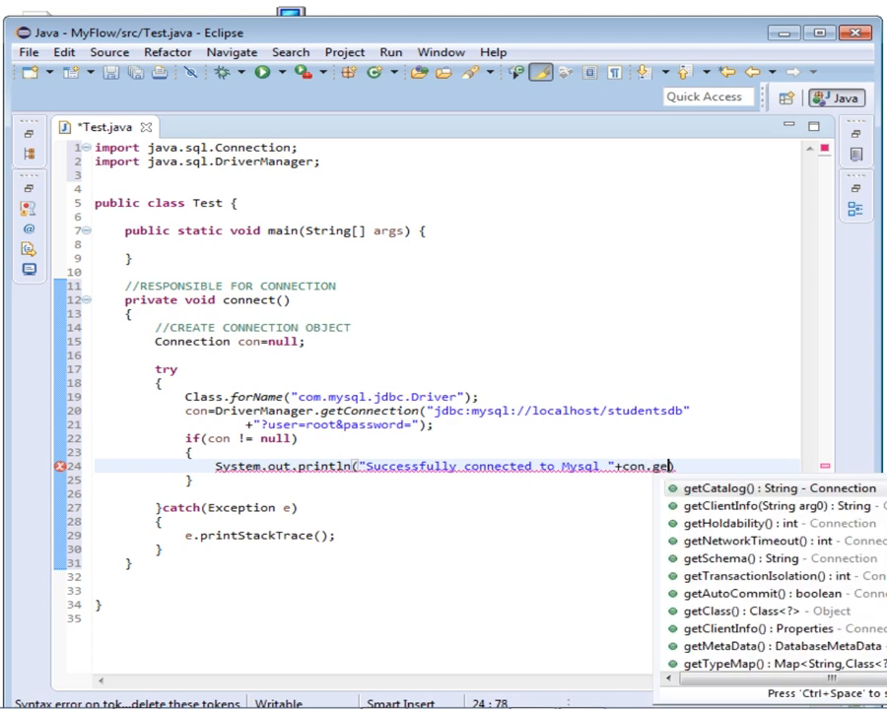
{"action": "type", "text": "MetaData().getDat"}
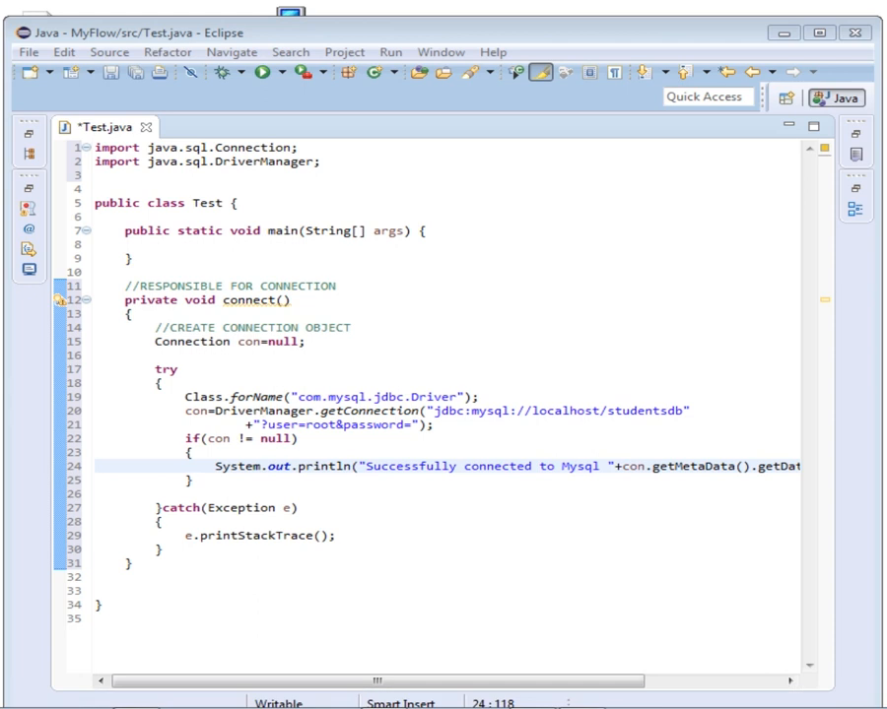
{"action": "mouse_move", "coordinate": [372, 515]}
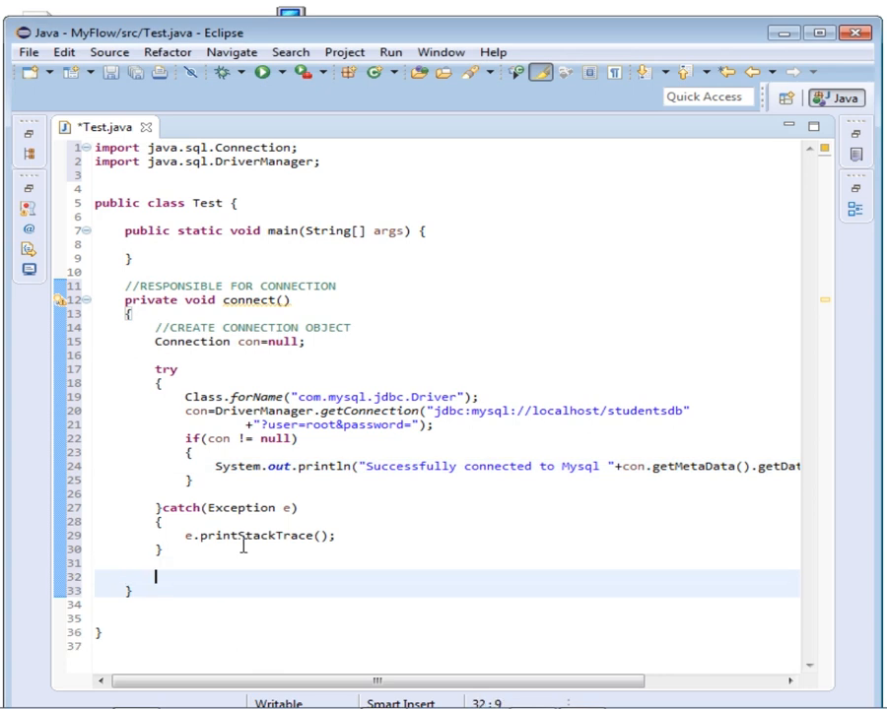
- Add a //CLOSE comment followed by a new try block
{"action": "type", "text": "//c"}
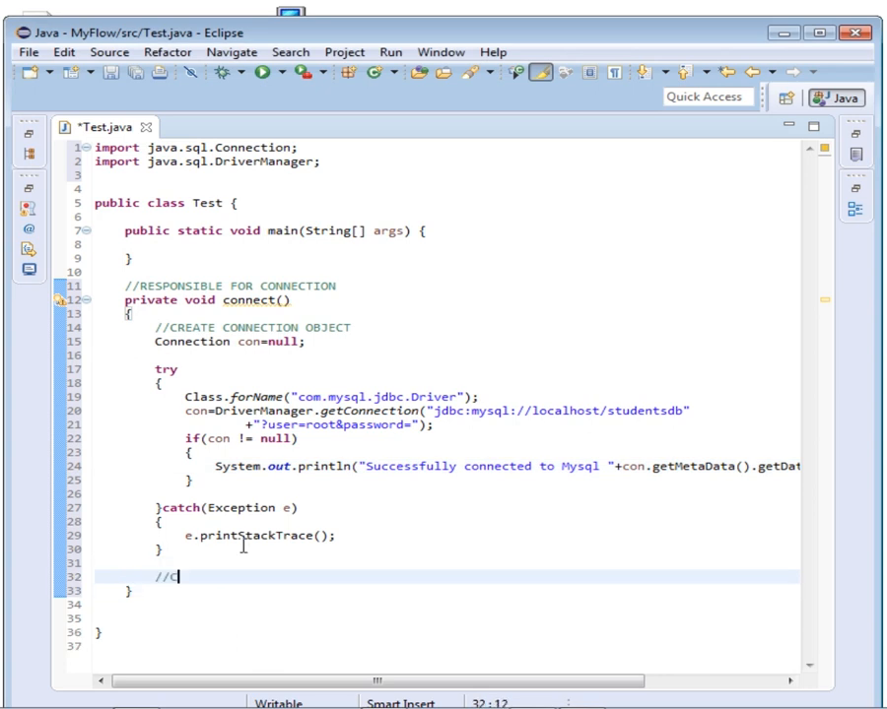
{"action": "type", "text": "LOSE"}
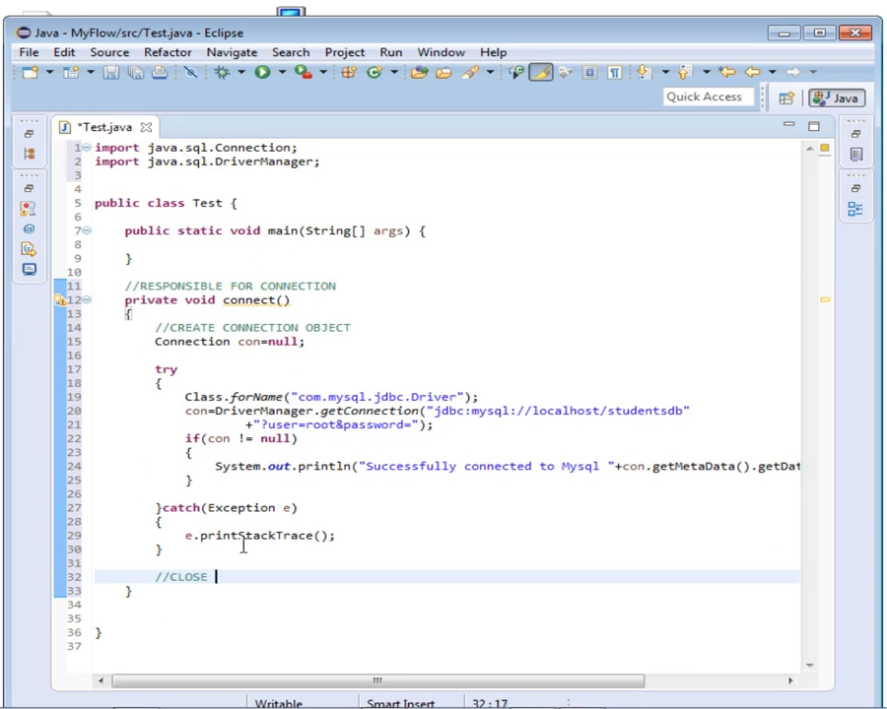
{"action": "key", "text": "enter"}
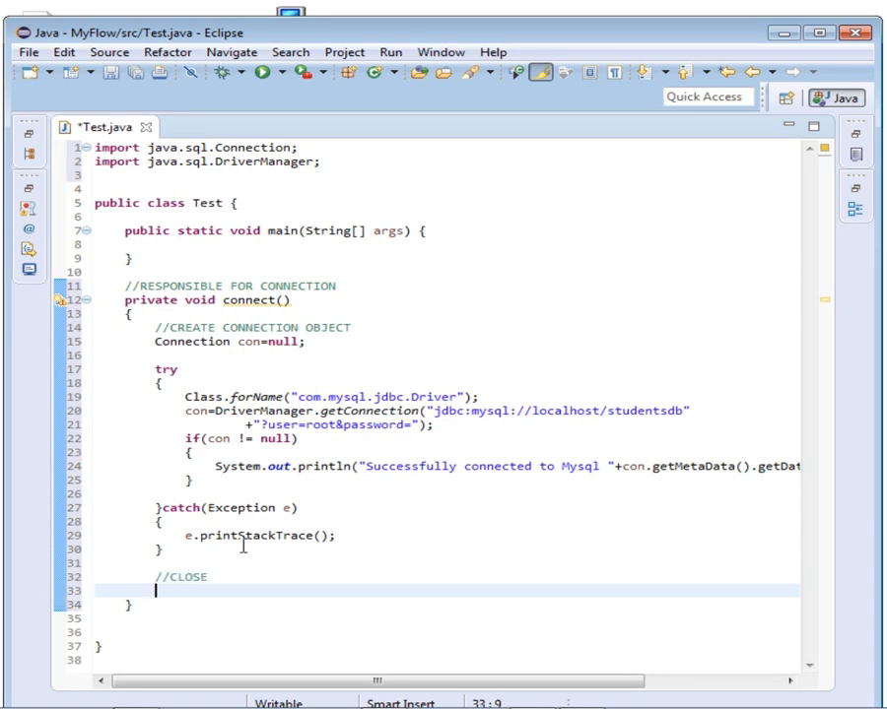
{"action": "type", "text": "try"}
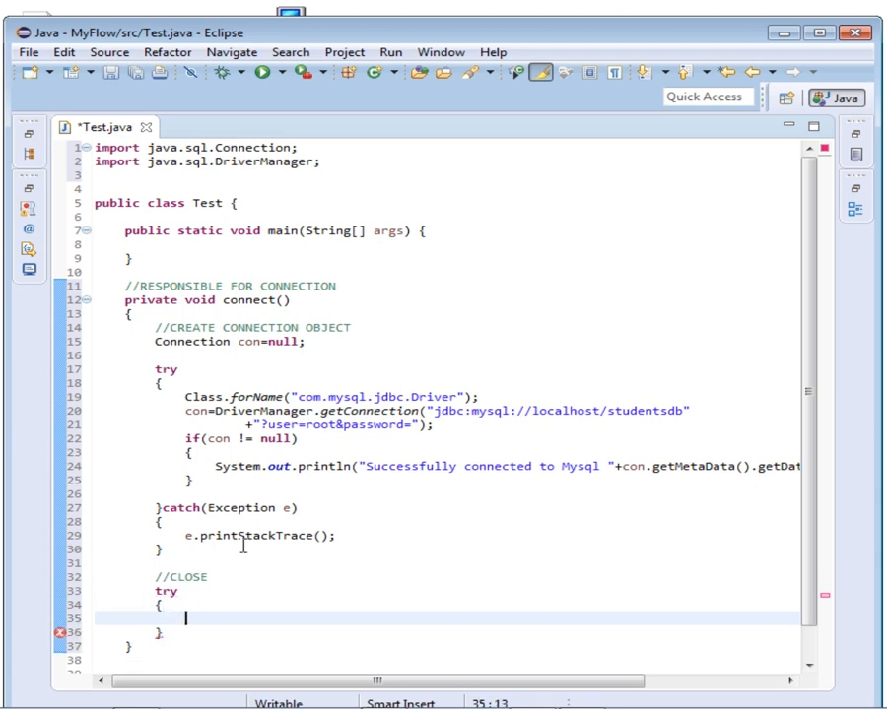
- Add catch (SQLException e) to that try, importing java.sql.SQLException
{"action": "type", "text": "c"}
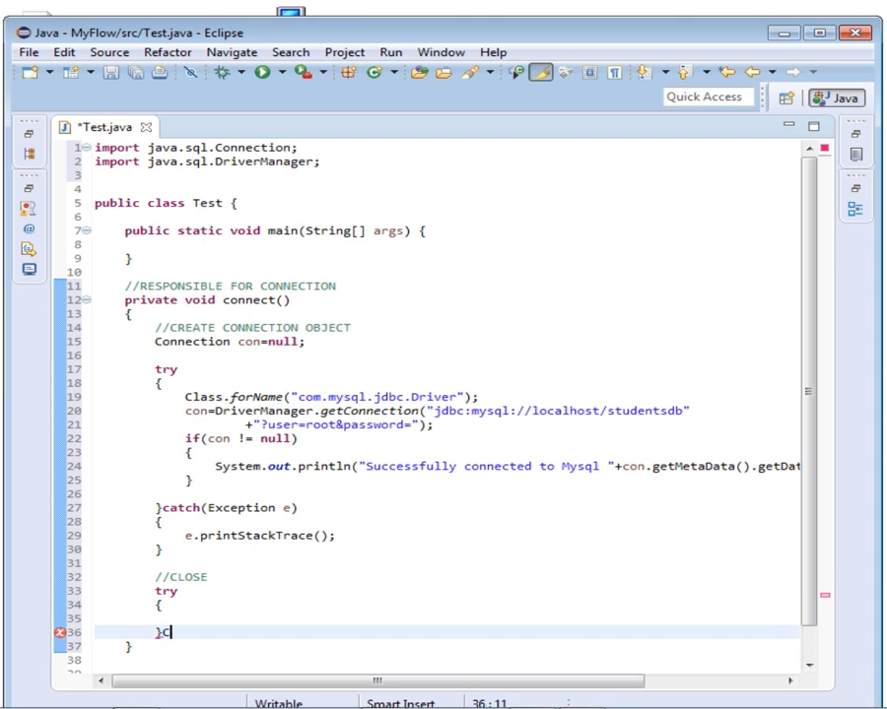
{"action": "type", "text": "CATCH()"}
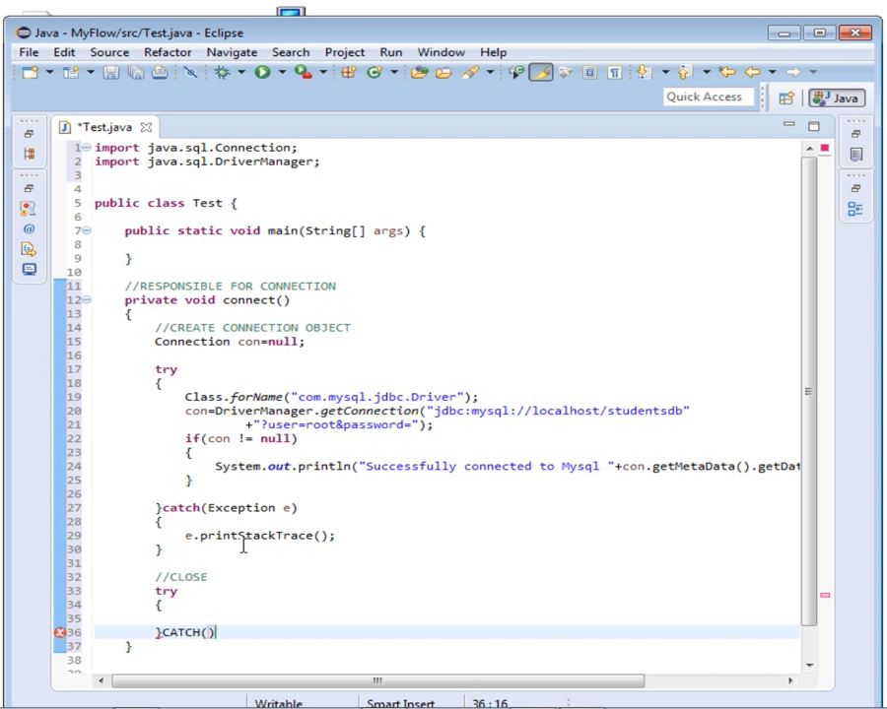
{"action": "key", "text": "BackSpace"}
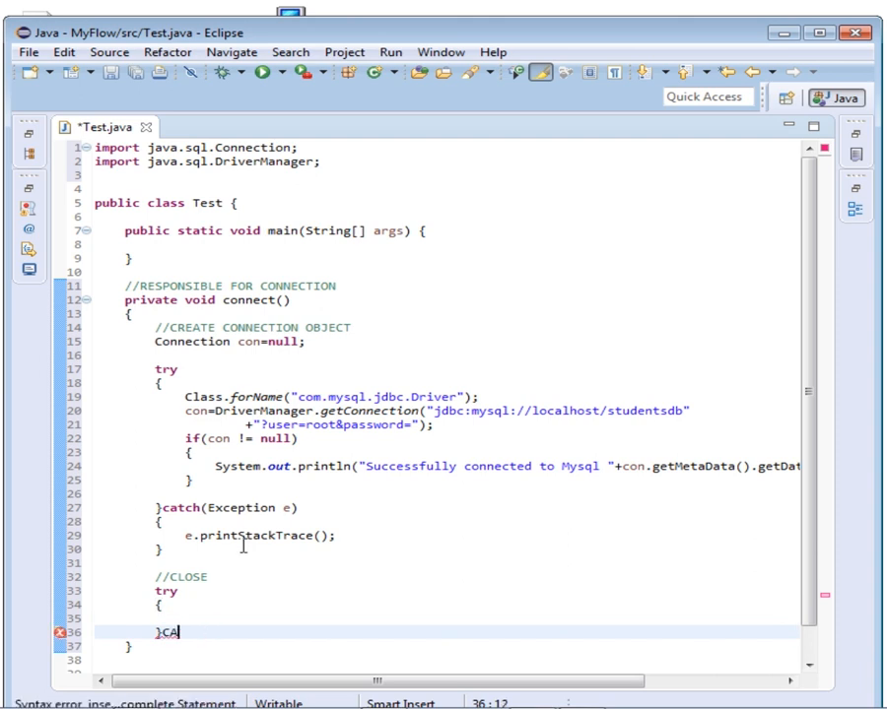
{"action": "type", "text": "catch("}
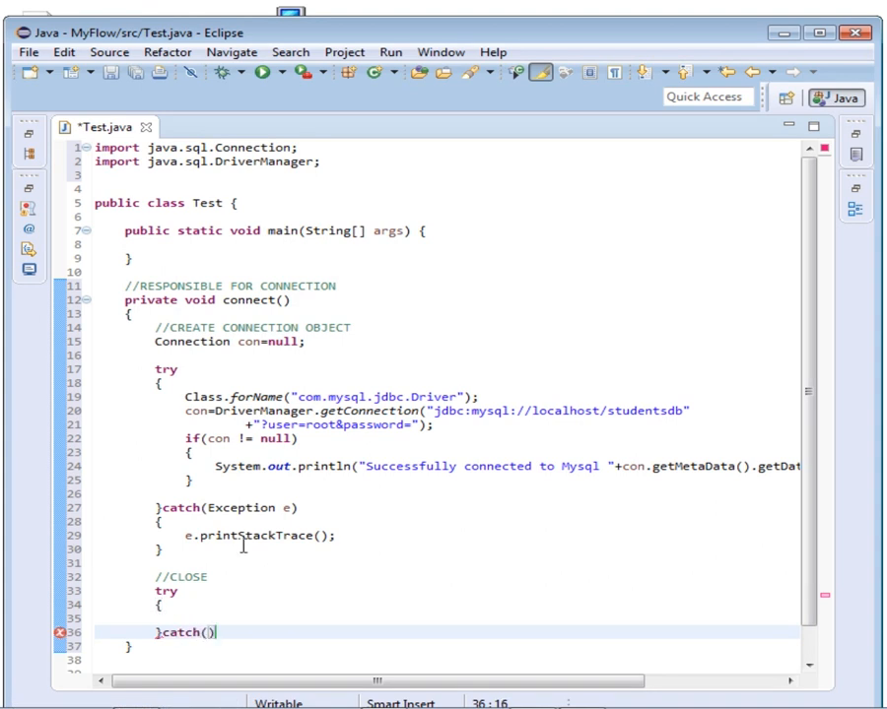
{"action": "type", "text": "SQLException"}
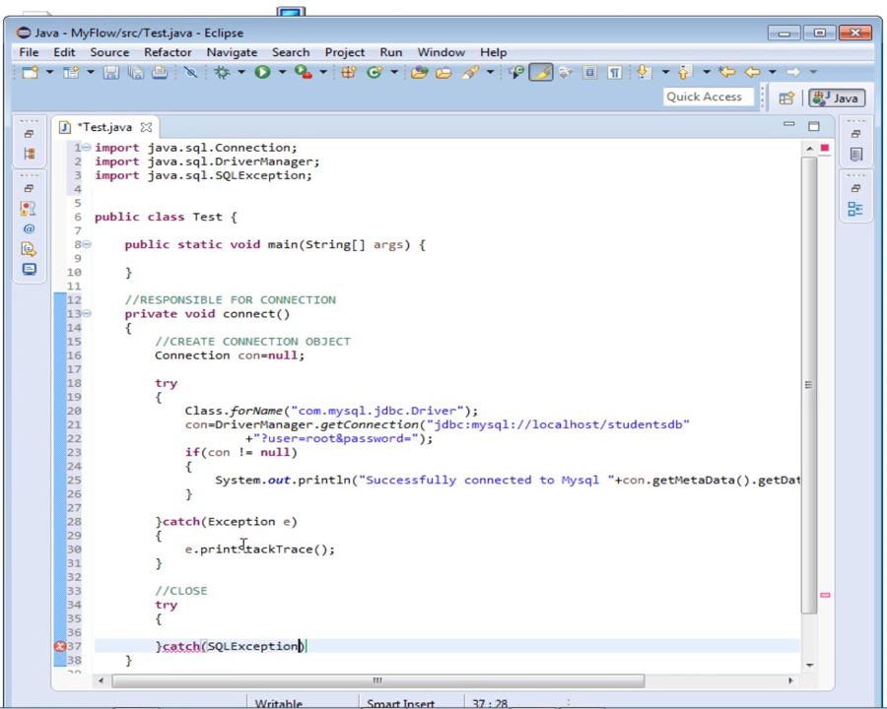
{"action": "type", "text": "e"}
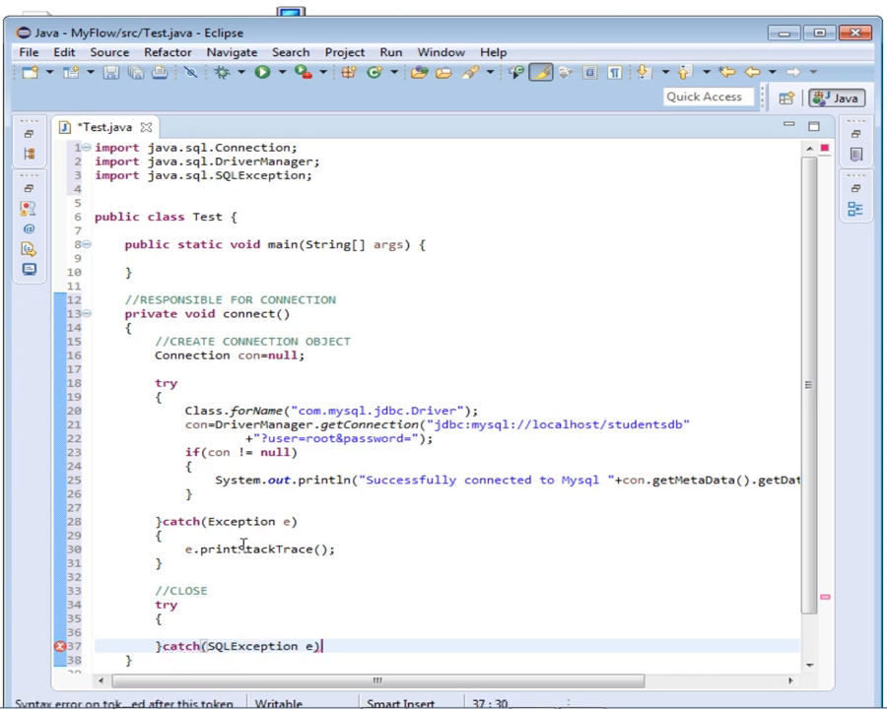
{"action": "type", "text": "P"}
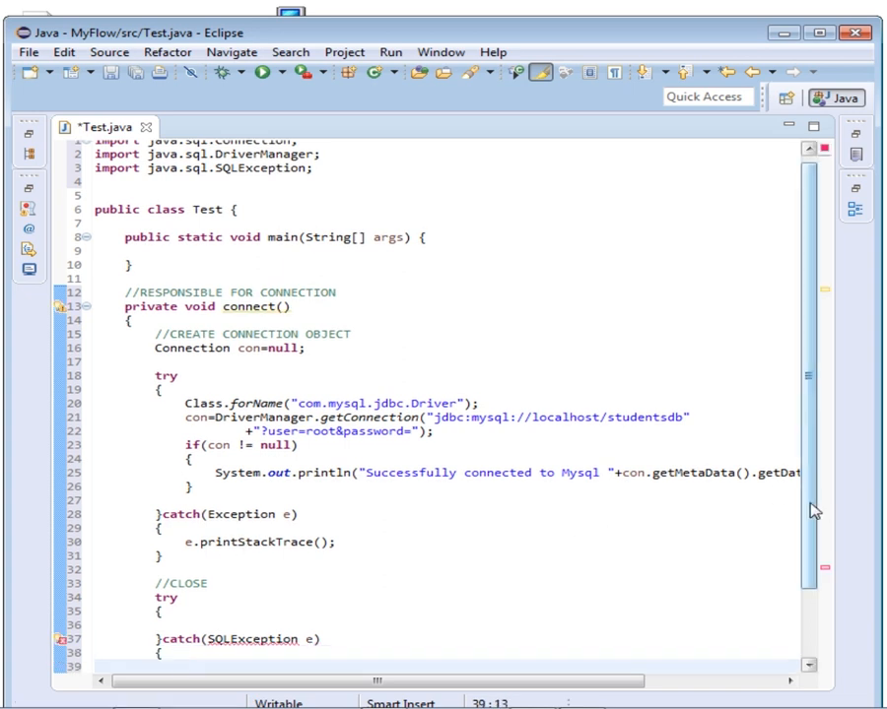
- Call e.printStackTrace() in the closing section's SQLException catch
{"action": "scroll", "scroll_direction": "down", "scroll_amount": 3}
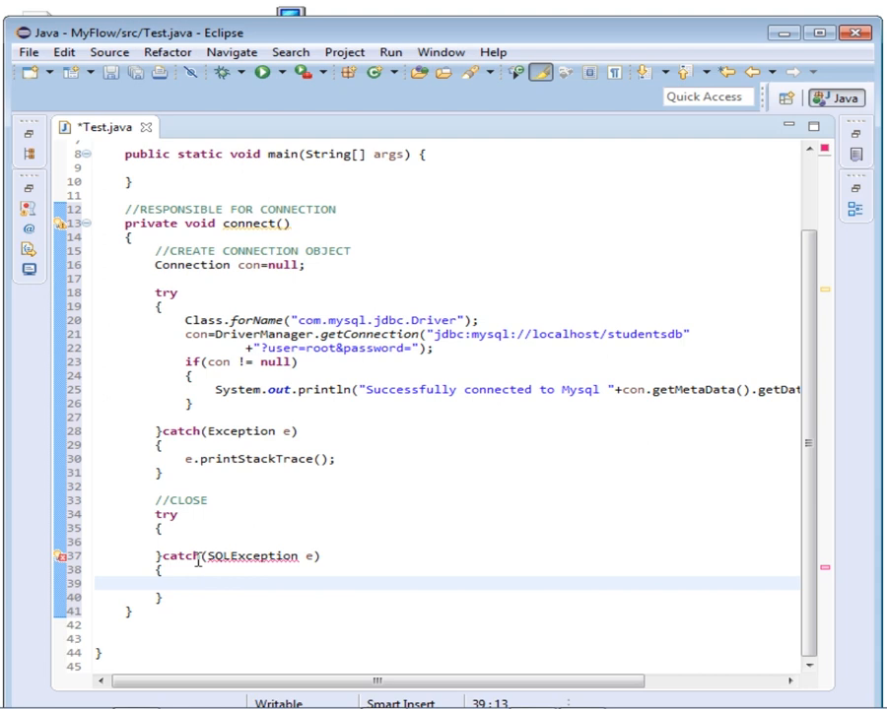
{"action": "type", "text": "e."}
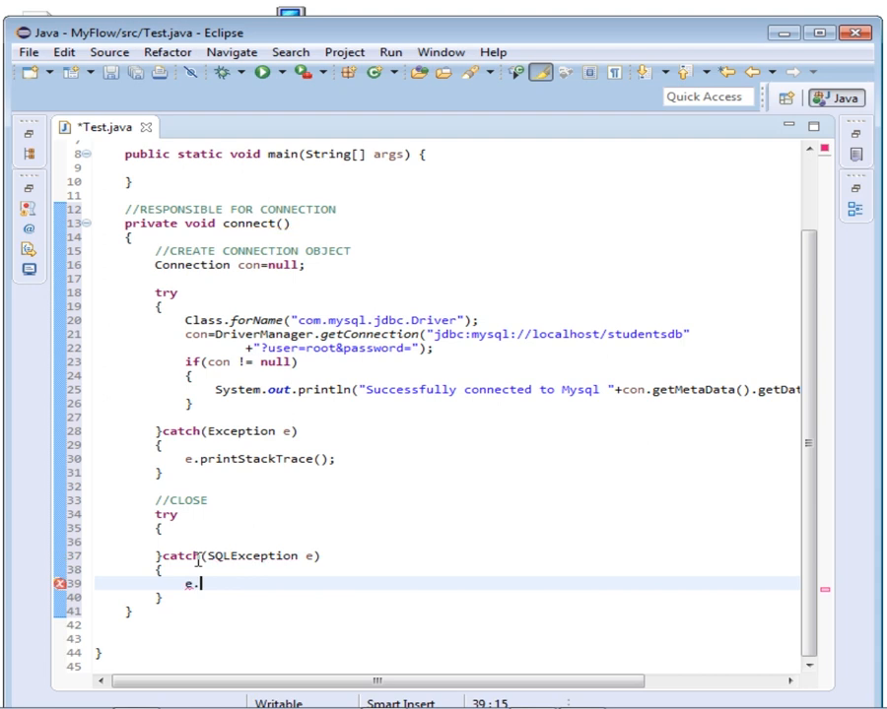
{"action": "type", "text": "."}
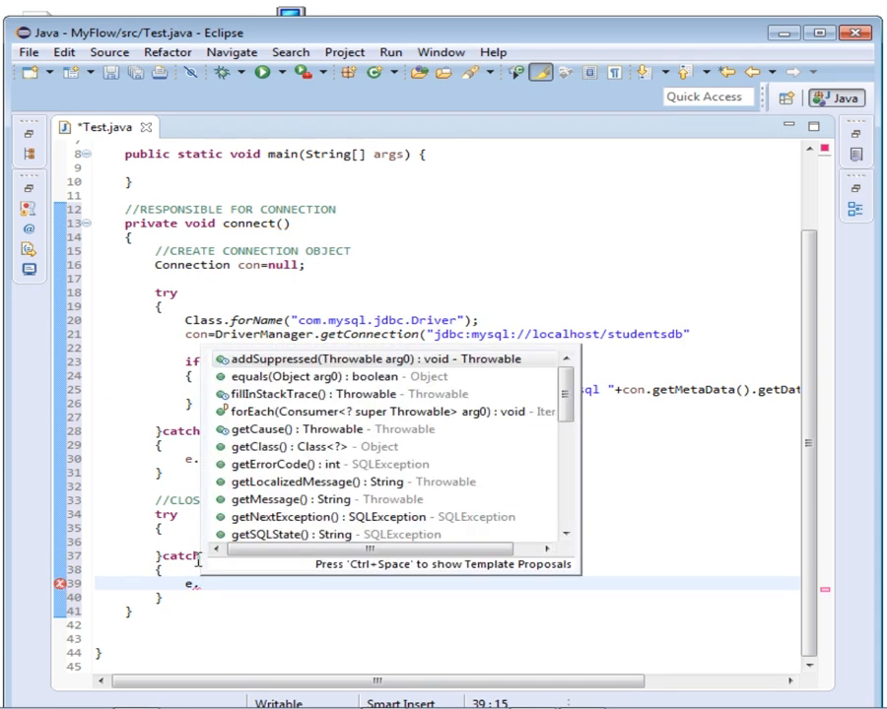
{"action": "type", "text": "printStackTrace();"}
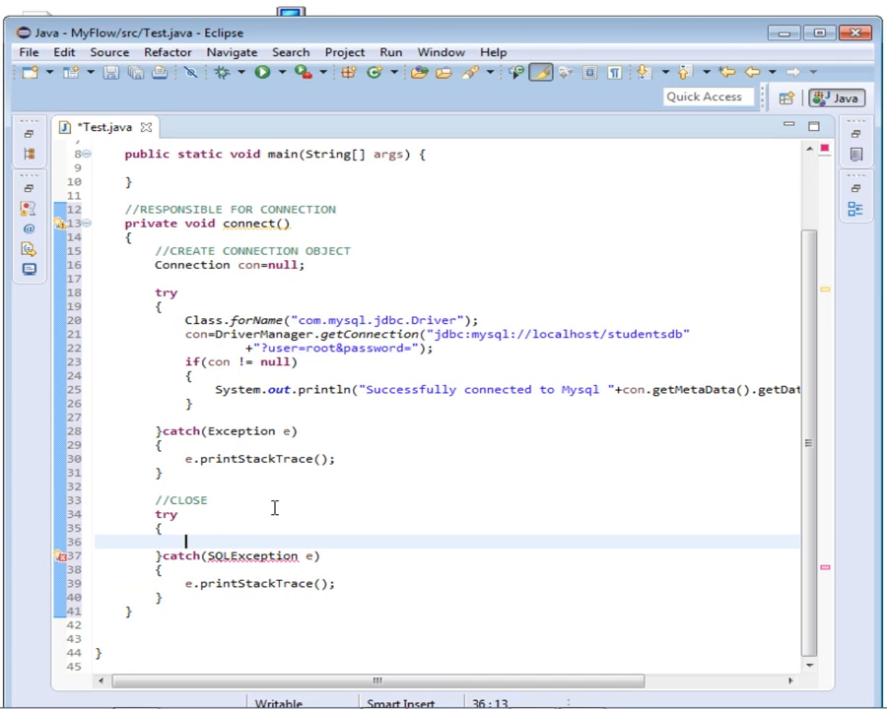
- Call con.close() inside an if (con != null) check in the close try block
{"action": "type", "text": "if()"}
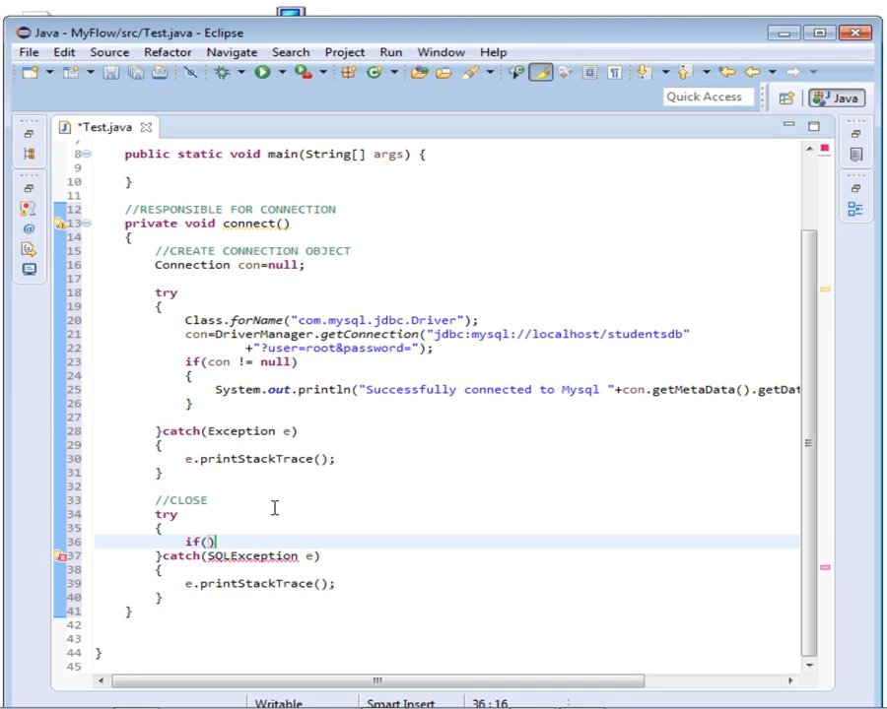
{"action": "type", "text": "con !"}
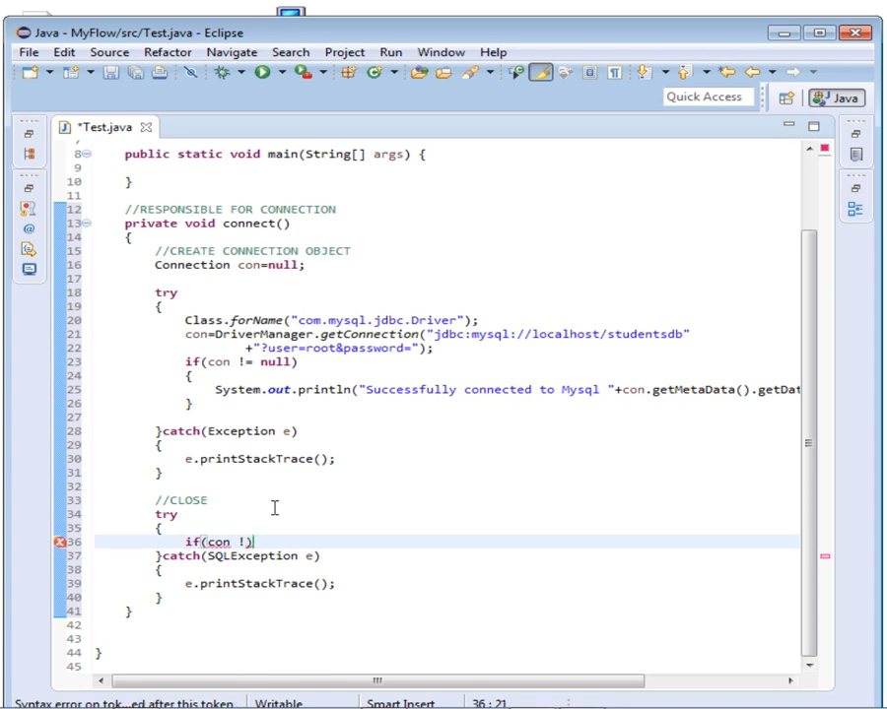
{"action": "type", "text": "b"}
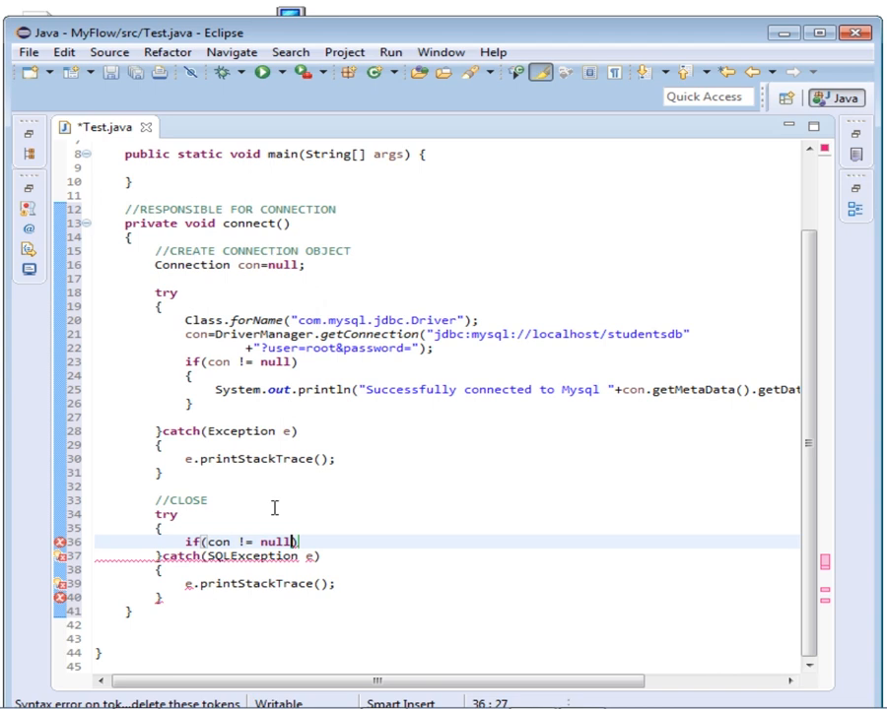
{"action": "key", "text": "enter"}
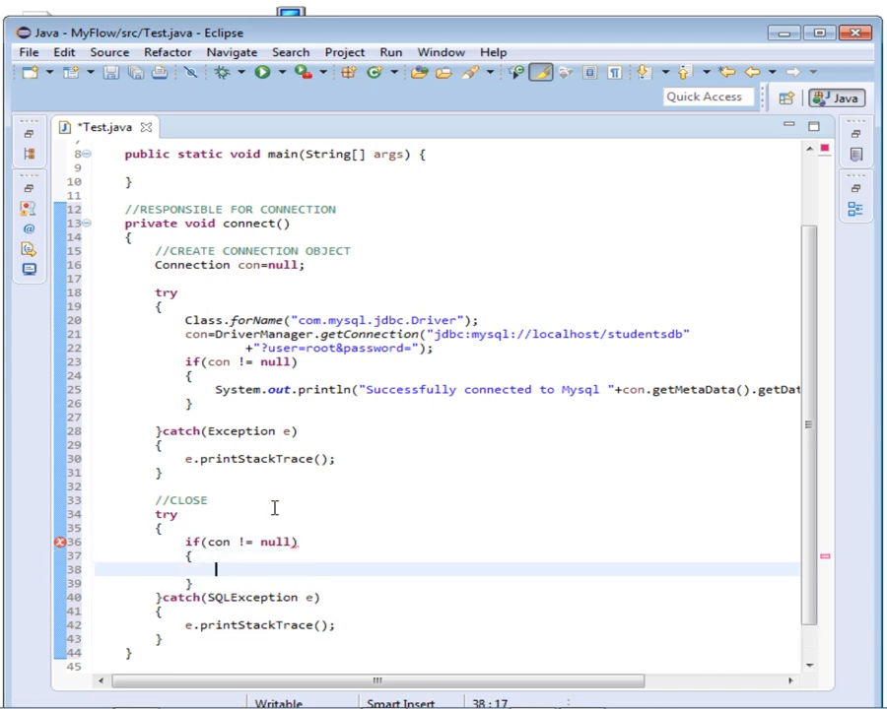
{"action": "type", "text": "con."}
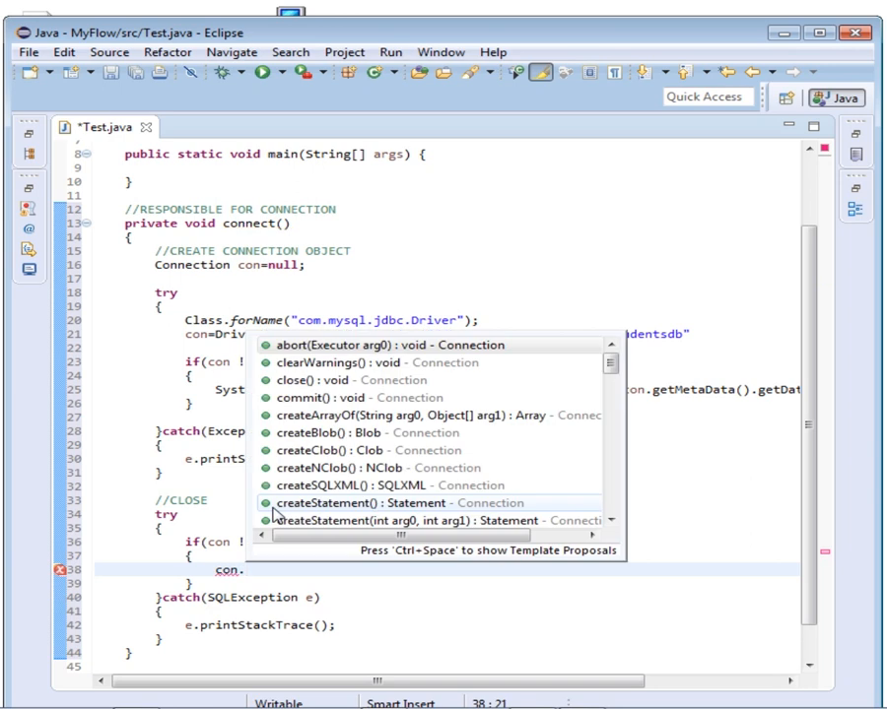
{"action": "type", "text": "close();"}
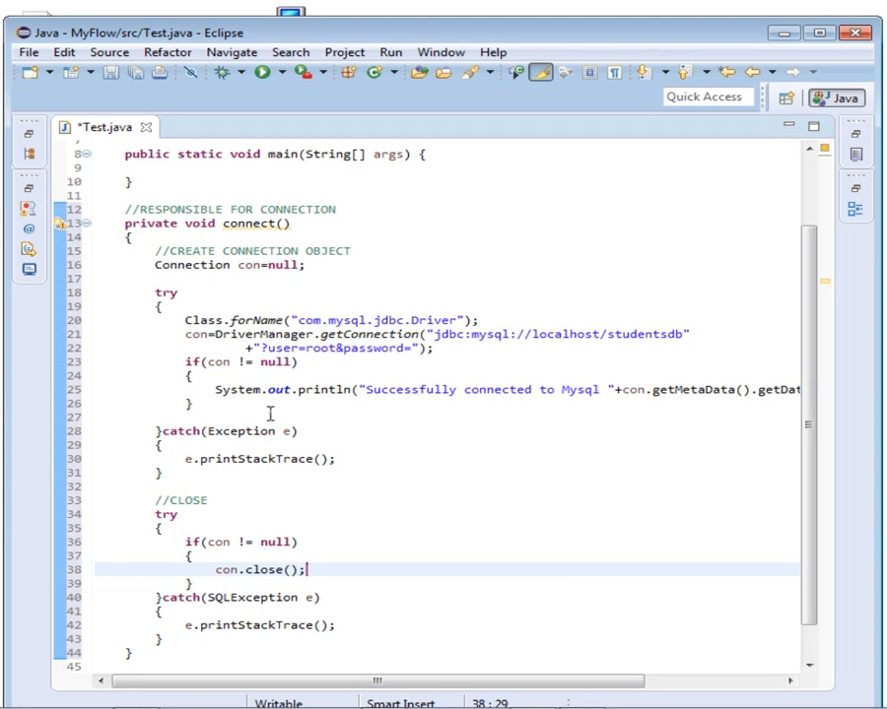
{"action": "scroll", "scroll_direction": "up", "scroll_amount": 3}
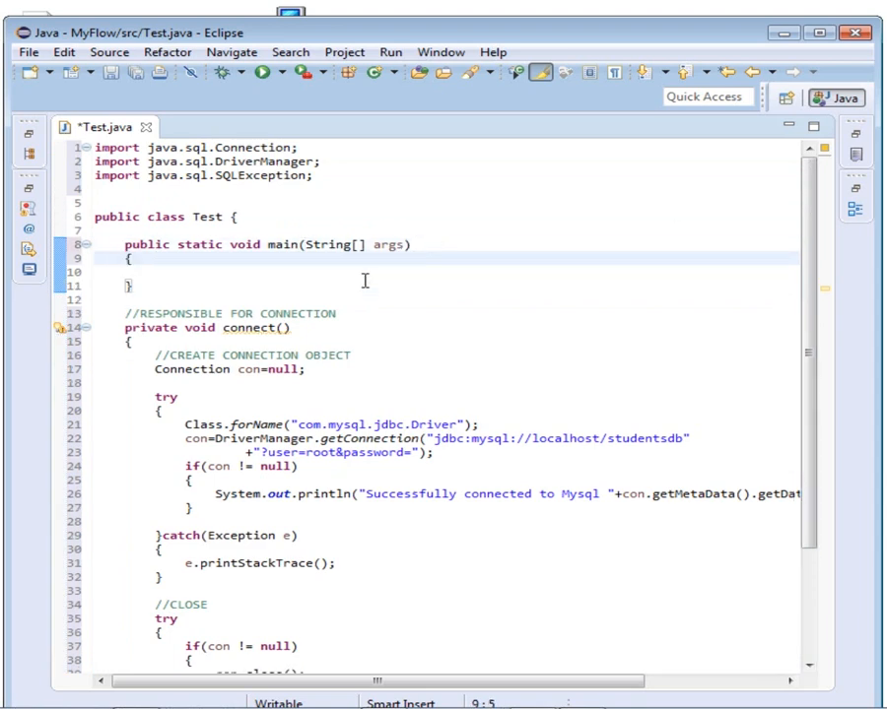
- In main, create Test t=new Test(), call t.connect(), and save Test.java
{"action": "left_click", "coordinate": [153, 272]}
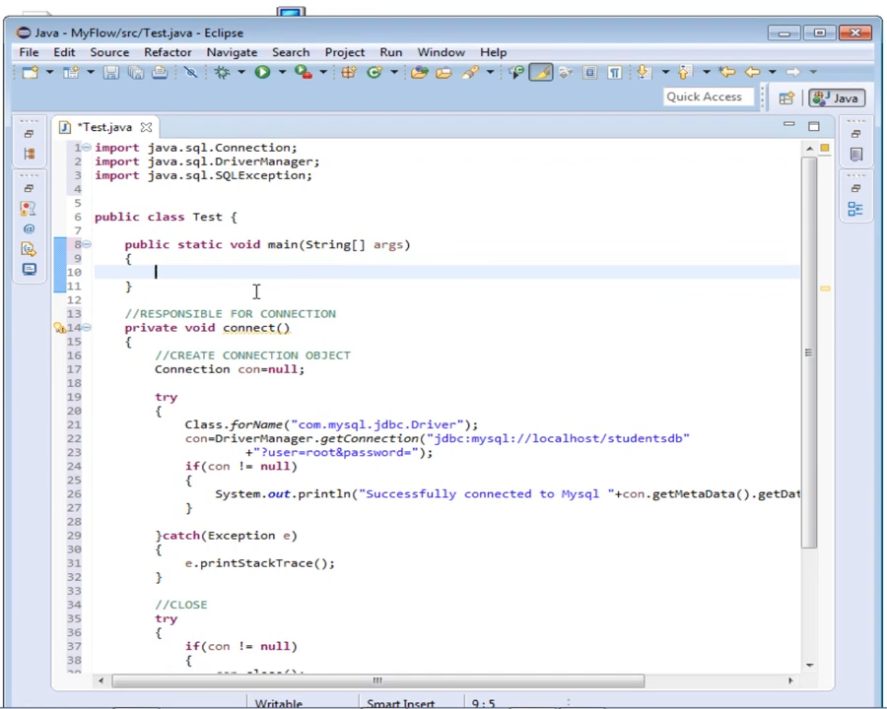
{"action": "mouse_move", "coordinate": [223, 306]}
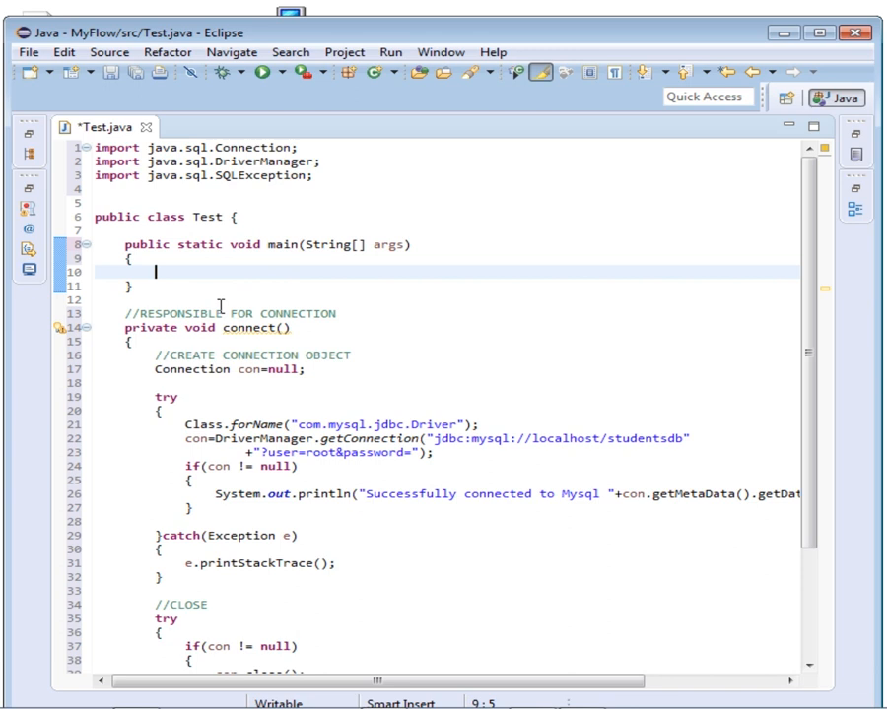
{"action": "type", "text": "Test"}
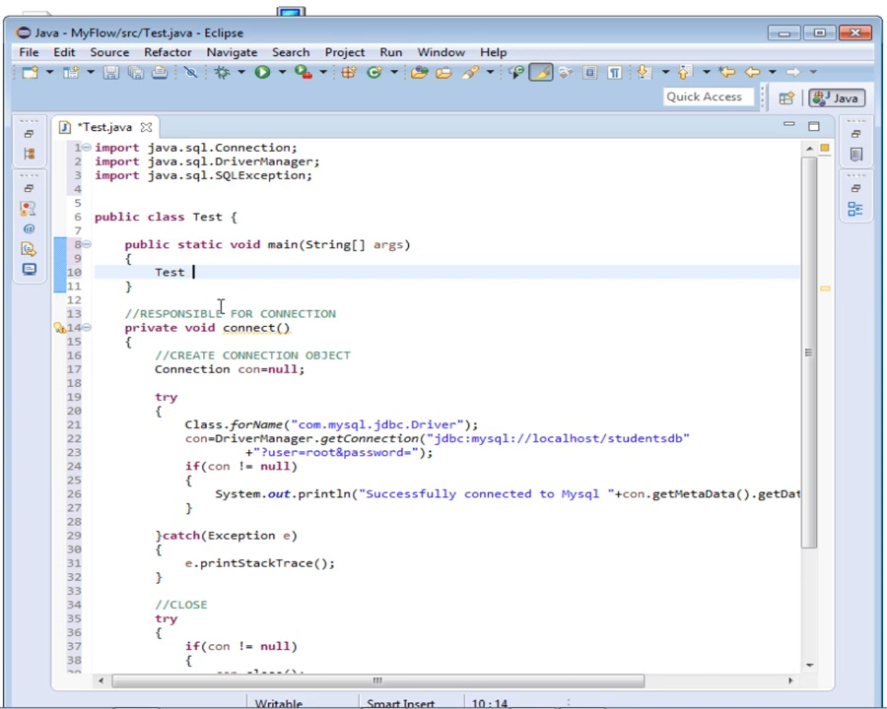
{"action": "type", "text": "=new"}
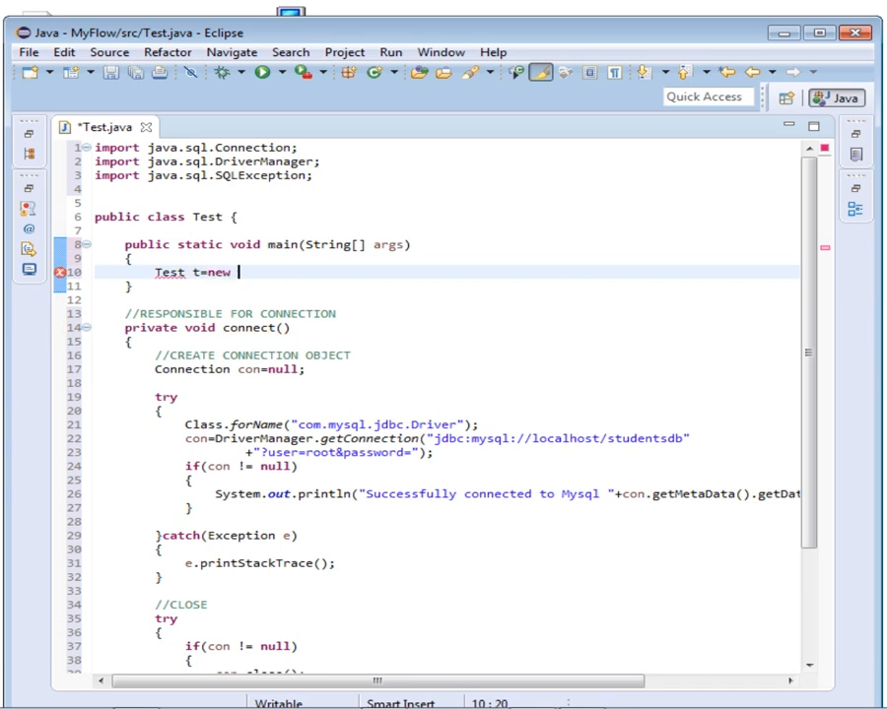
{"action": "type", "text": "Test();"}
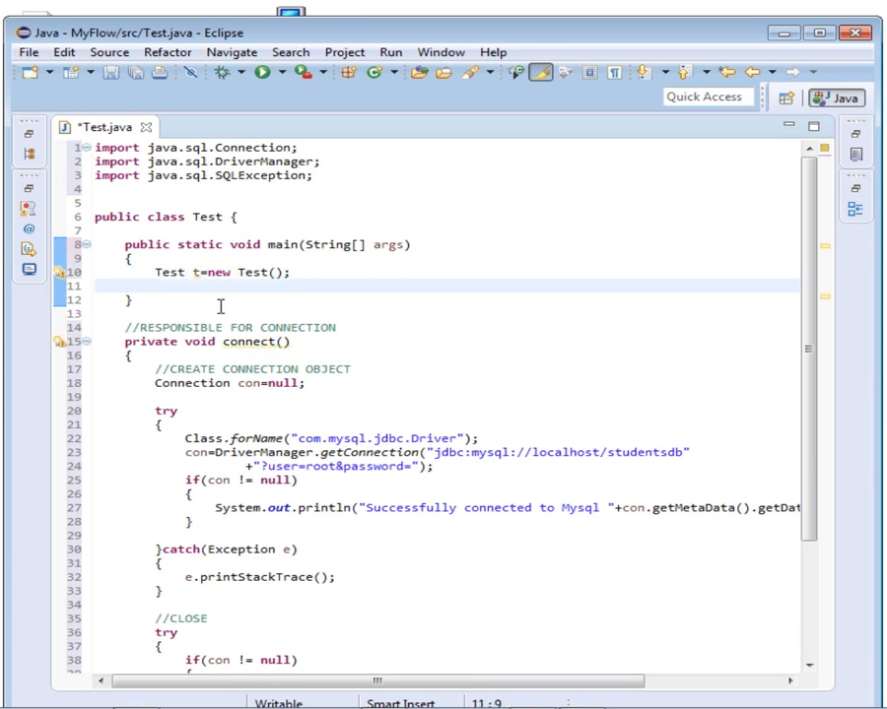
{"action": "type", "text": "t"}
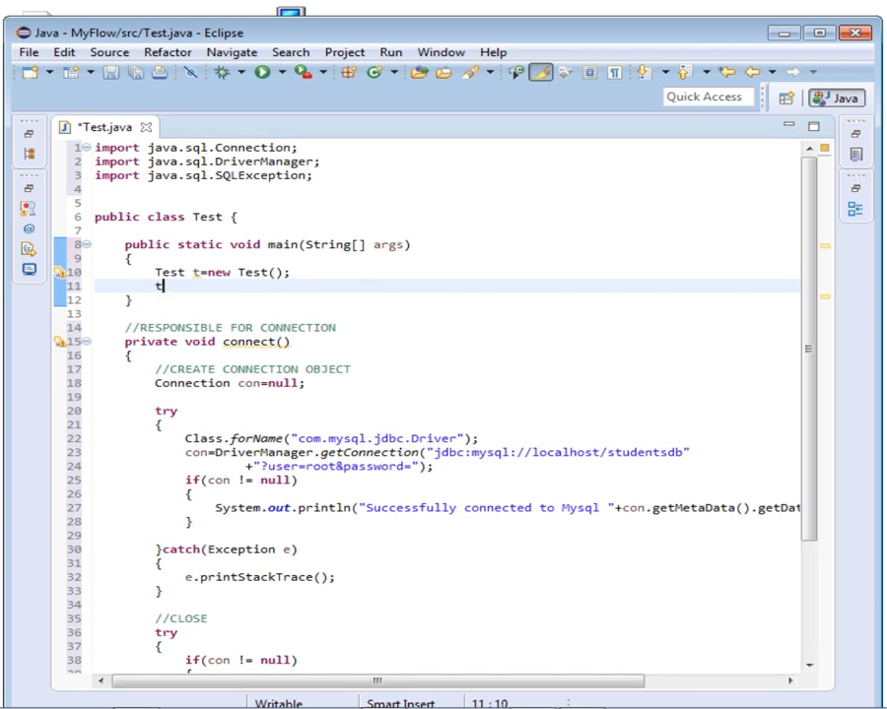
{"action": "type", "text": ".connect();"}
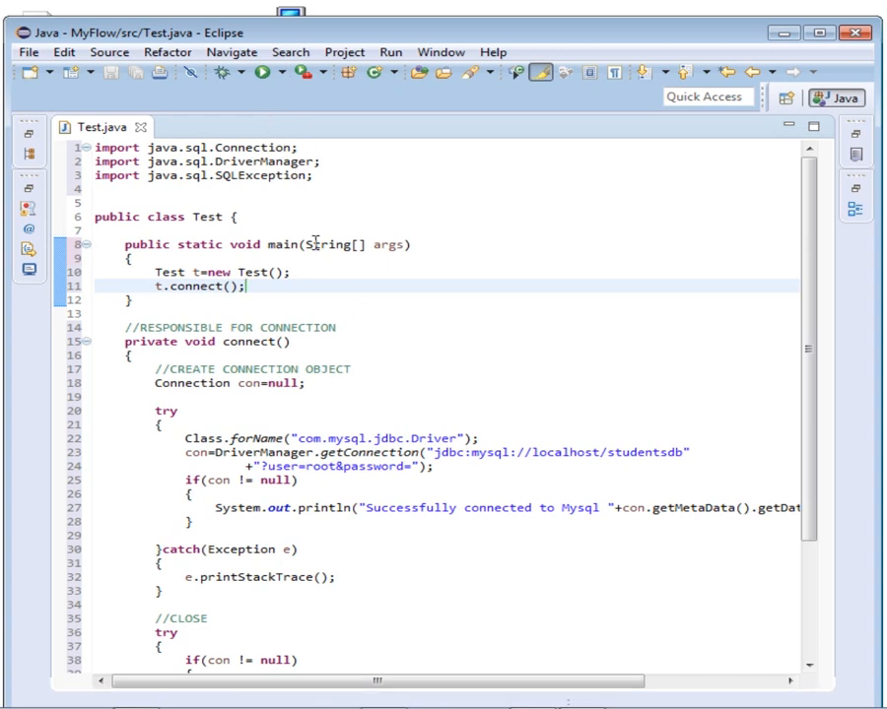
- Run Test and highlight the console's success message and its 5.6.17 version
{"action": "left_click", "coordinate": [260, 72]}
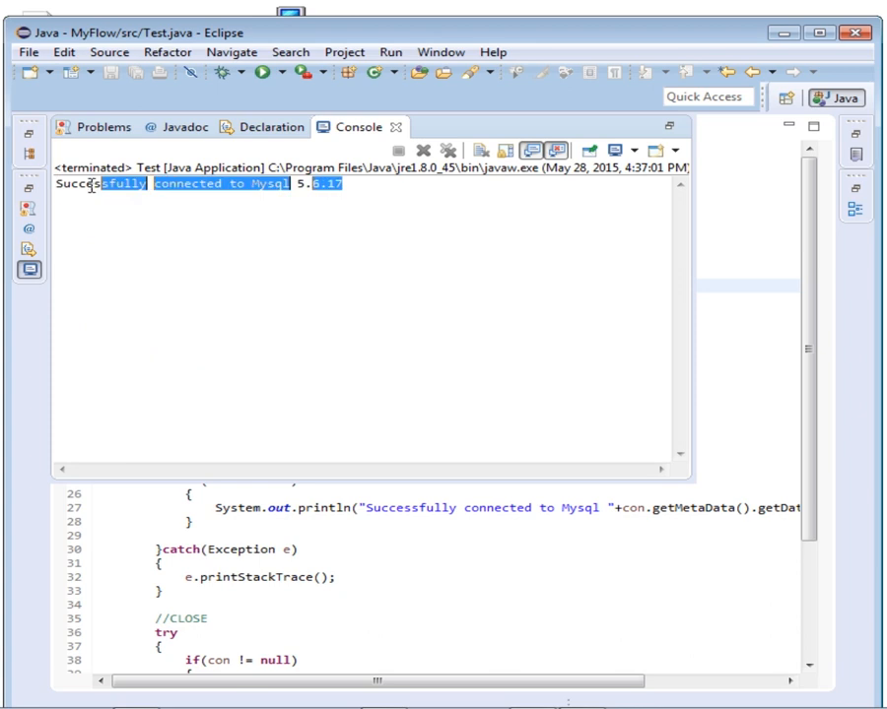
{"action": "triple_click", "coordinate": [197, 185]}
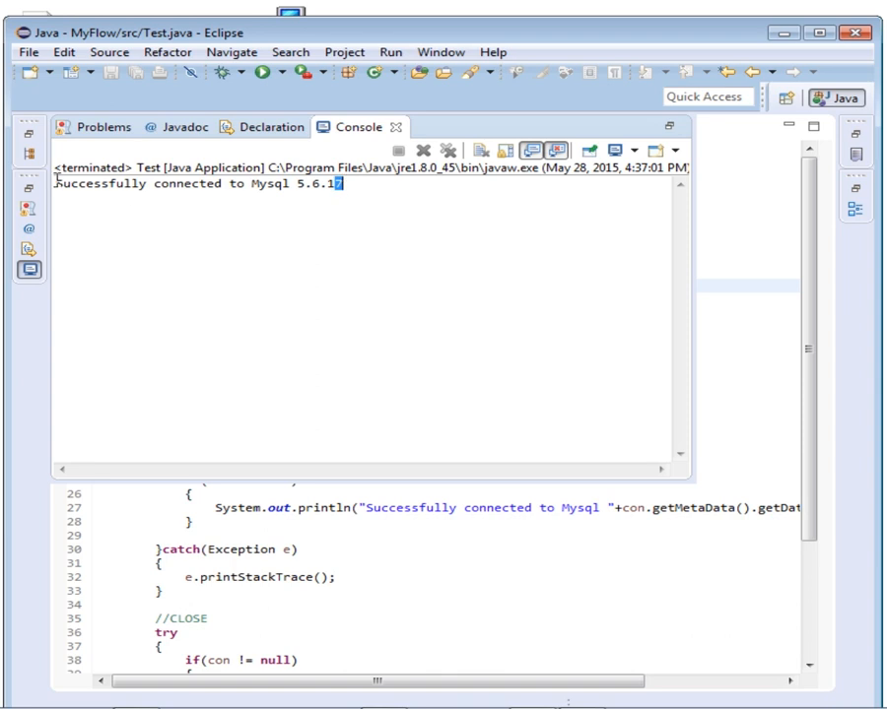
{"action": "left_click_drag", "start_coordinate": [251, 189], "coordinate": [341, 188]}
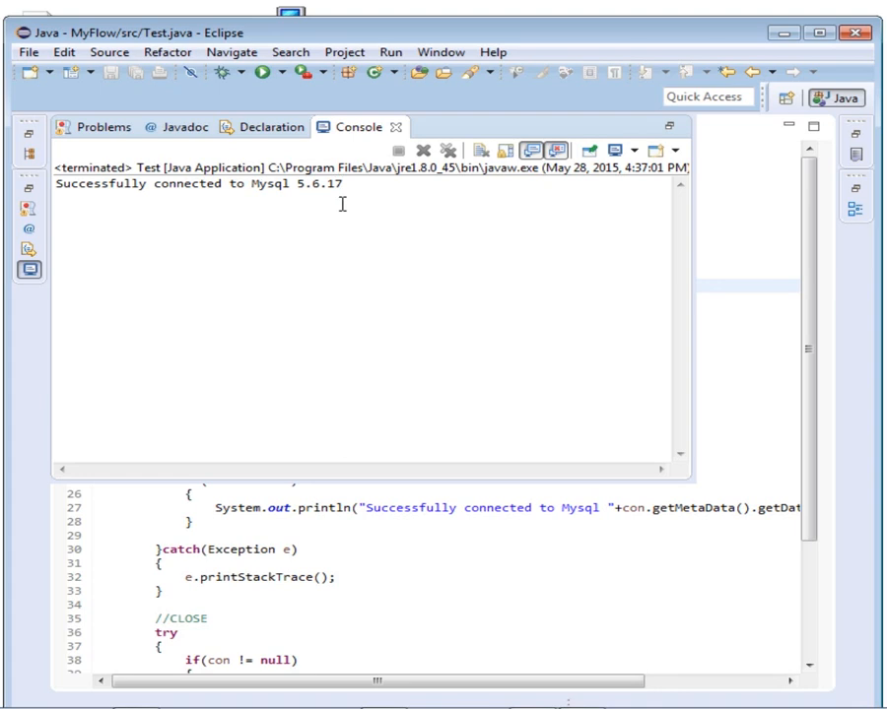
{"action": "mouse_move", "coordinate": [343, 204]}
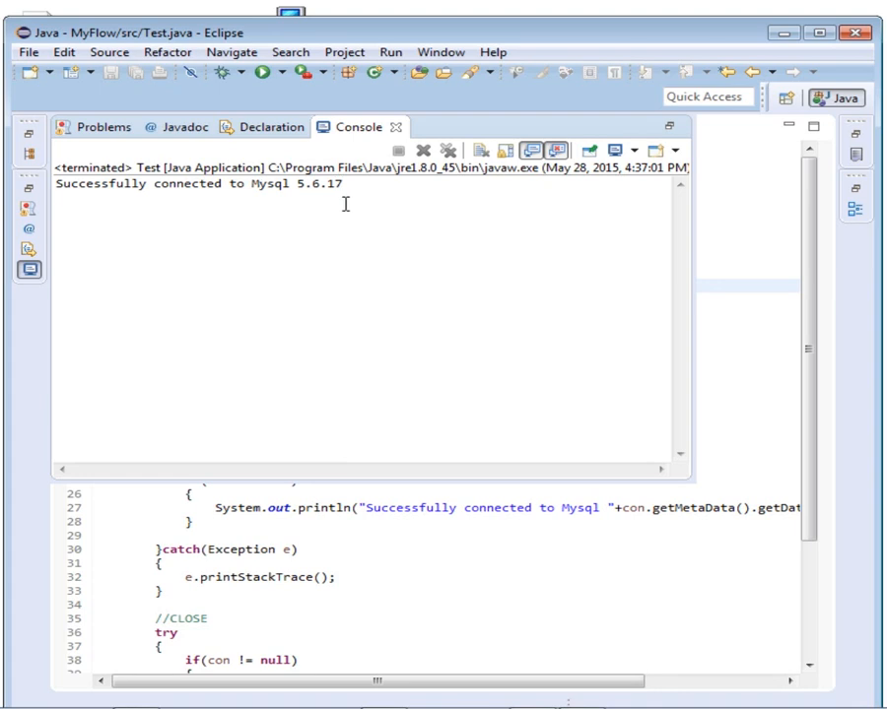
{"action": "mouse_move", "coordinate": [407, 230]}
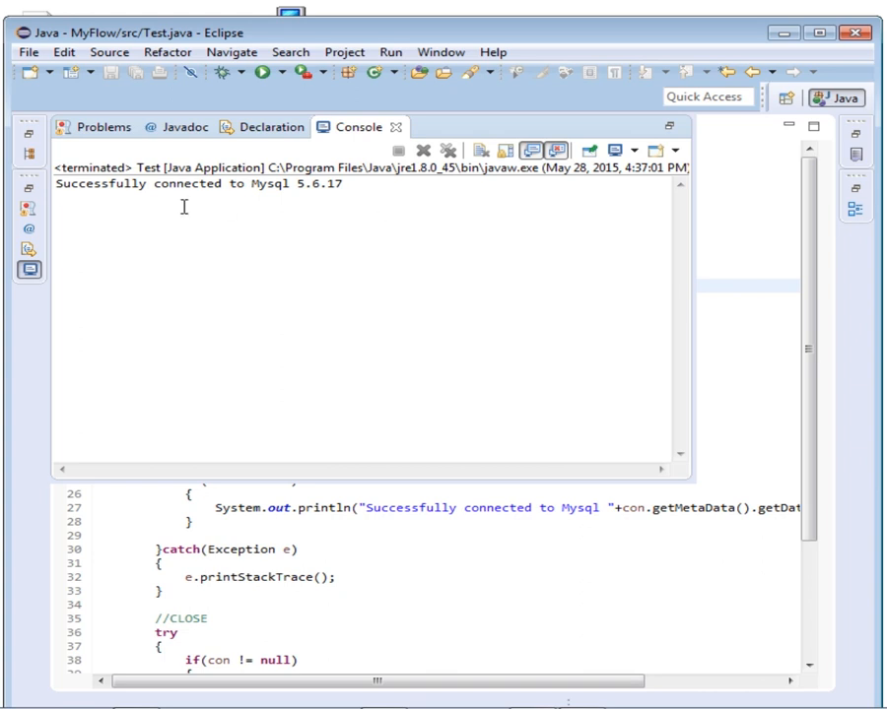
{"action": "mouse_move", "coordinate": [221, 219]}
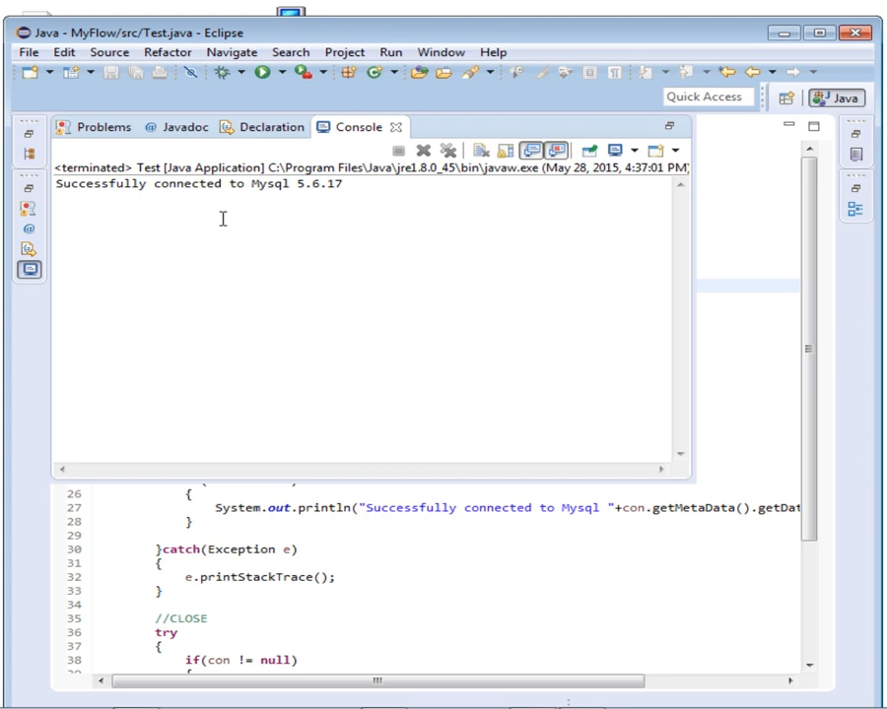